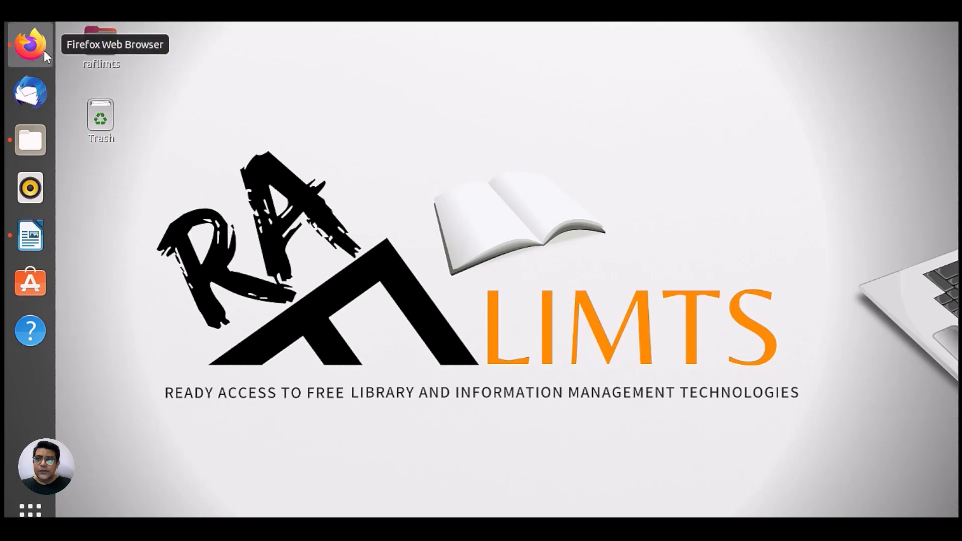
# Step: Open localhost:8080/xmlui in Firefox, sign in with the saved e-mail, then switch to JSPUI
pyautogui.click(30, 44)
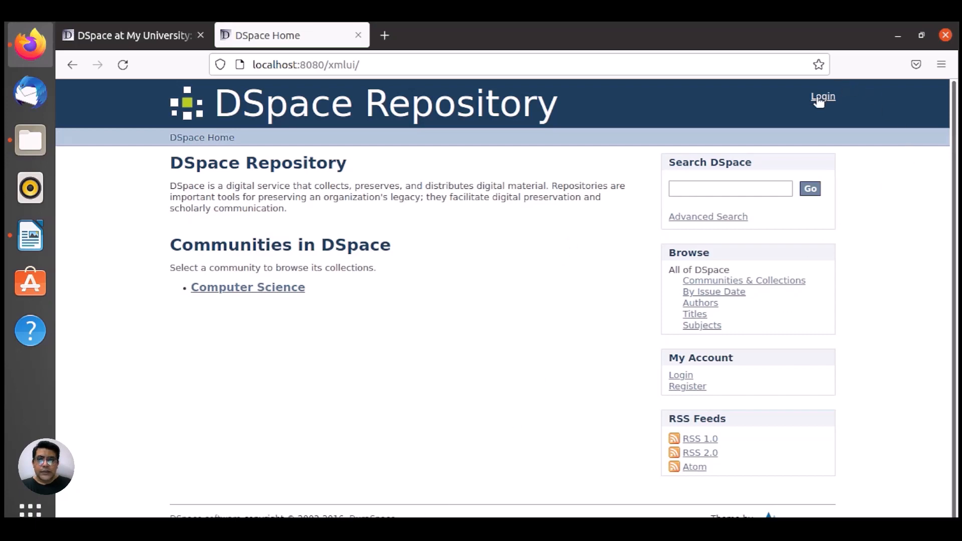
pyautogui.click(822, 96)
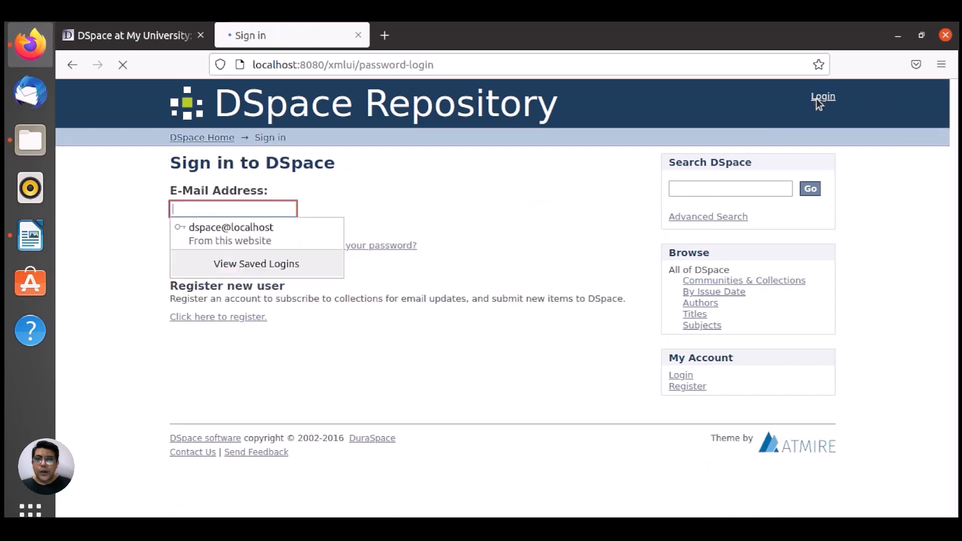
pyautogui.click(230, 226)
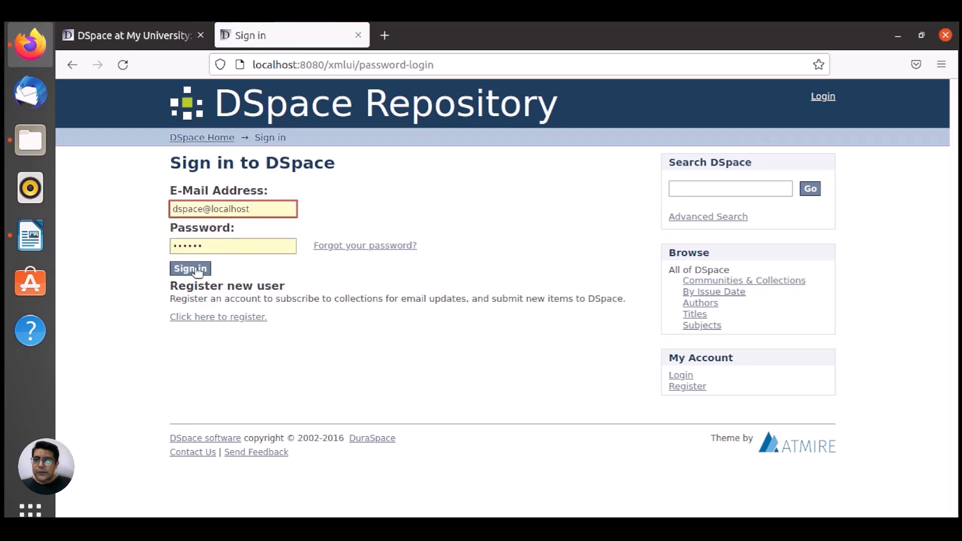
pyautogui.click(189, 269)
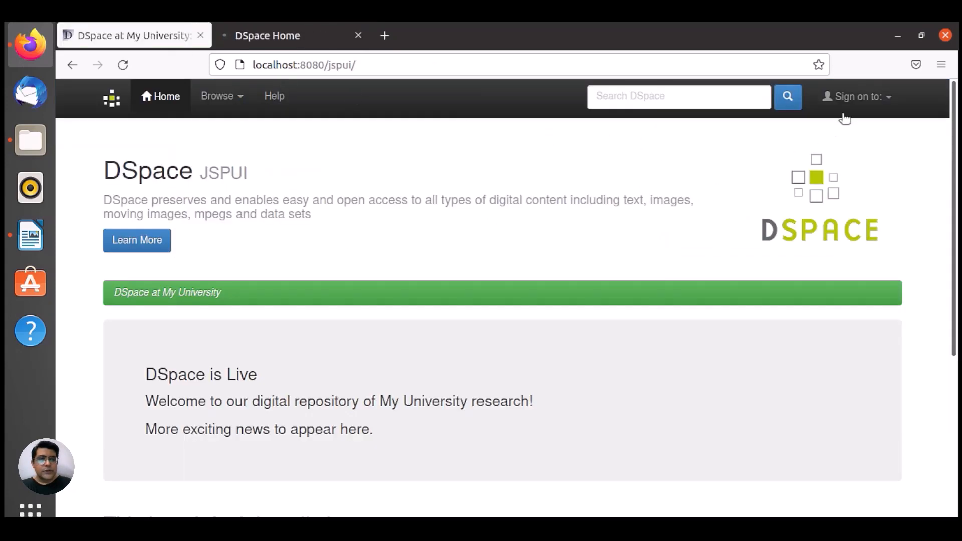
pyautogui.click(289, 35)
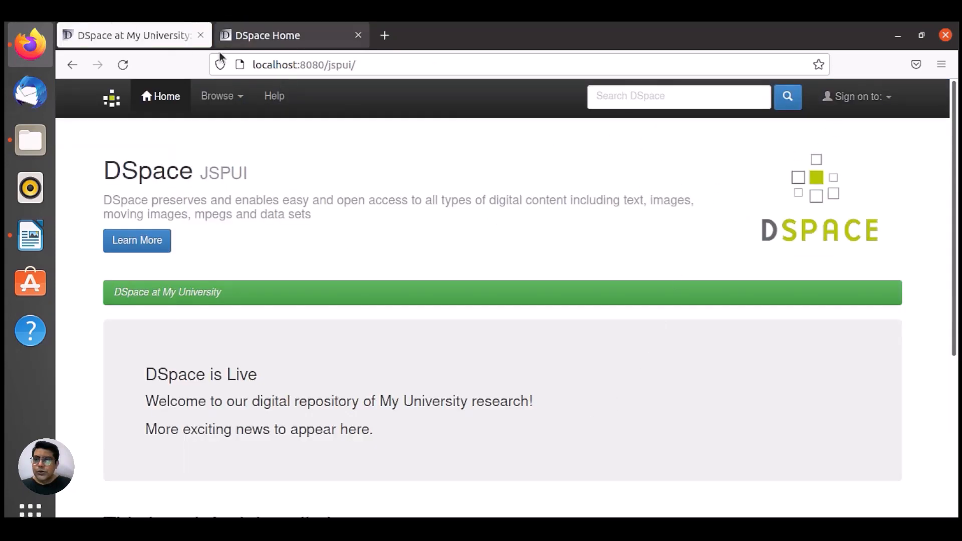
pyautogui.moveTo(126, 276)
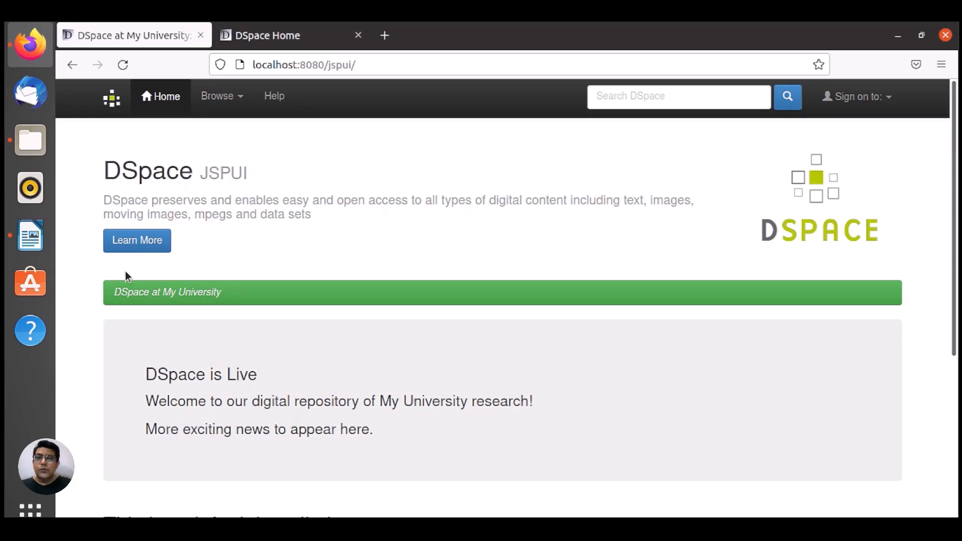
pyautogui.moveTo(29, 140)
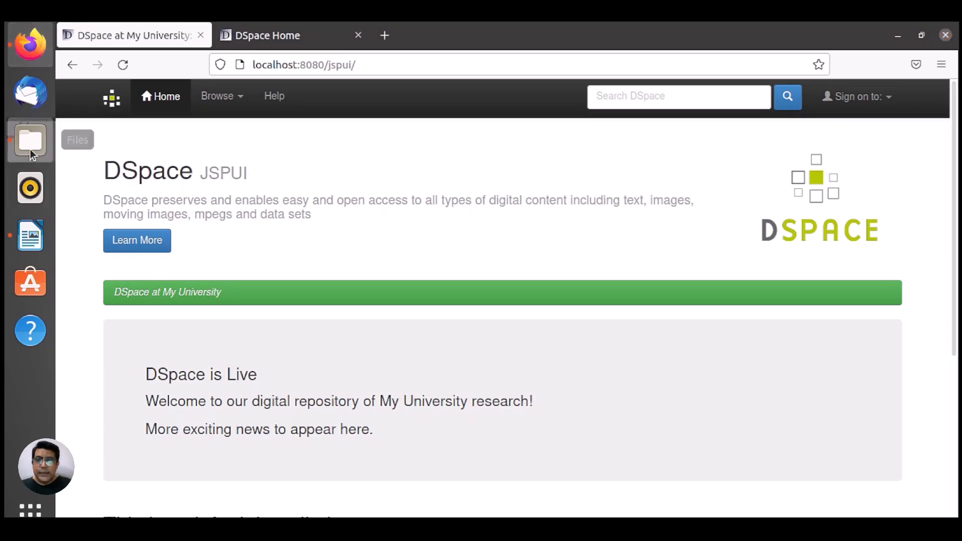
# Step: Open the Downloads/ebooks folder in Files to show the four PDF books
pyautogui.click(29, 141)
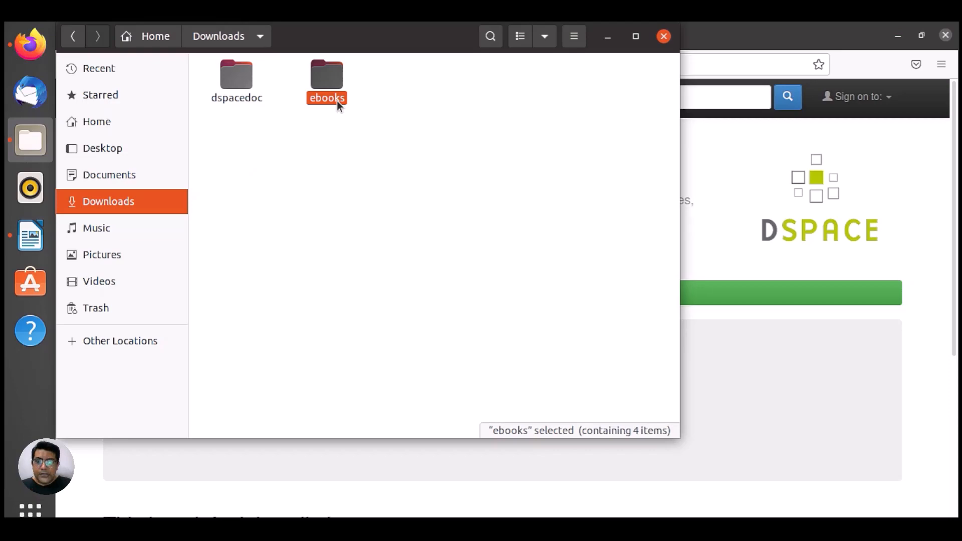
pyautogui.moveTo(331, 93)
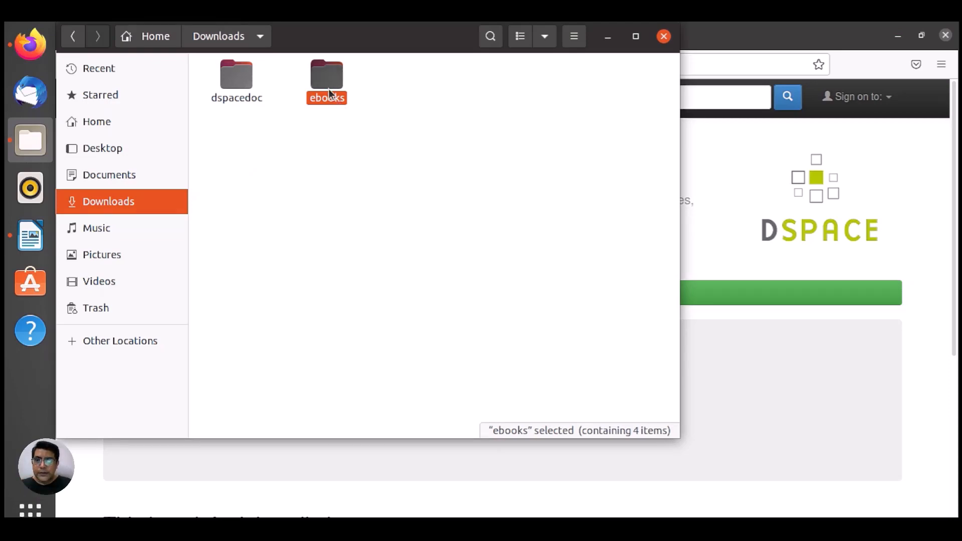
pyautogui.doubleClick(326, 76)
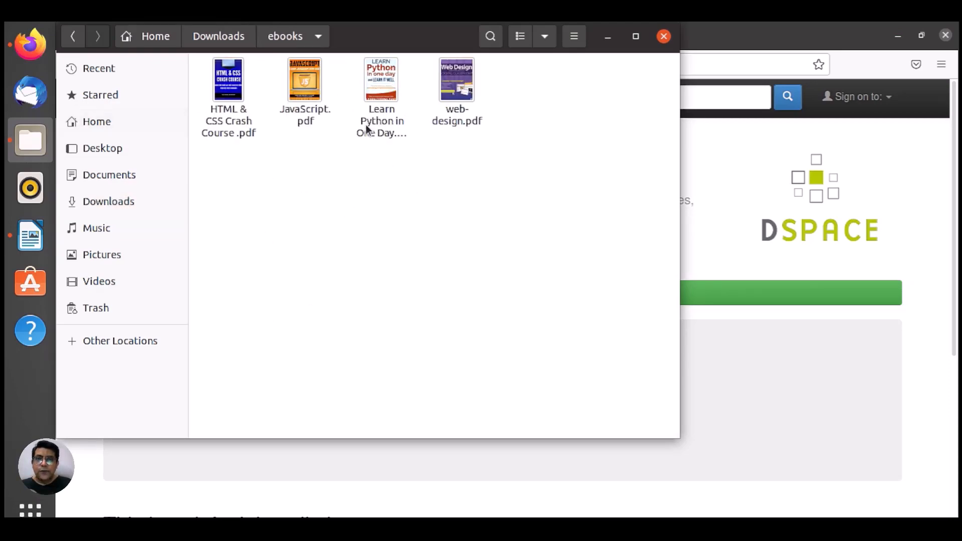
pyautogui.moveTo(423, 273)
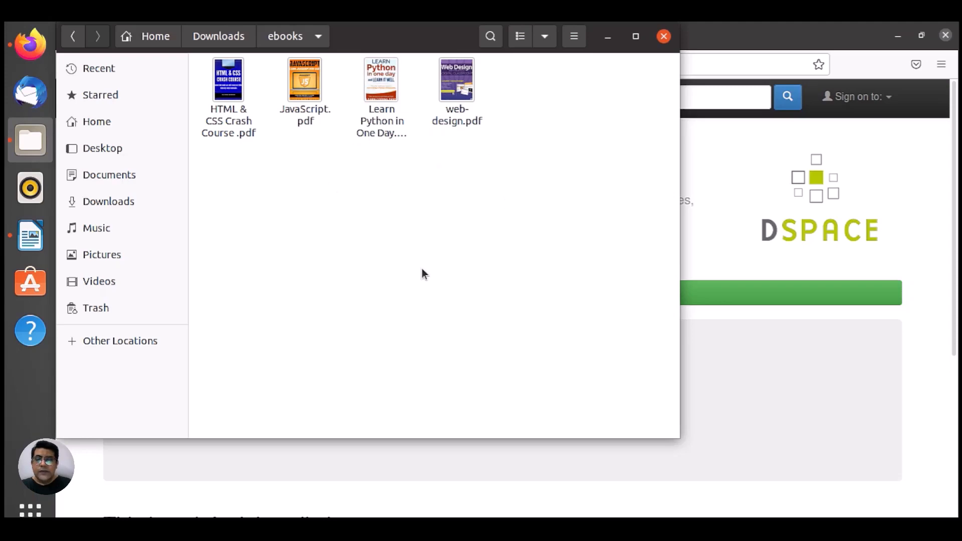
pyautogui.moveTo(278, 254)
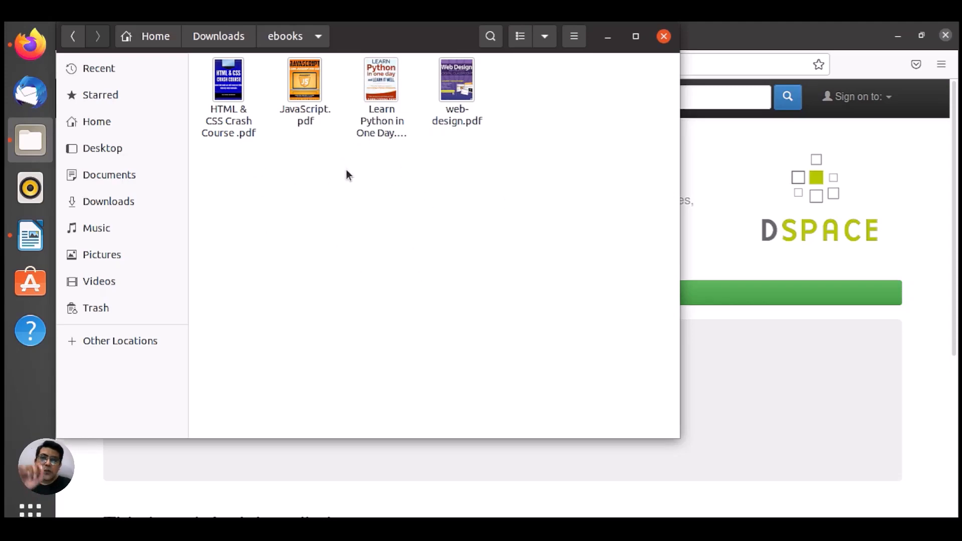
pyautogui.moveTo(30, 236)
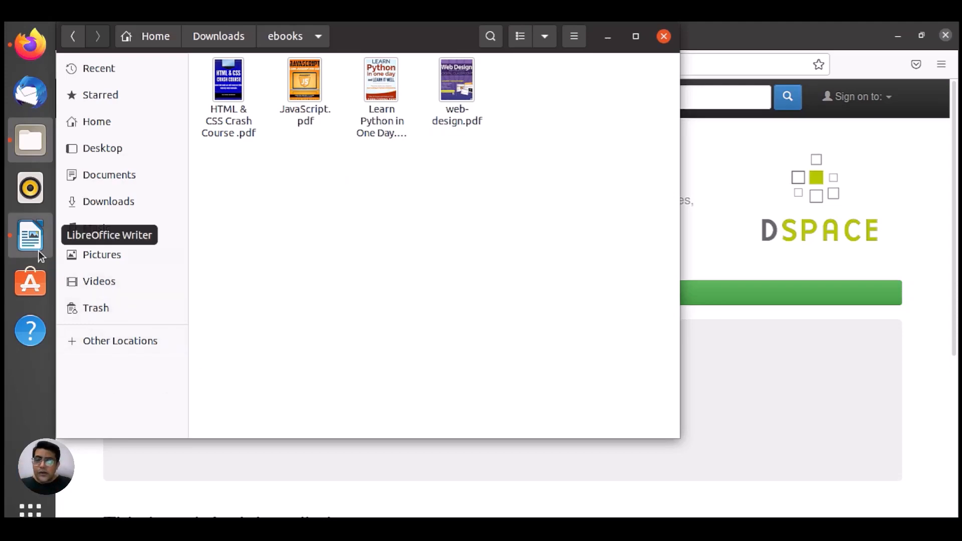
# Step: Open saf builder.docx in Writer and review its prerequisites list
pyautogui.click(30, 235)
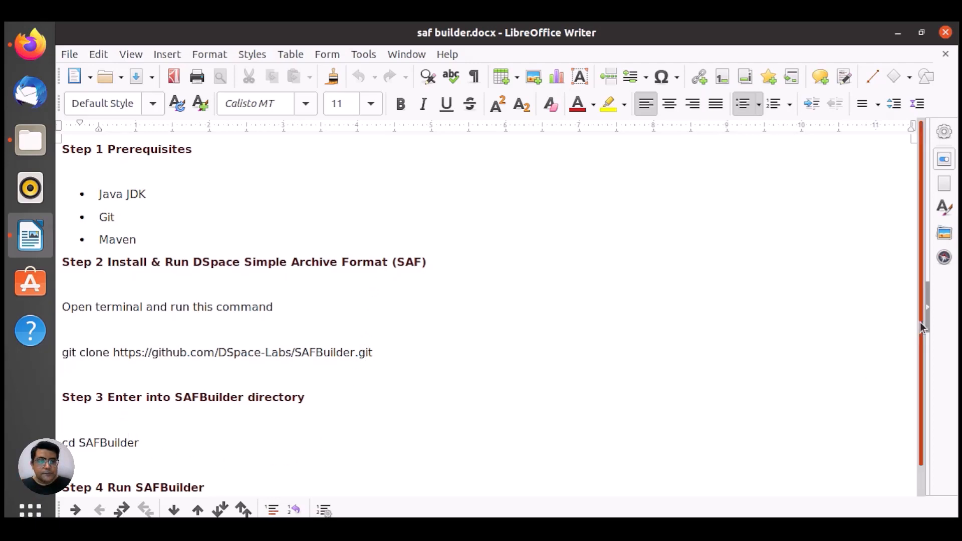
pyautogui.scroll(-3)
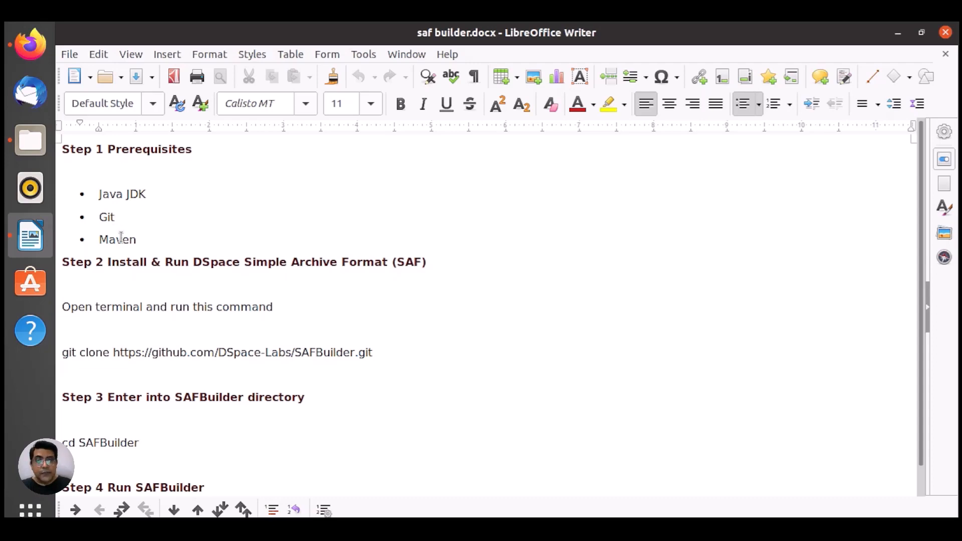
pyautogui.moveTo(151, 236)
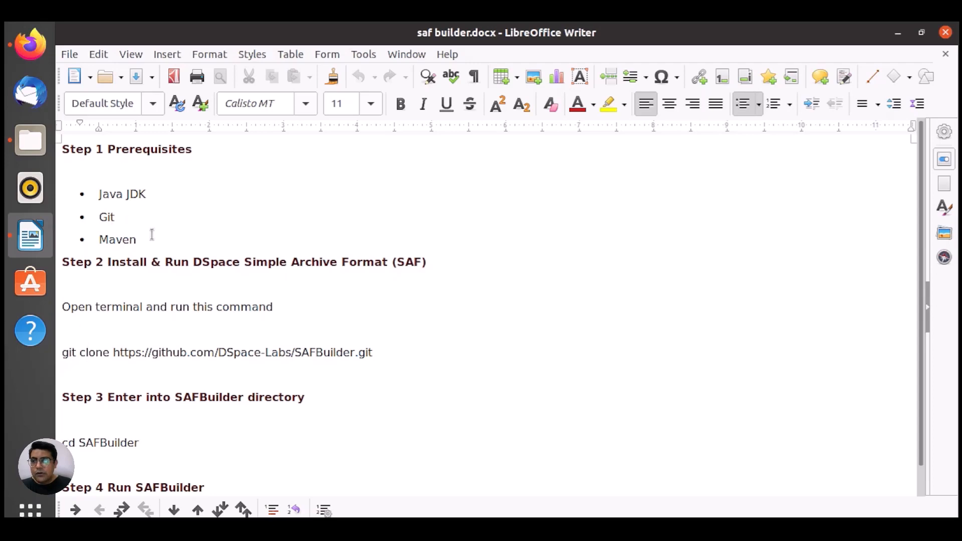
pyautogui.moveTo(98, 177); pyautogui.dragTo(136, 239)
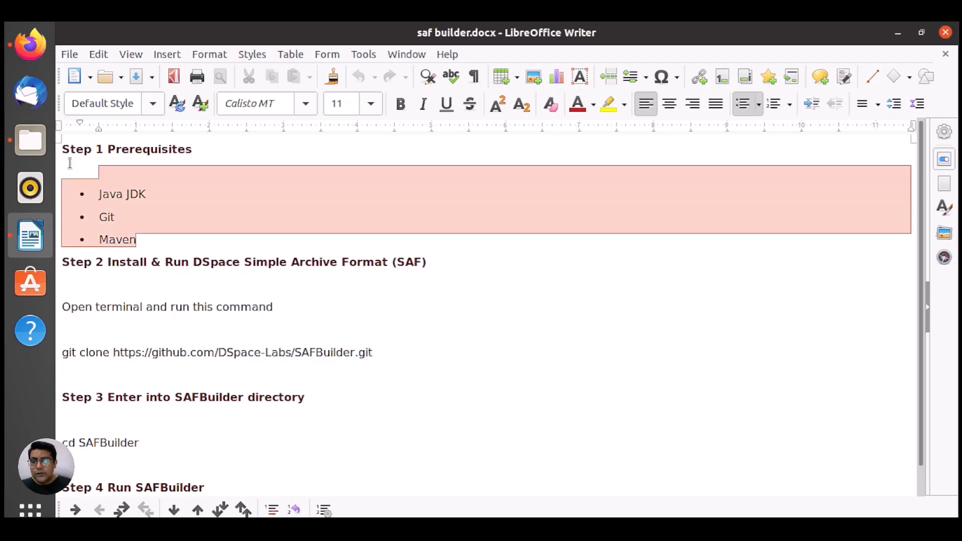
pyautogui.scroll(-3)
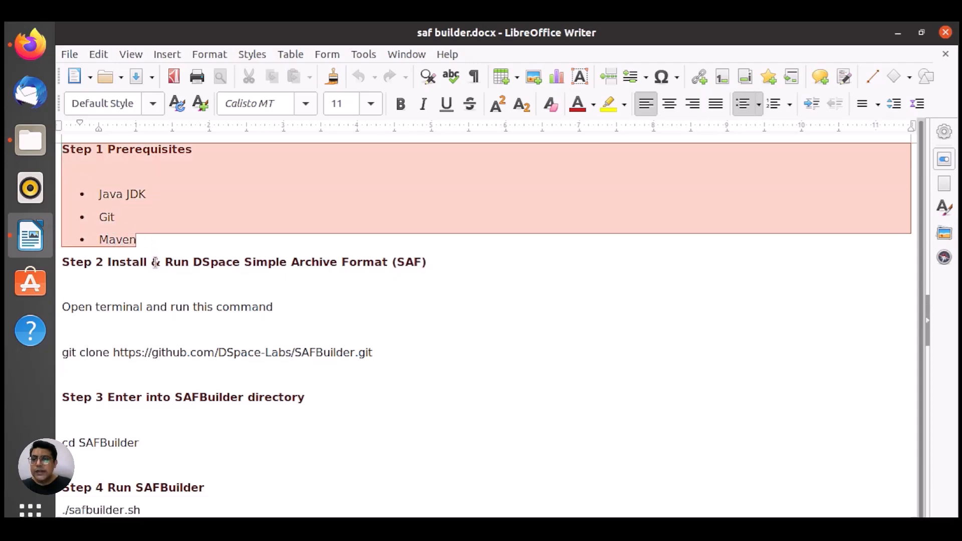
pyautogui.click(334, 282)
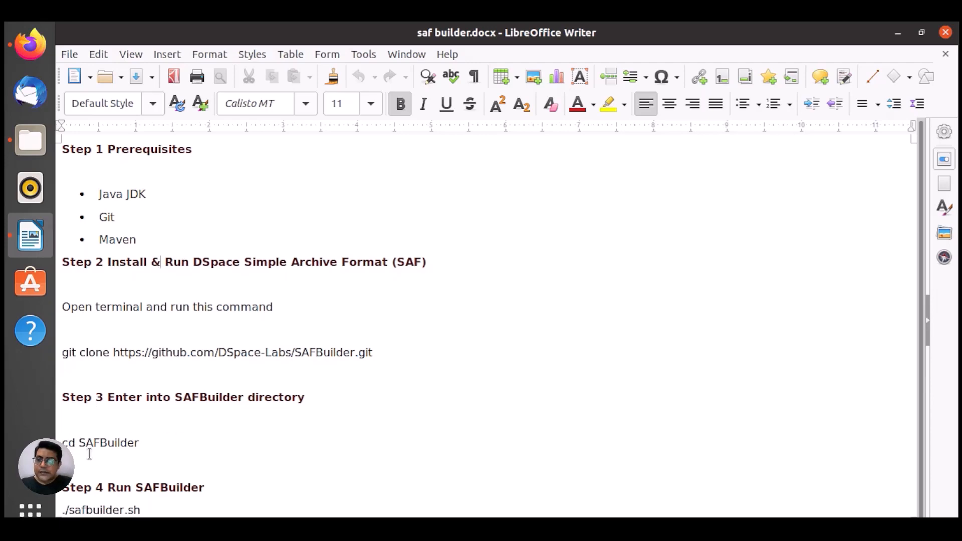
pyautogui.moveTo(175, 504)
pyautogui.write('sudo su')
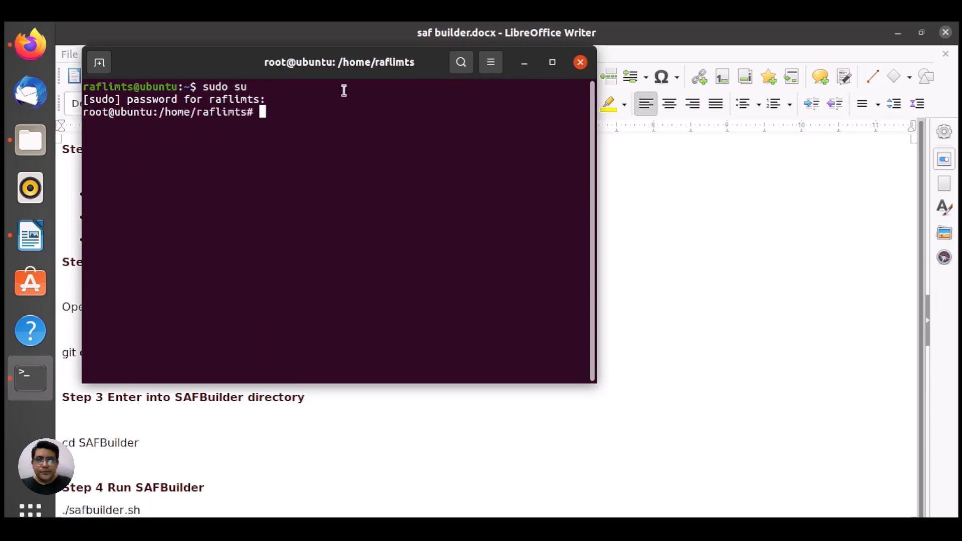
# Step: Copy the git clone command from the guide and run it in the root terminal
pyautogui.moveTo(338, 62); pyautogui.dragTo(576, 120)
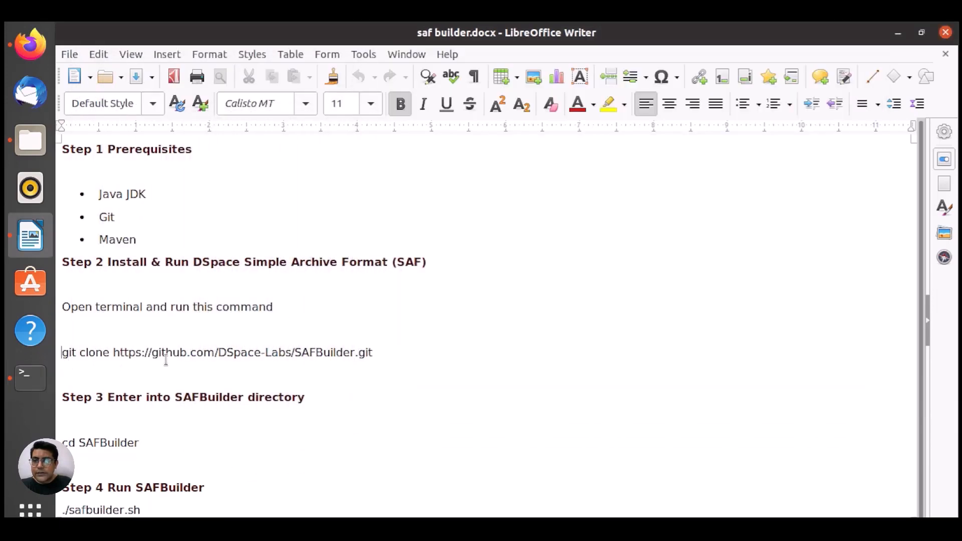
pyautogui.click(375, 353)
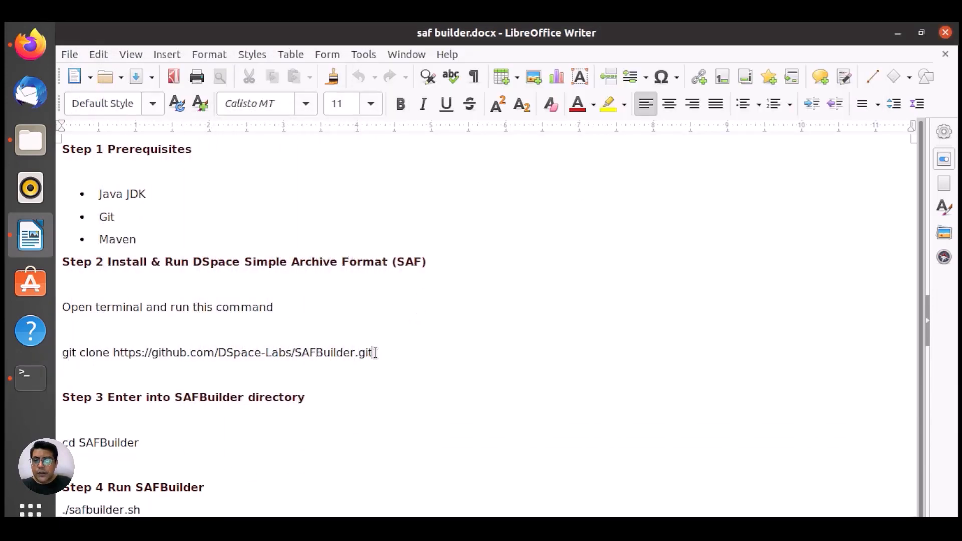
pyautogui.moveTo(90, 352); pyautogui.dragTo(372, 352)
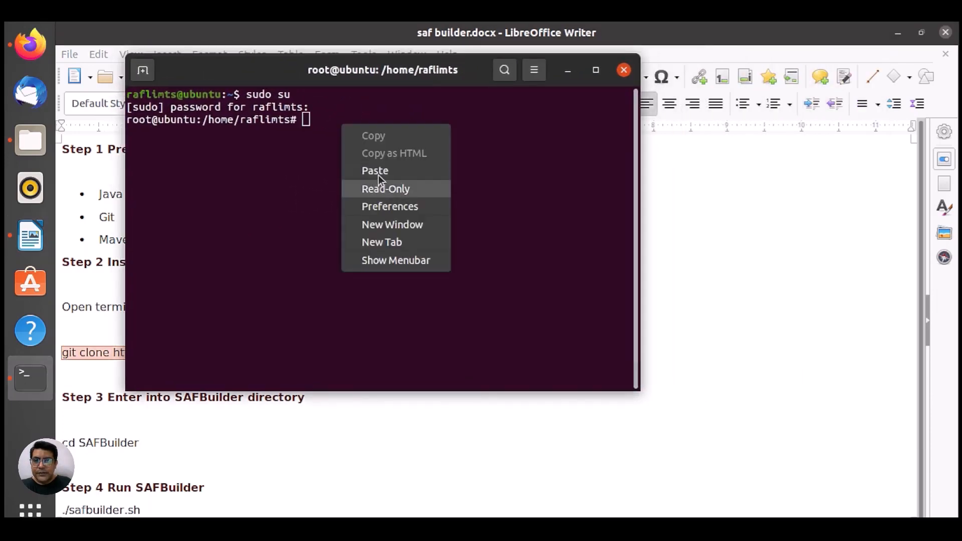
pyautogui.click(374, 170)
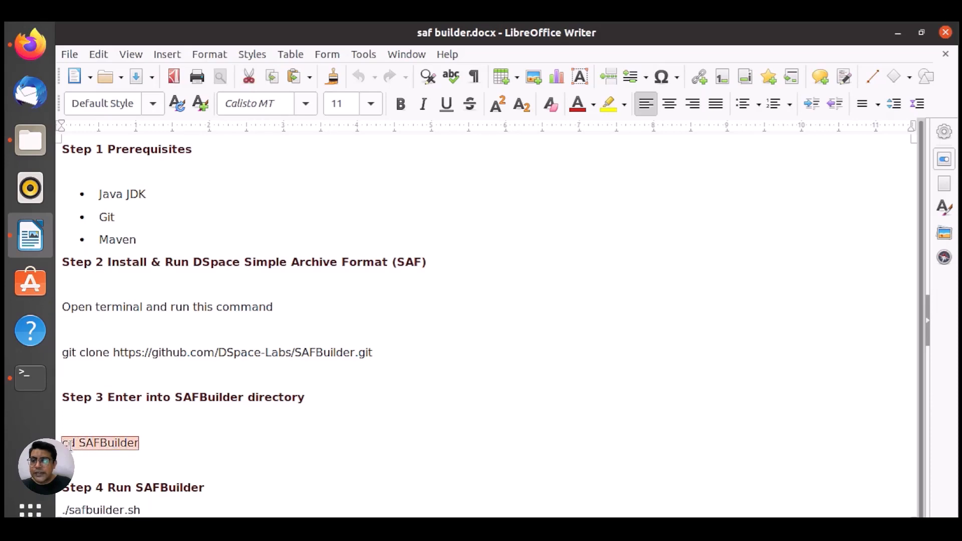
# Step: Run cd SAFBuilder and copy the ./safbuilder.sh command from the guide
pyautogui.rightClick(101, 443)
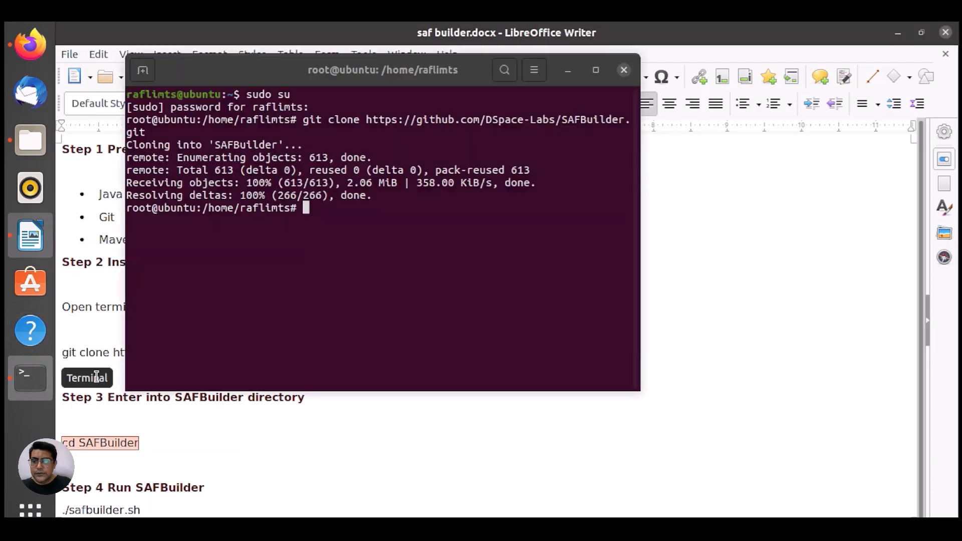
pyautogui.write('cd SAFBuilder')
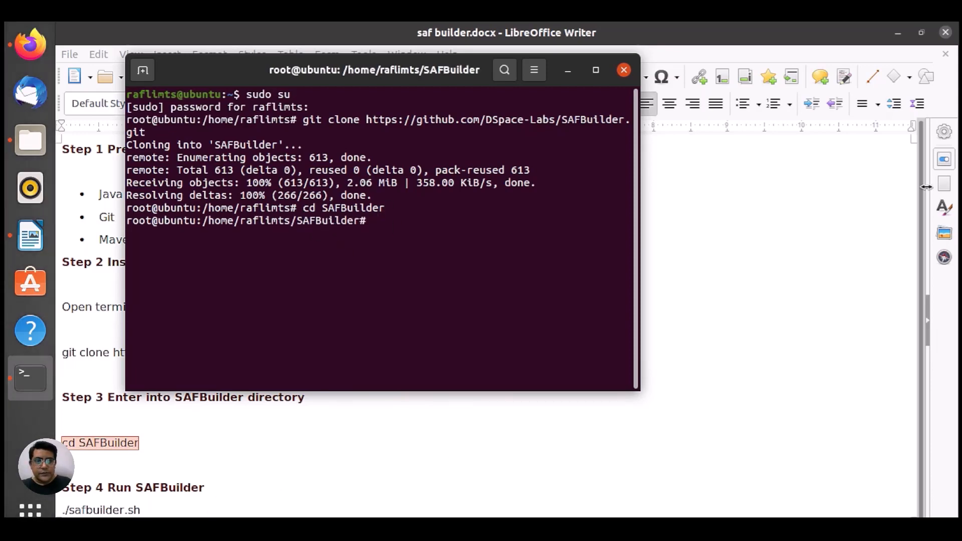
pyautogui.click(623, 70)
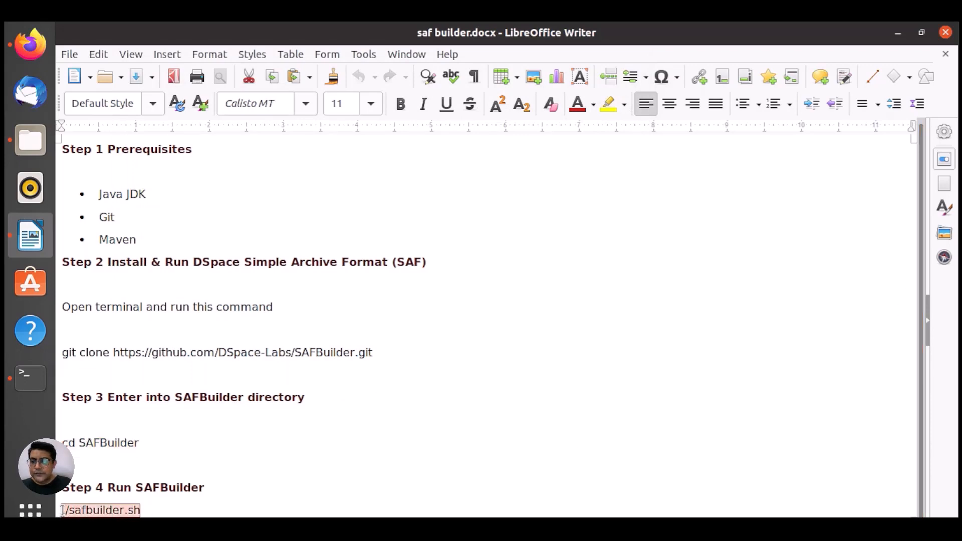
pyautogui.rightClick(100, 510)
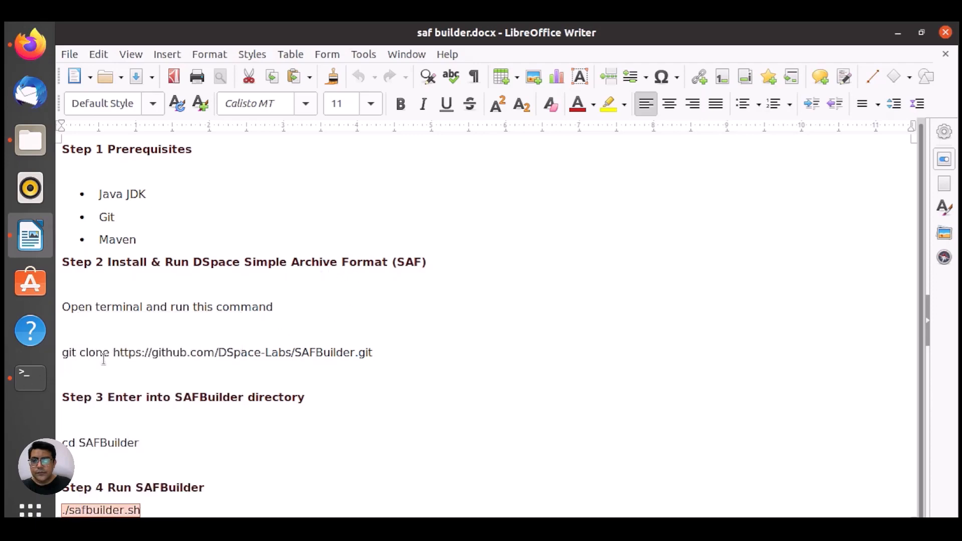
pyautogui.click(30, 378)
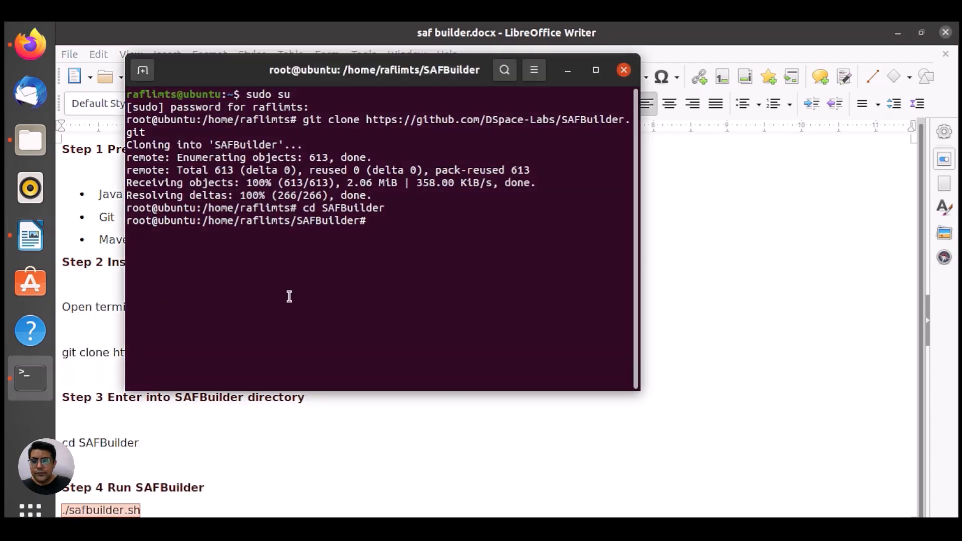
# Step: Run ./safbuilder.sh in the SAFBuilder folder
pyautogui.write('./safbuilder.sh')
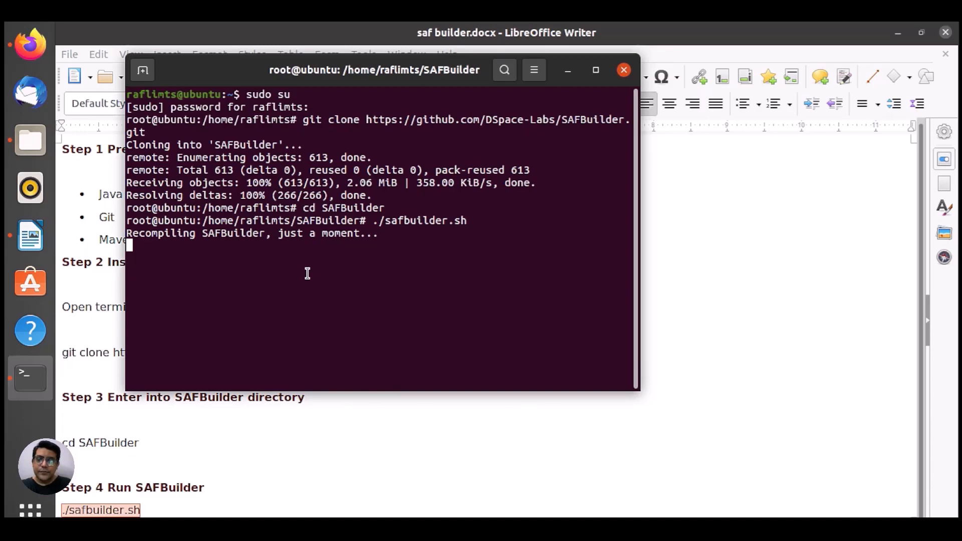
pyautogui.moveTo(409, 285)
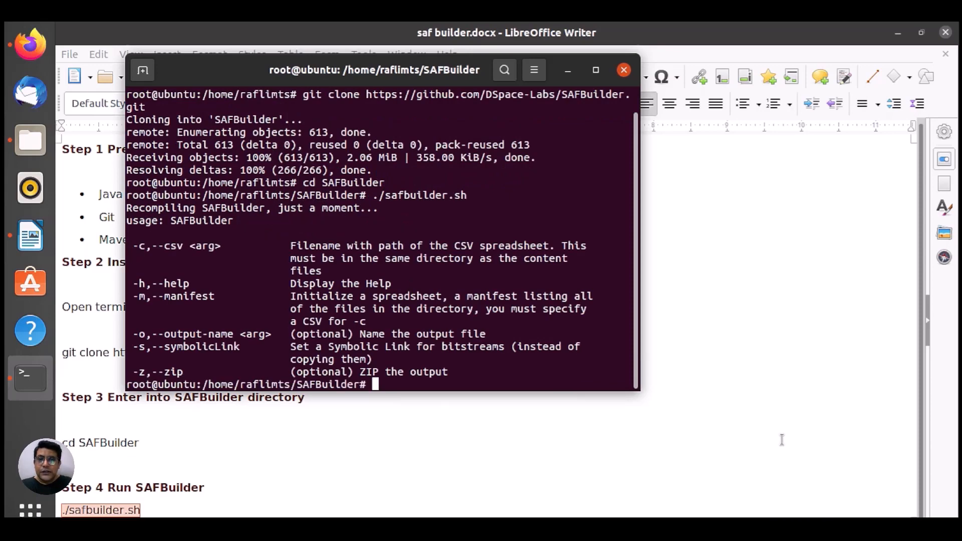
pyautogui.moveTo(152, 256)
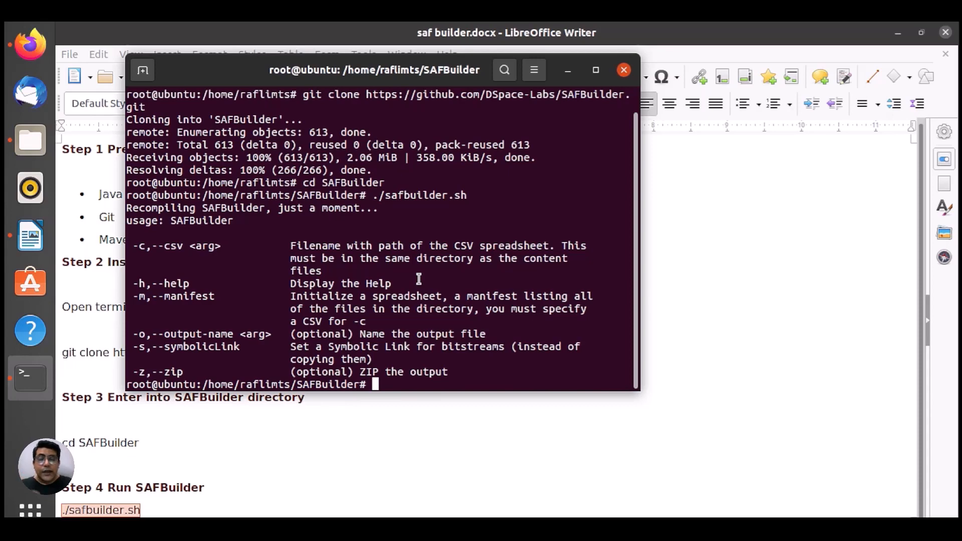
pyautogui.moveTo(141, 283)
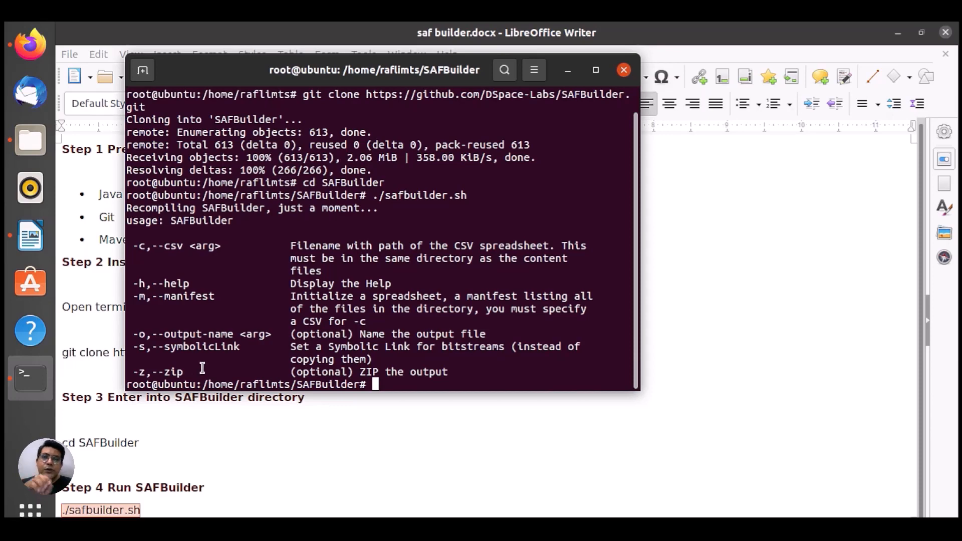
pyautogui.moveTo(422, 314)
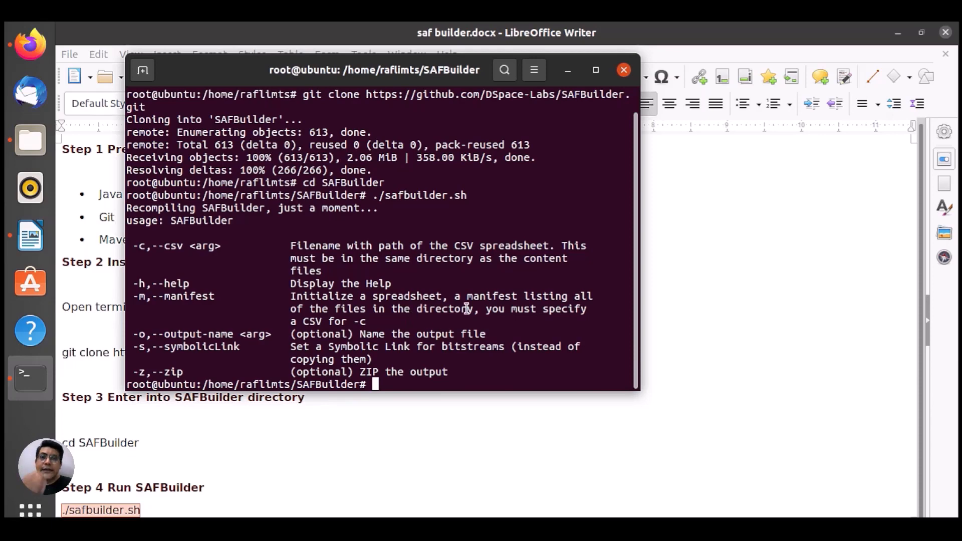
pyautogui.moveTo(524, 317)
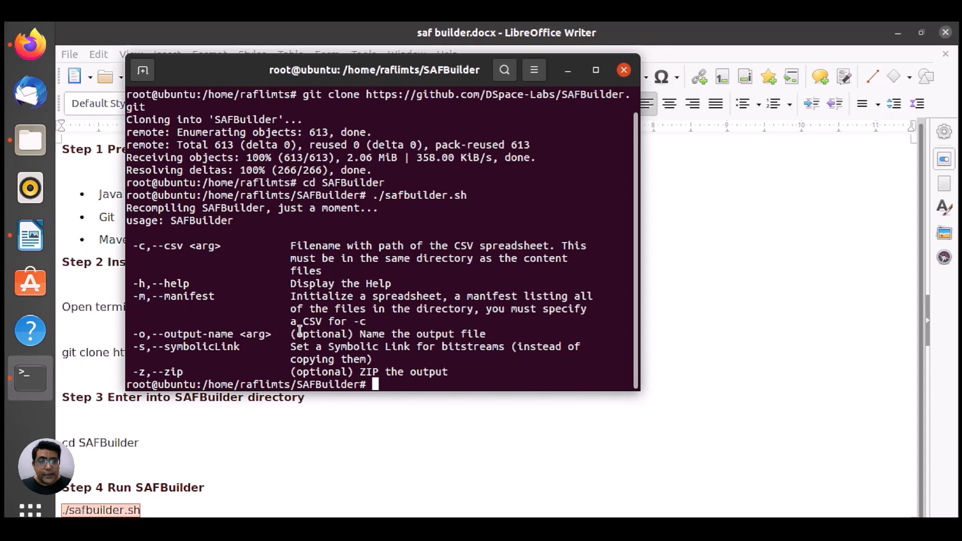
pyautogui.moveTo(232, 322)
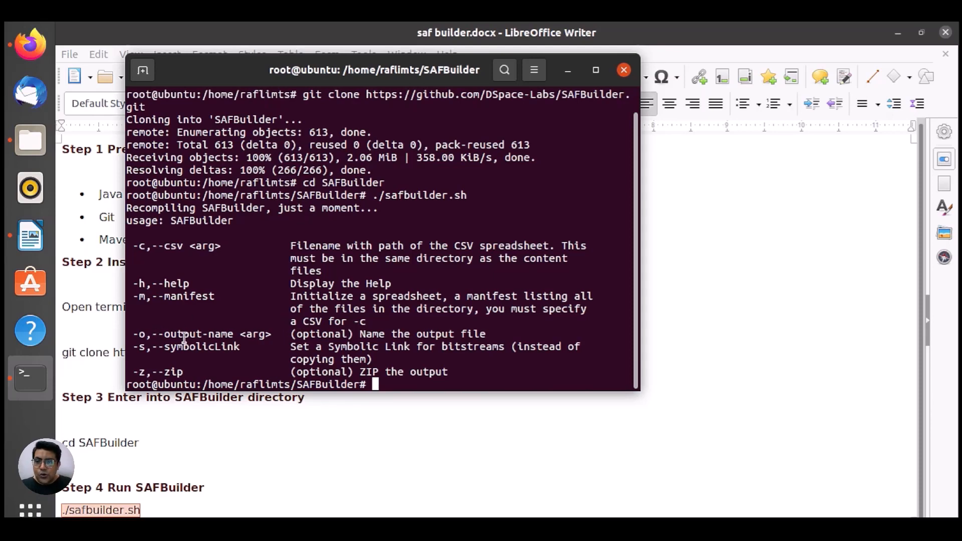
pyautogui.moveTo(139, 347)
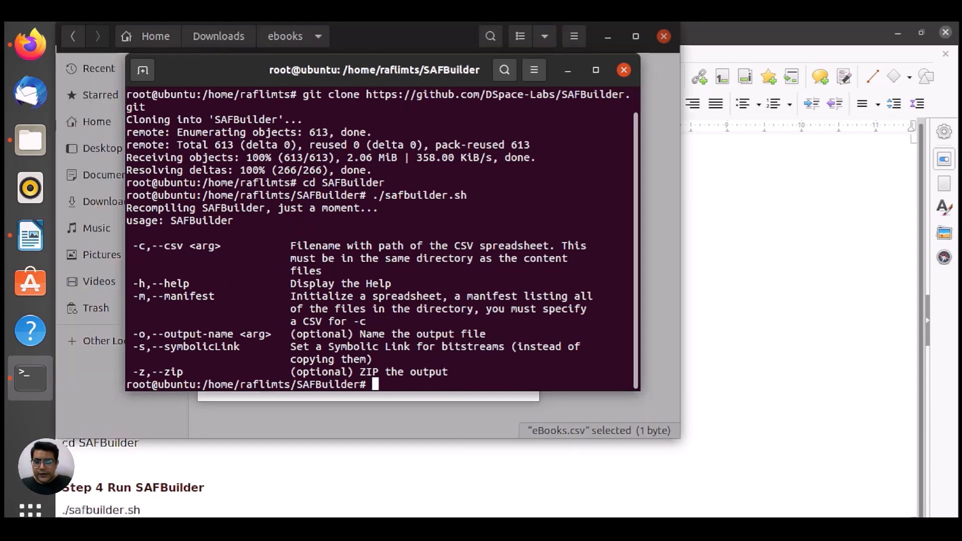
# Step: Clear the terminal screen with the clear command
pyautogui.write('clea')
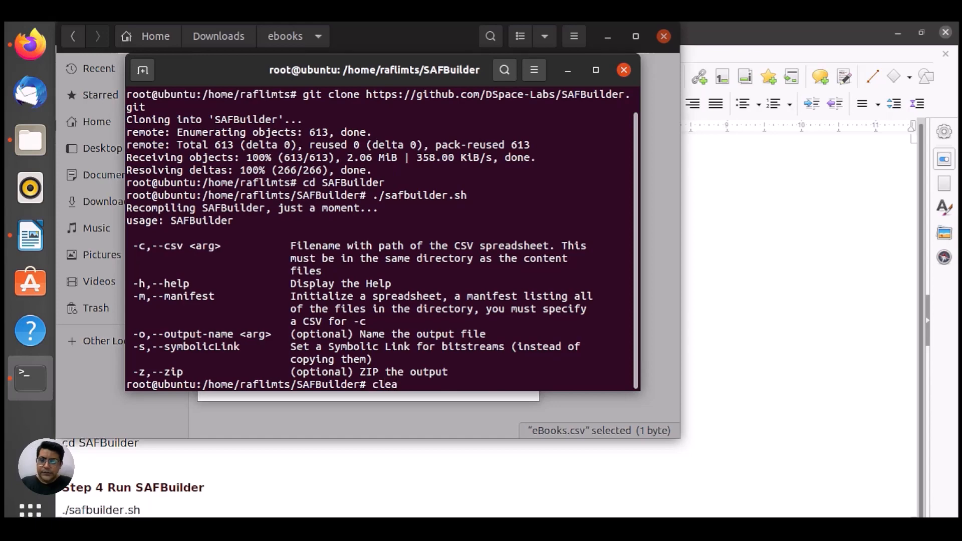
pyautogui.write('r')
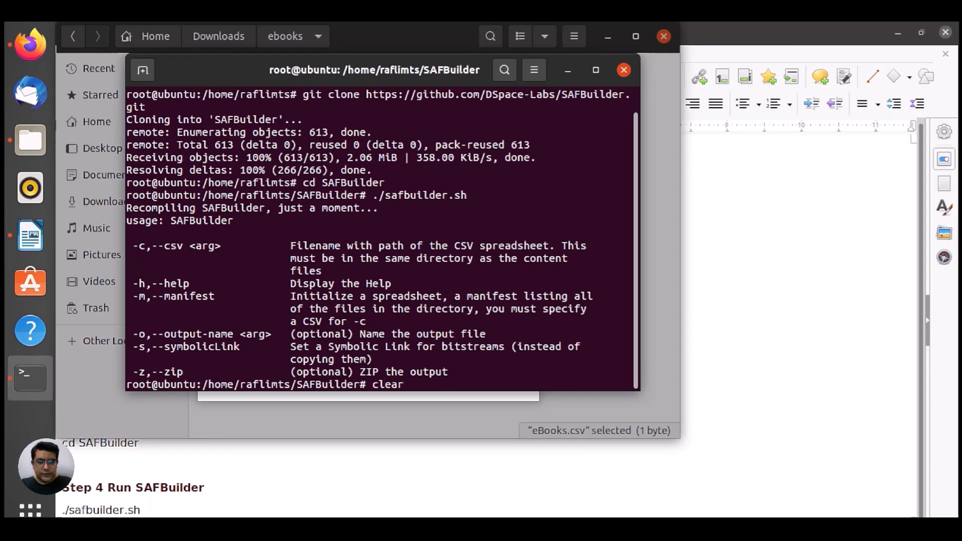
pyautogui.press('Return')
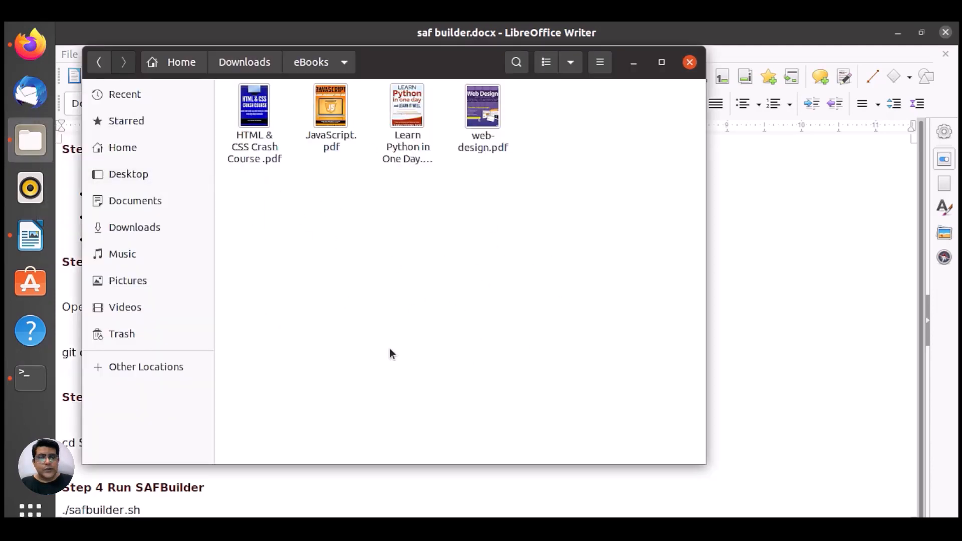
pyautogui.moveTo(422, 289)
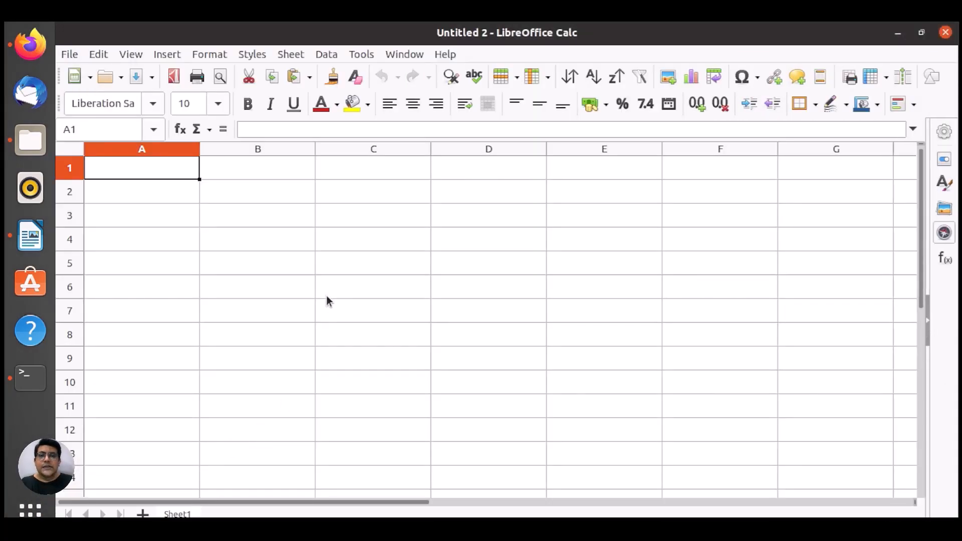
pyautogui.moveTo(217, 155)
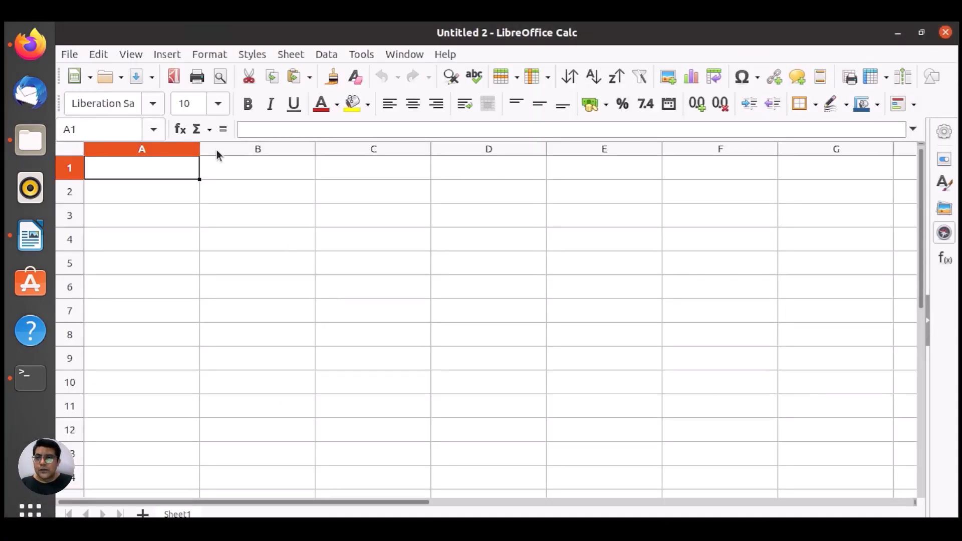
# Step: Start Save As with Downloads/eBooks as location and Text CSV as format
pyautogui.click(69, 55)
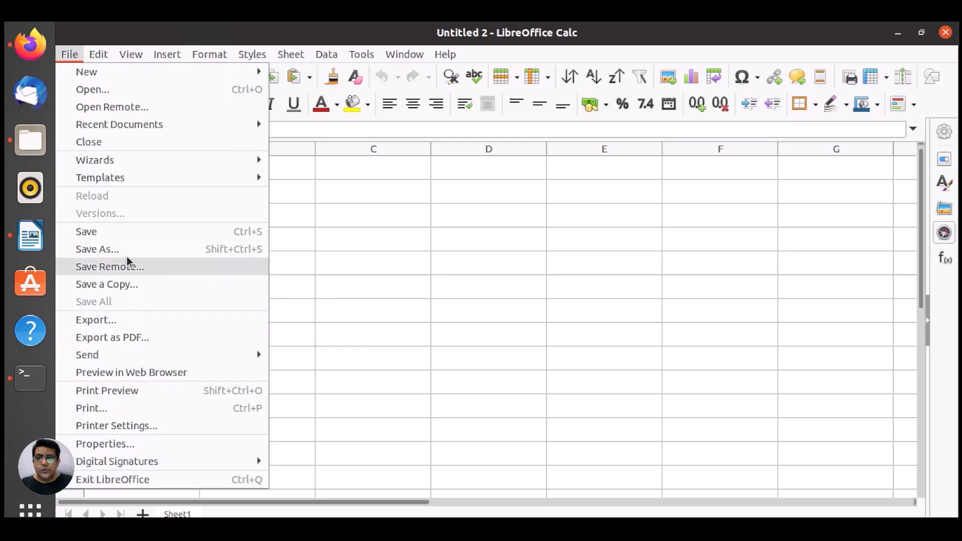
pyautogui.click(96, 248)
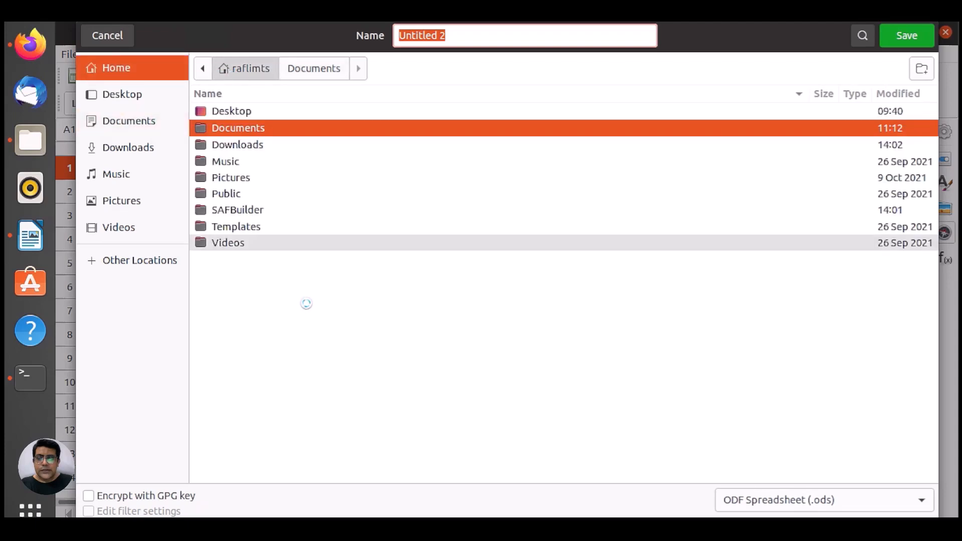
pyautogui.click(128, 147)
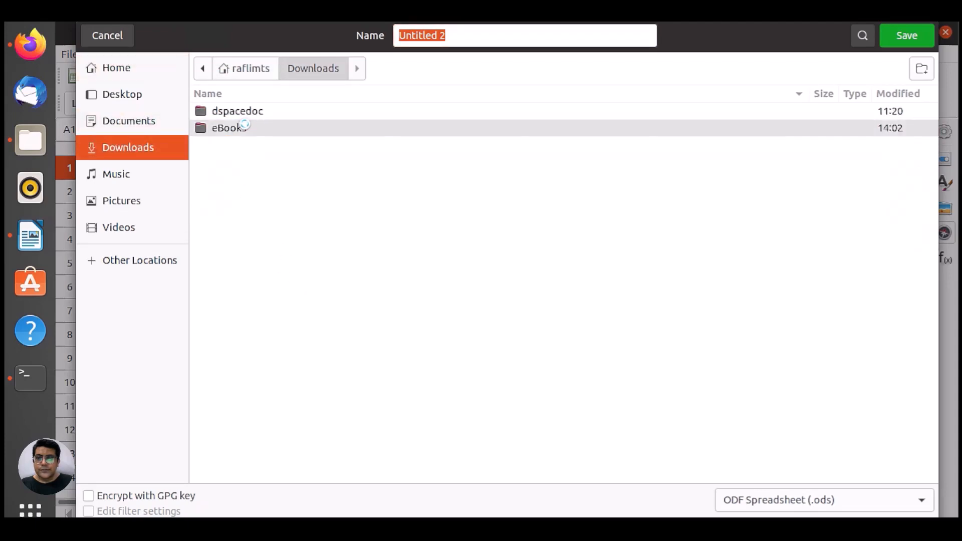
pyautogui.doubleClick(226, 128)
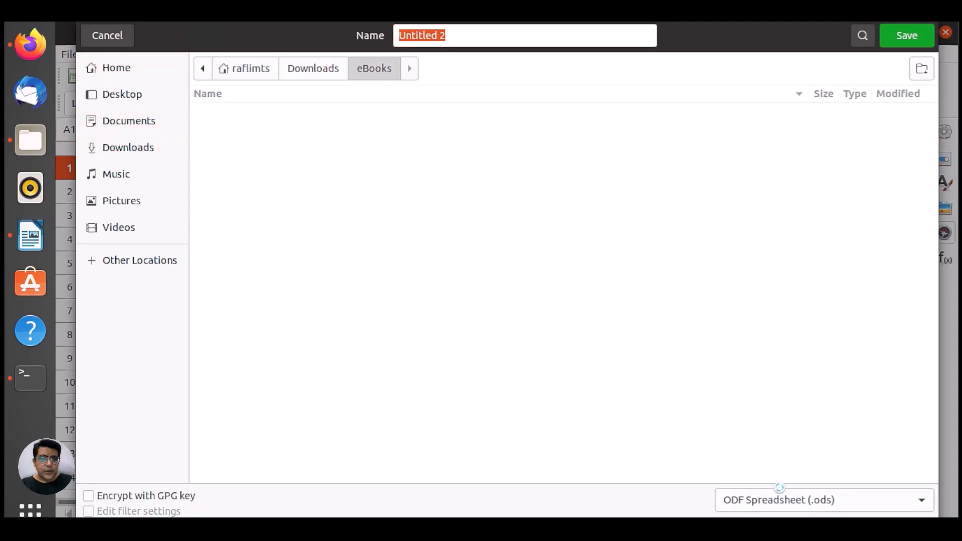
pyautogui.click(822, 499)
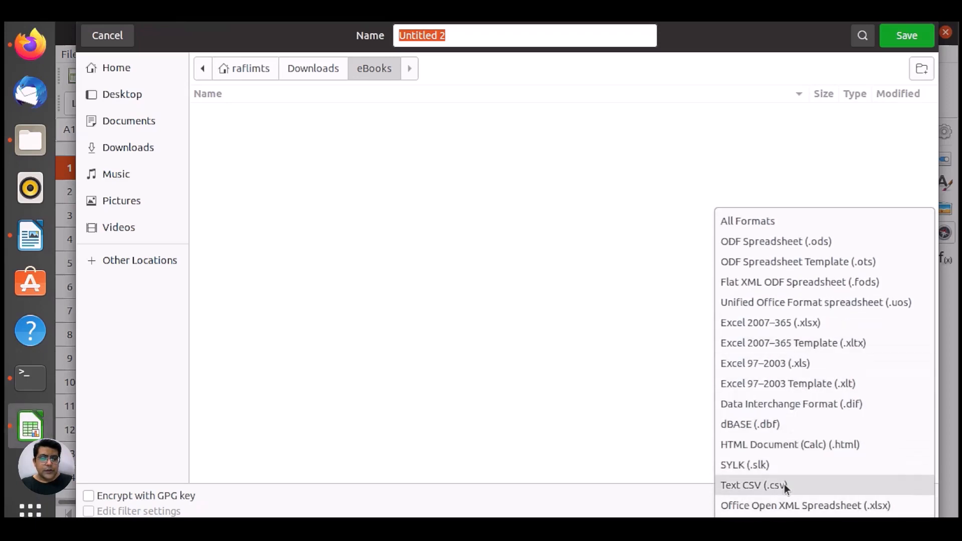
pyautogui.click(753, 485)
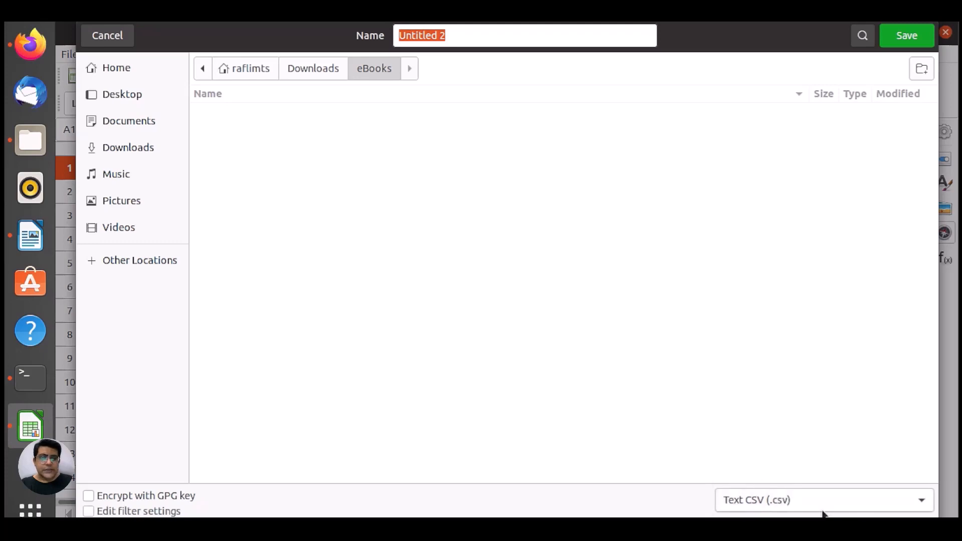
pyautogui.moveTo(722, 73)
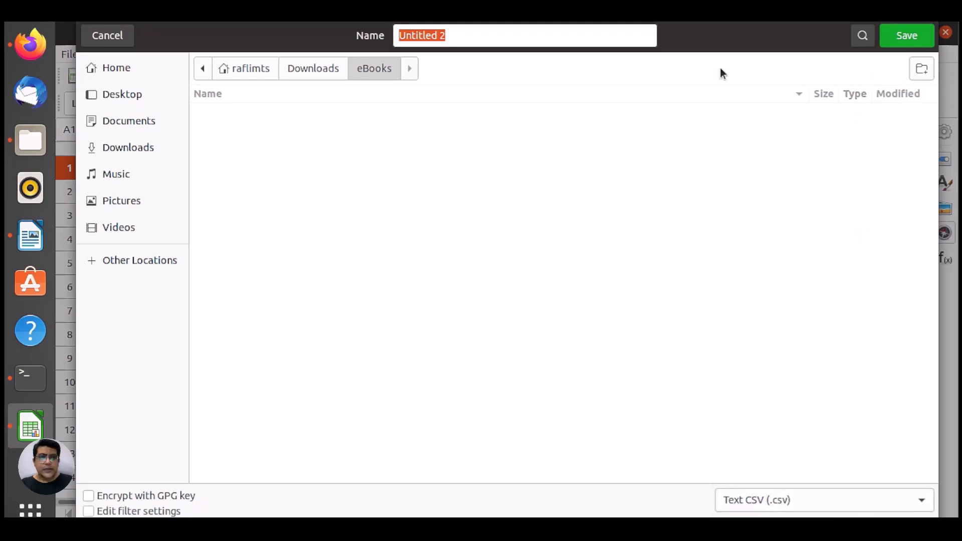
# Step: Name the file eBooks, save it, and confirm keeping the CSV format
pyautogui.click(524, 35)
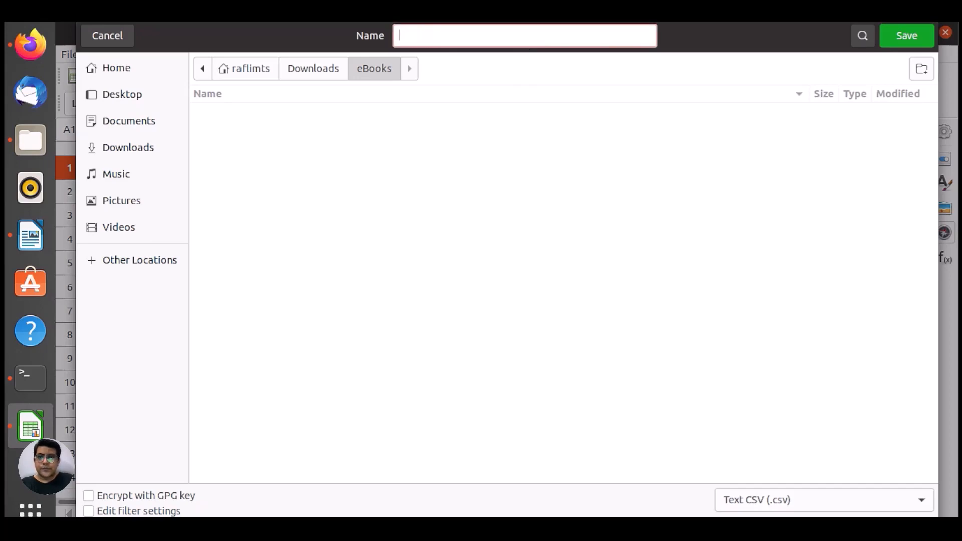
pyautogui.write('eBook')
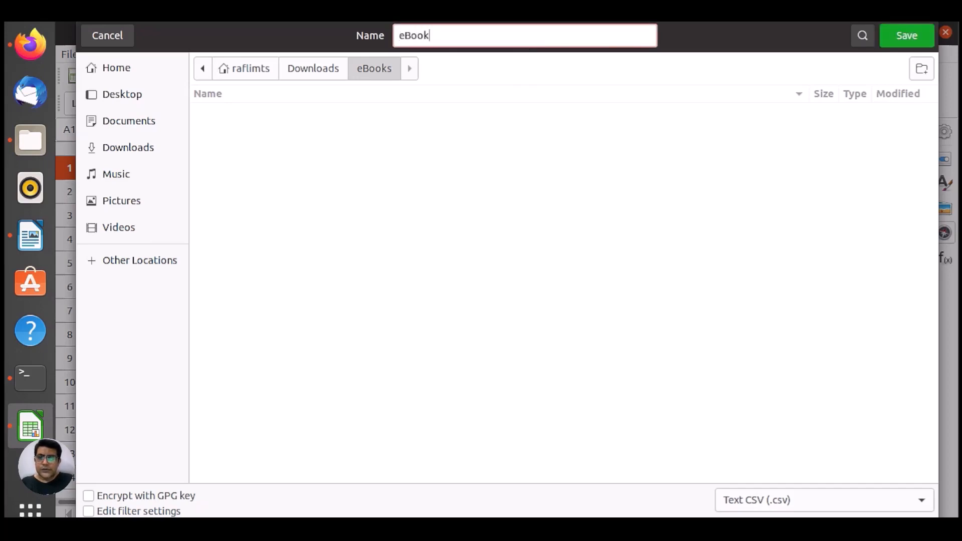
pyautogui.write('s')
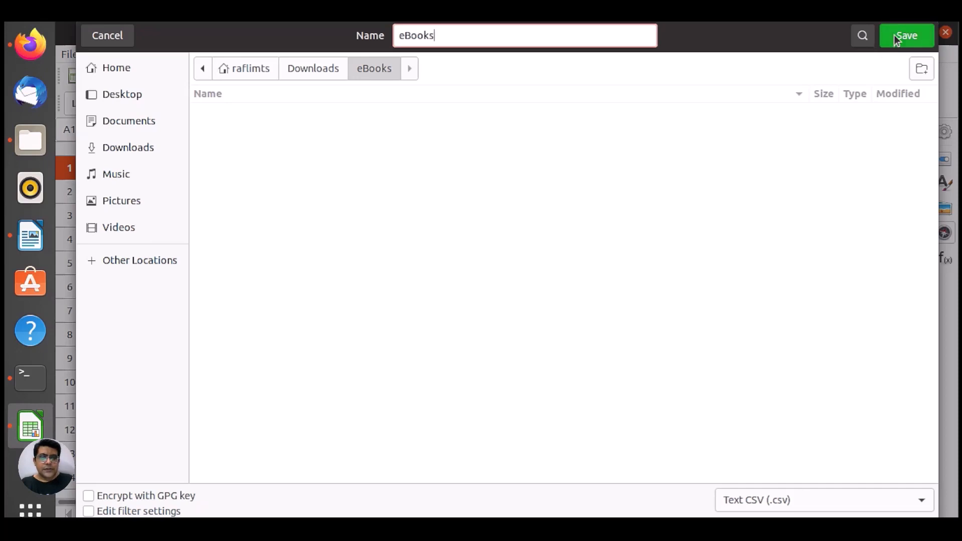
pyautogui.click(906, 35)
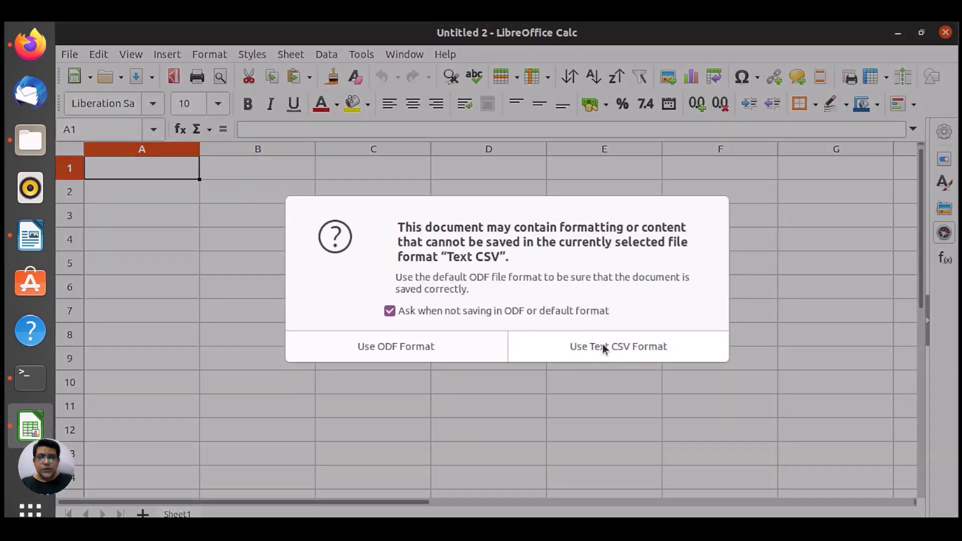
pyautogui.click(617, 346)
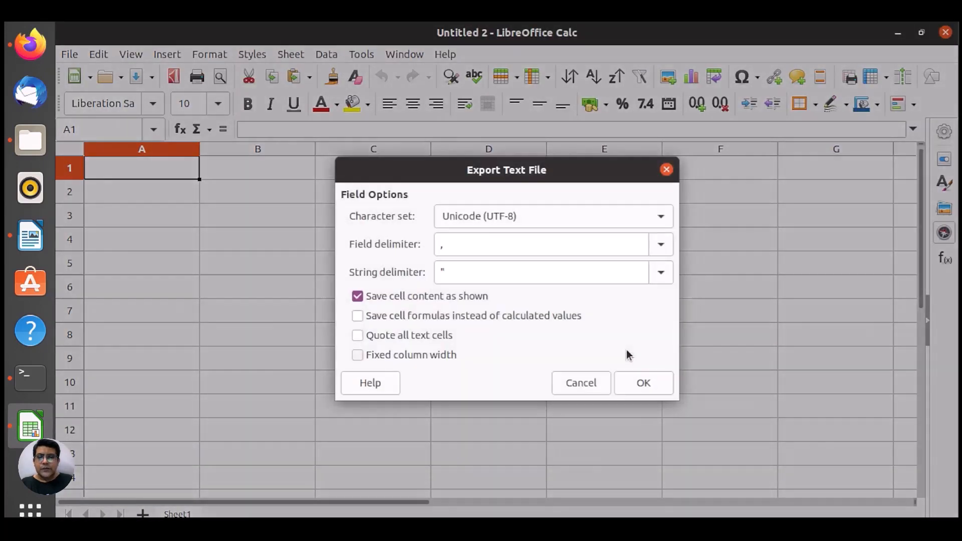
pyautogui.click(642, 382)
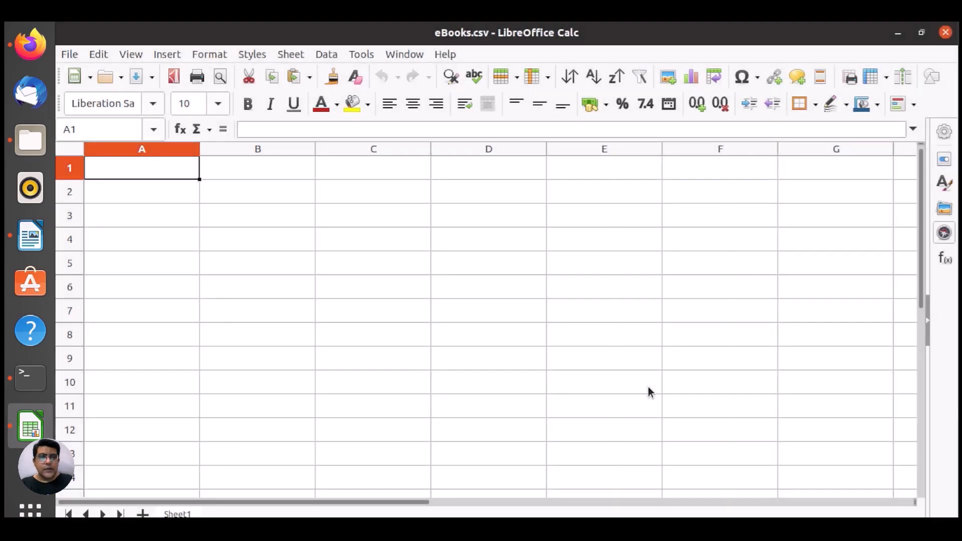
pyautogui.moveTo(404, 243)
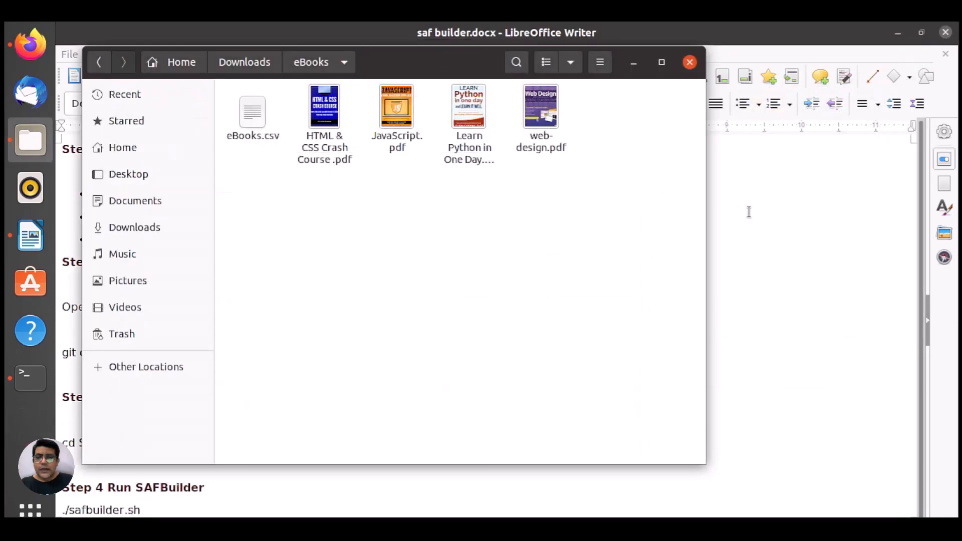
pyautogui.moveTo(644, 271)
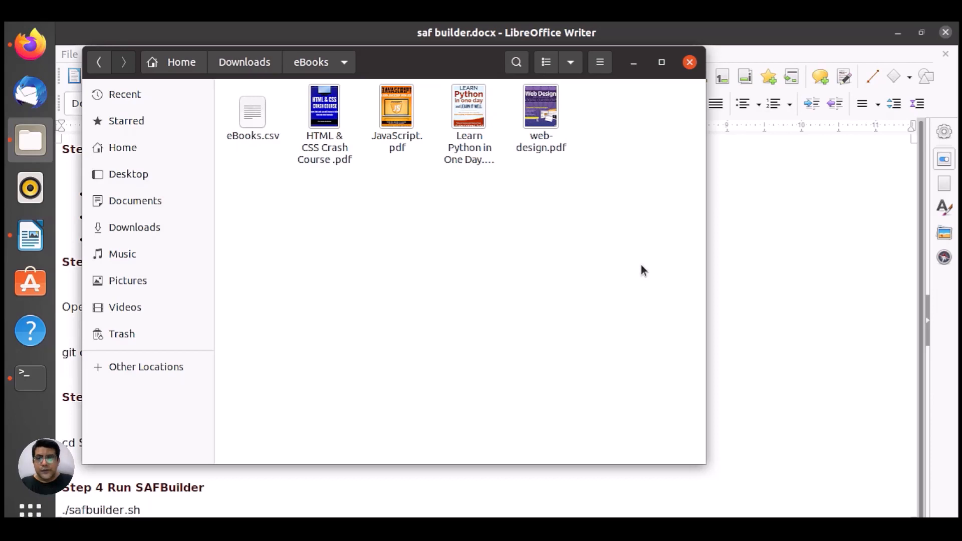
pyautogui.moveTo(466, 262)
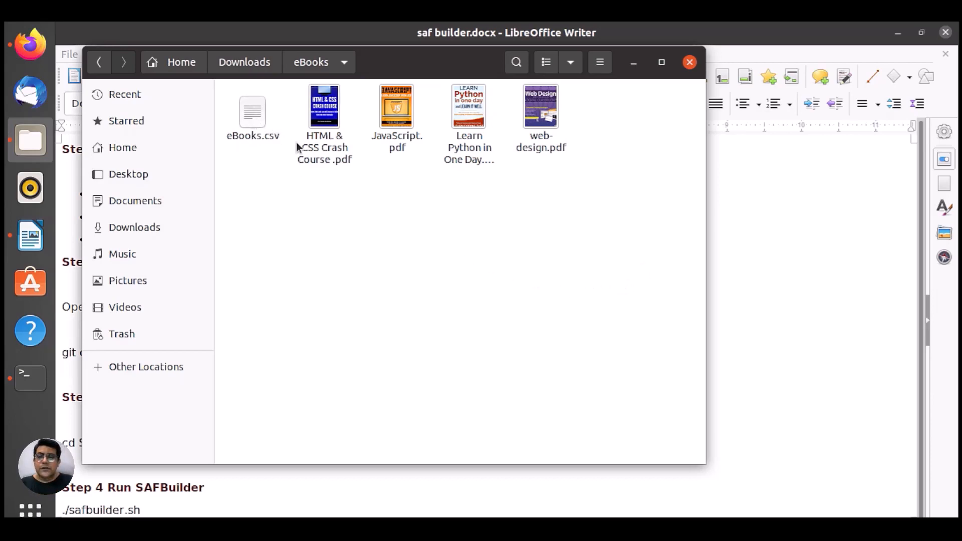
pyautogui.moveTo(446, 167)
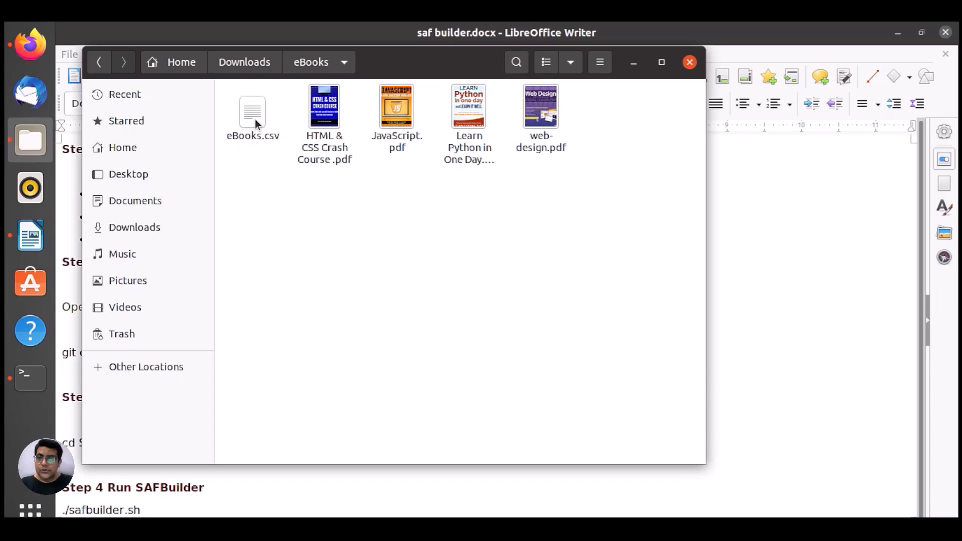
pyautogui.moveTo(30, 377)
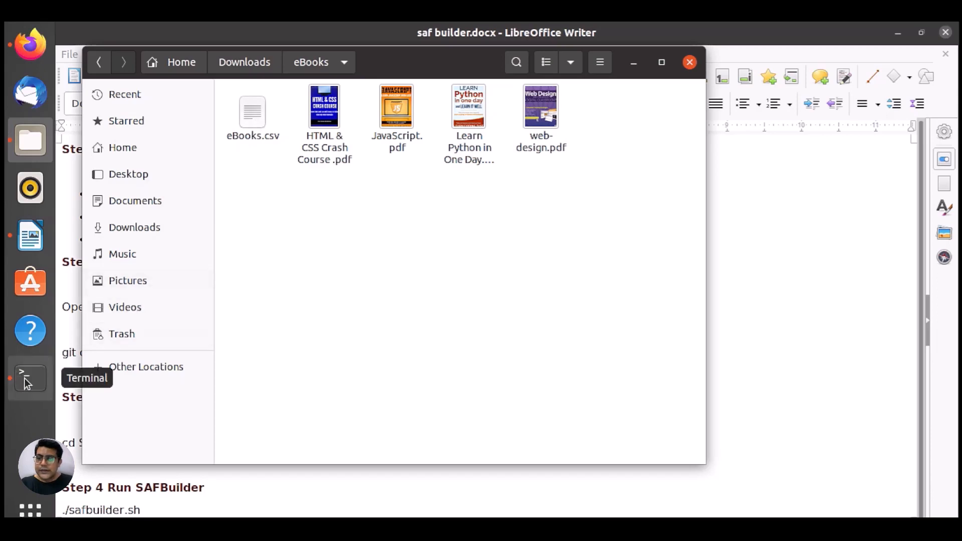
# Step: Type ./safbuilder.sh at the terminal's root prompt
pyautogui.click(29, 378)
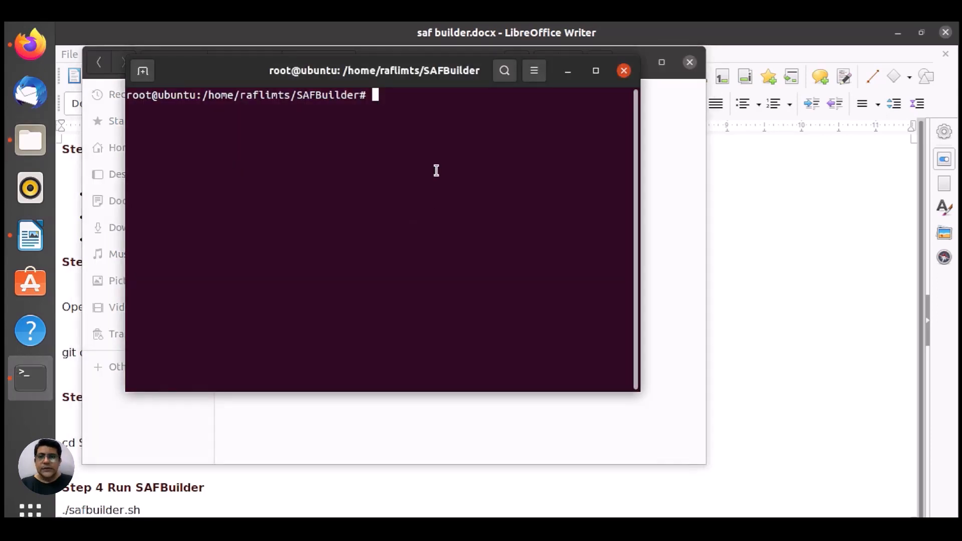
pyautogui.write('./')
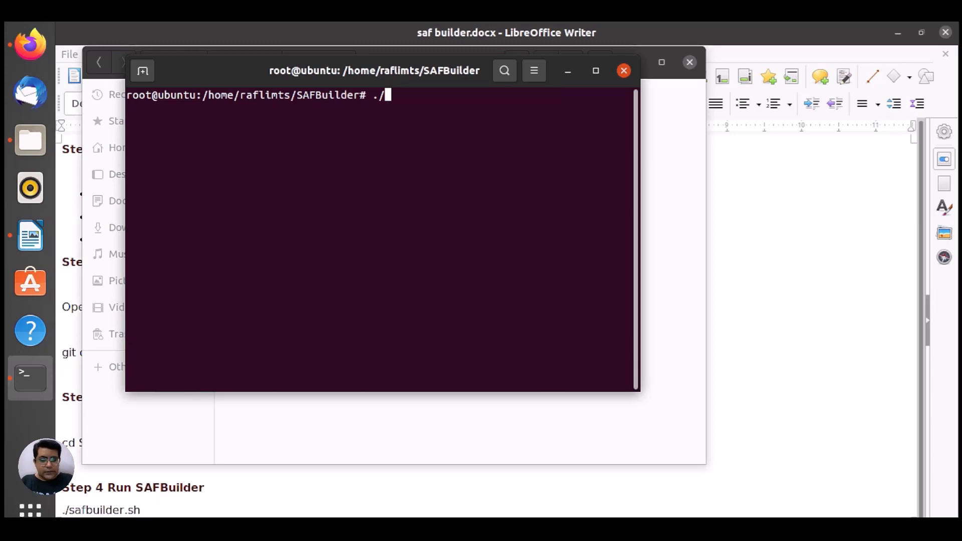
pyautogui.write('safbui')
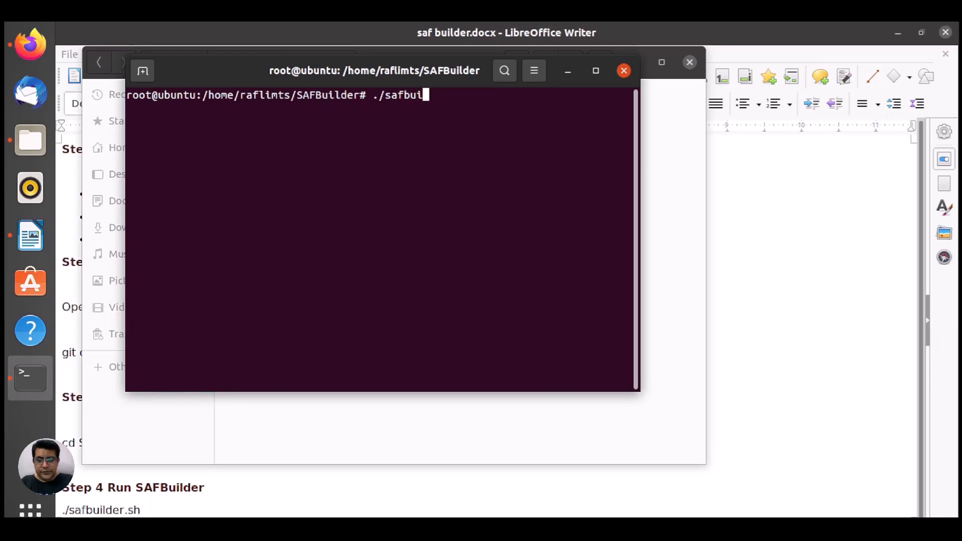
pyautogui.write('lder')
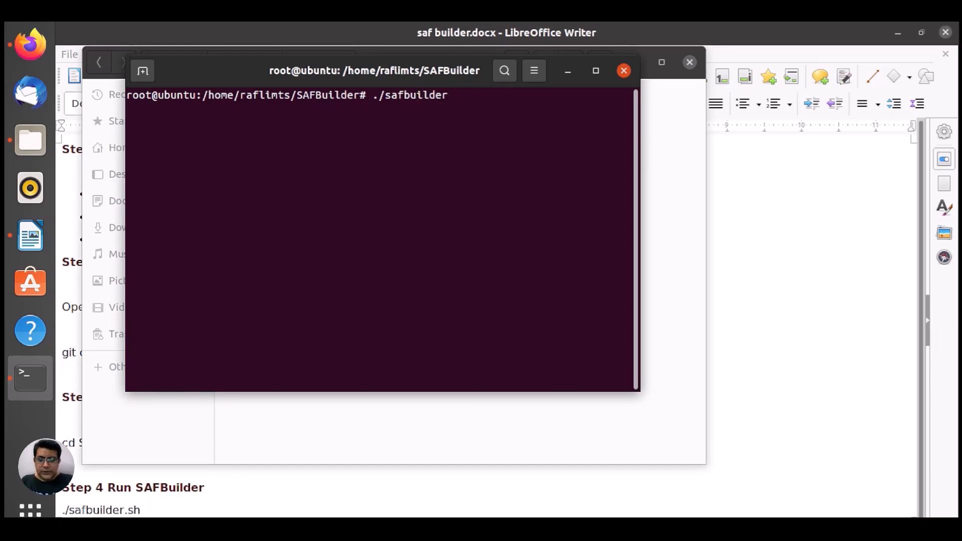
pyautogui.write('.sh')
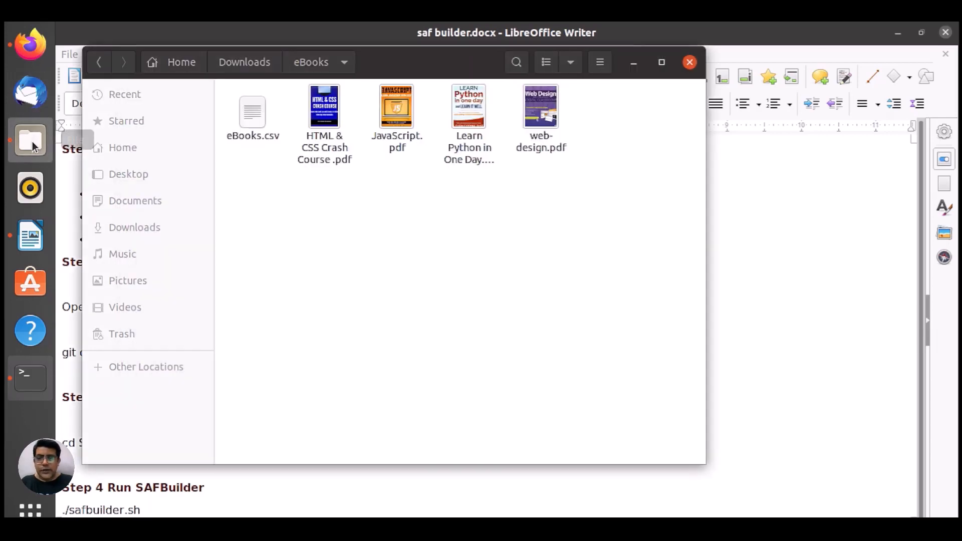
# Step: Check eBooks.csv's path and append -c /home/raflimts/Downloads/eBooks/eBooks.csv -m to the command
pyautogui.rightClick(251, 113)
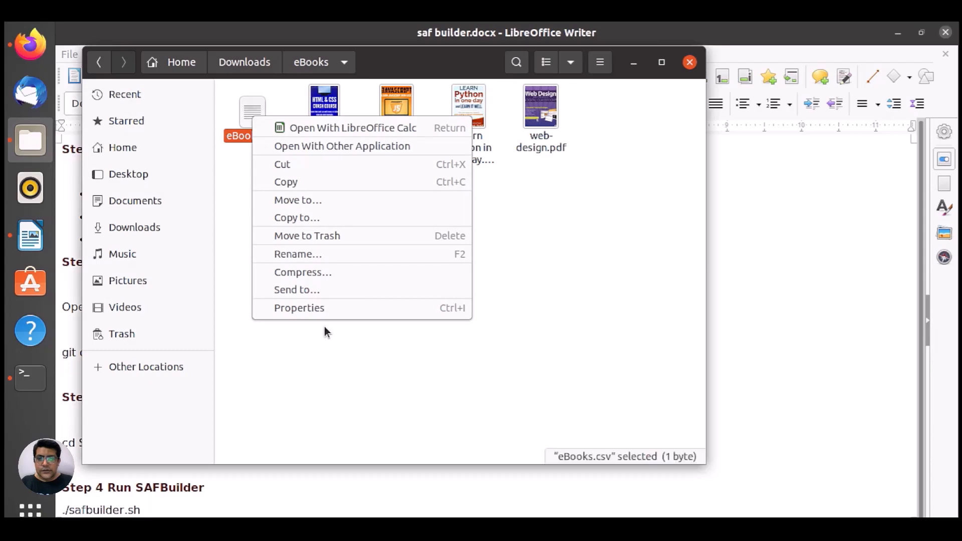
pyautogui.click(298, 307)
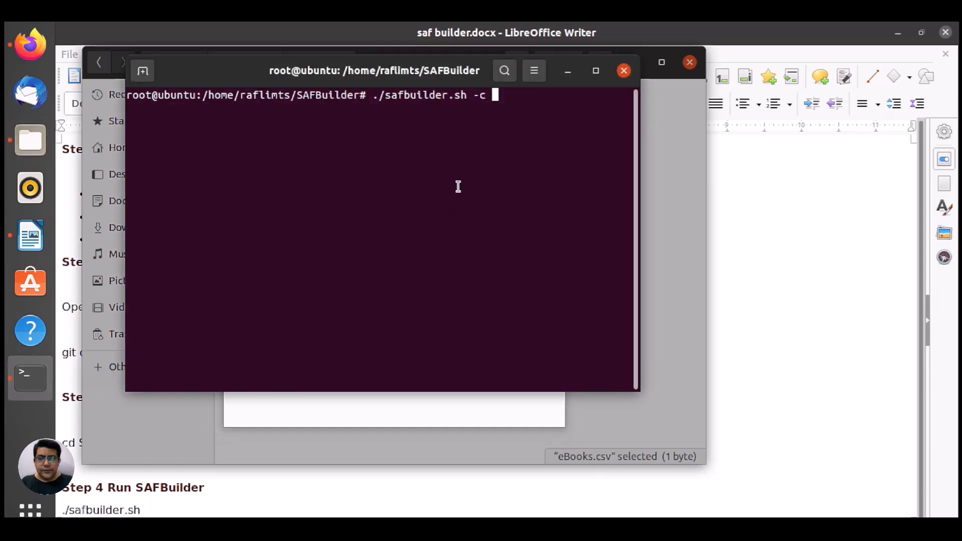
pyautogui.write('/home/raflimts/Downloads/eBooks')
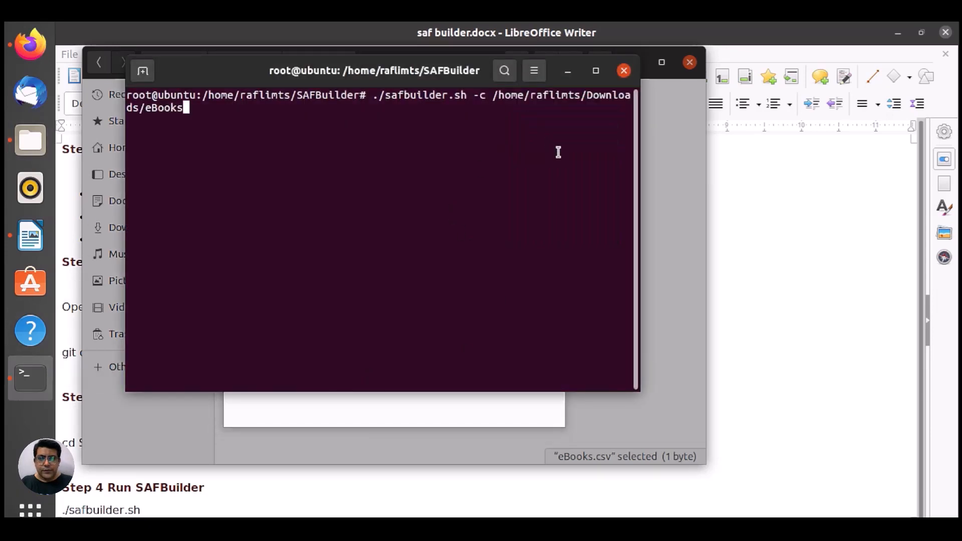
pyautogui.write('/')
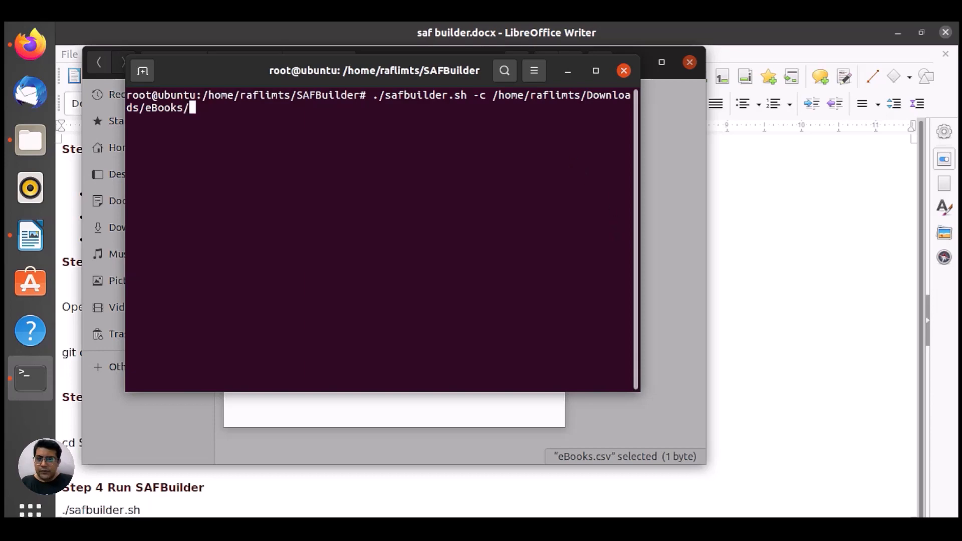
pyautogui.write('eB')
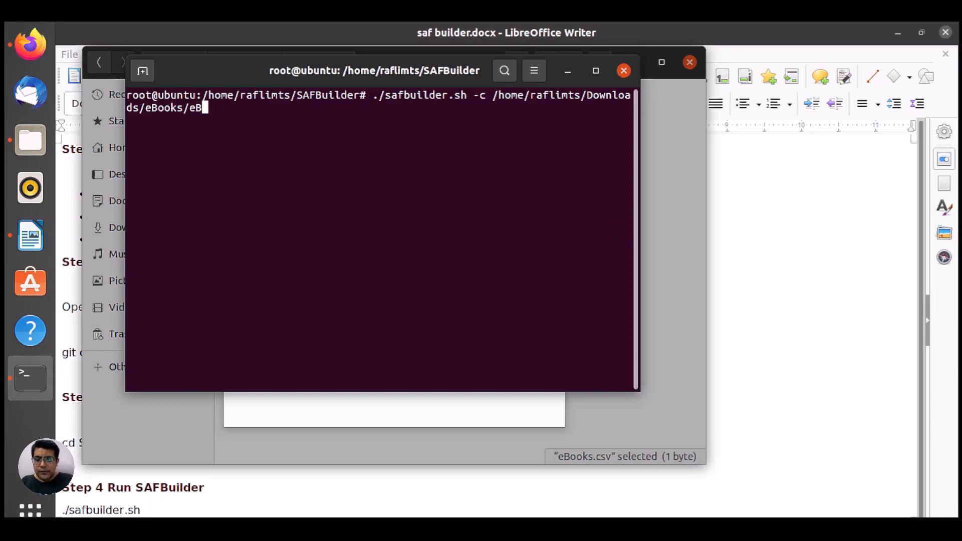
pyautogui.write('ooks.')
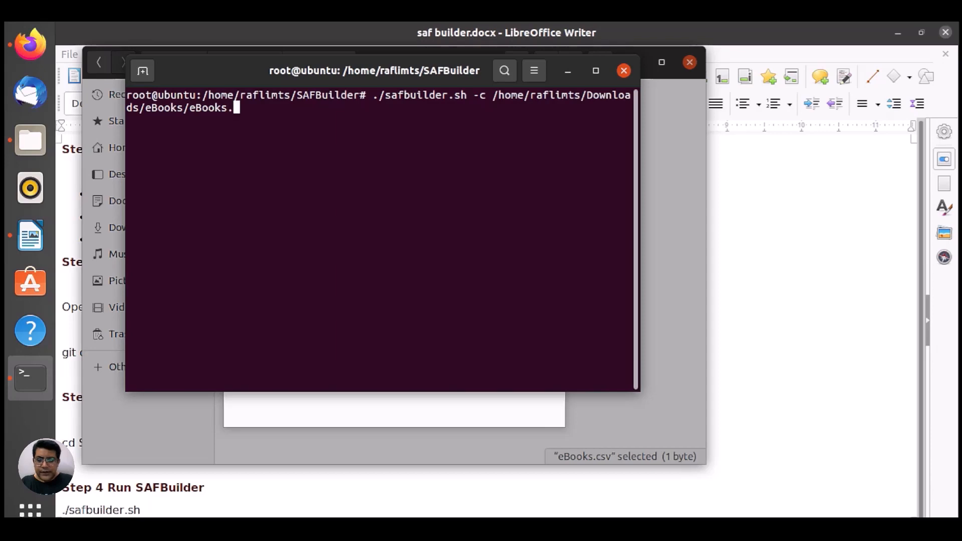
pyautogui.write('csv')
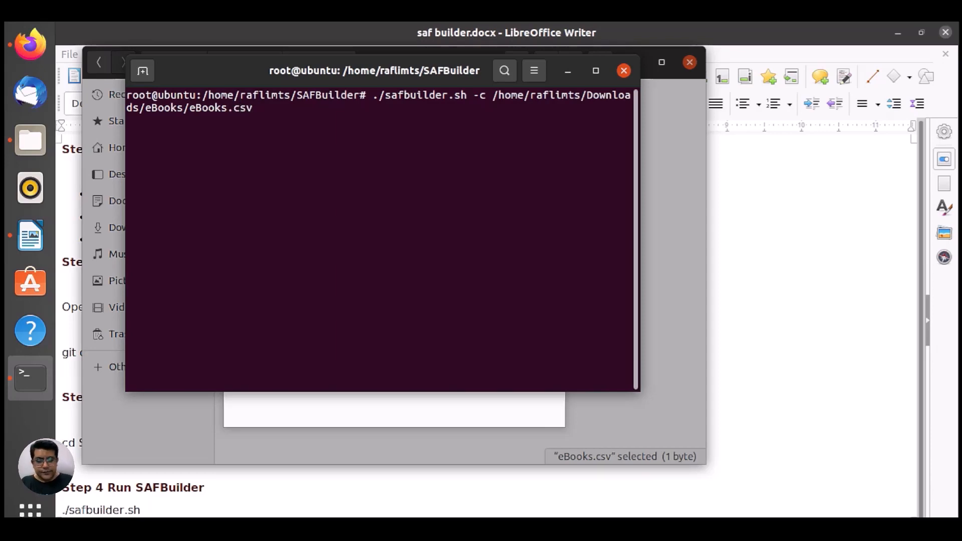
pyautogui.write('-m')
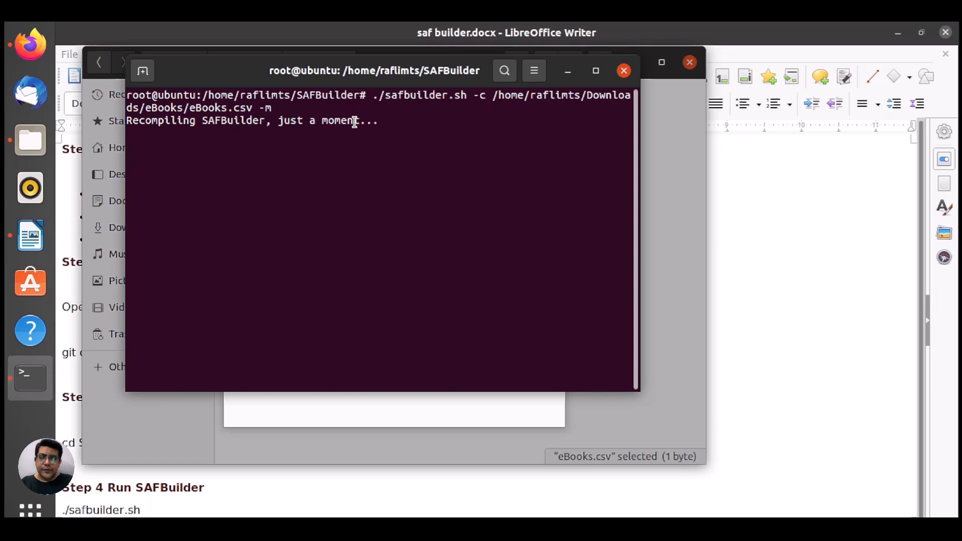
pyautogui.moveTo(667, 150)
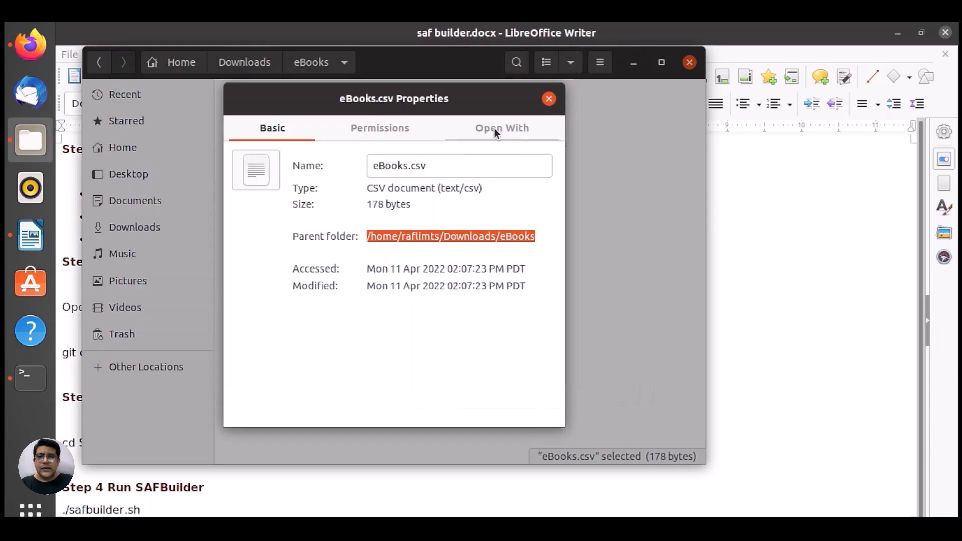
# Step: Open eBooks.csv in Calc with default import settings and delete the blank row 2
pyautogui.click(548, 98)
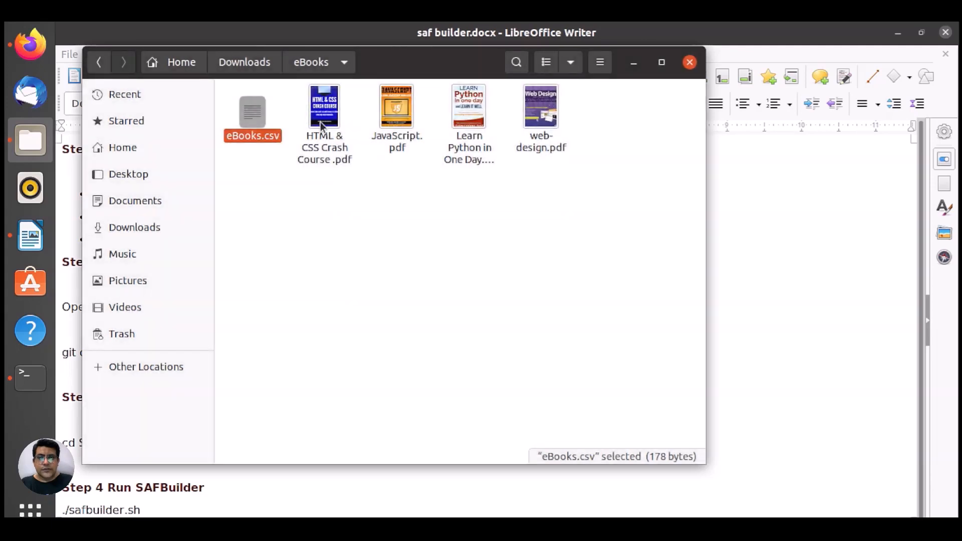
pyautogui.moveTo(257, 116)
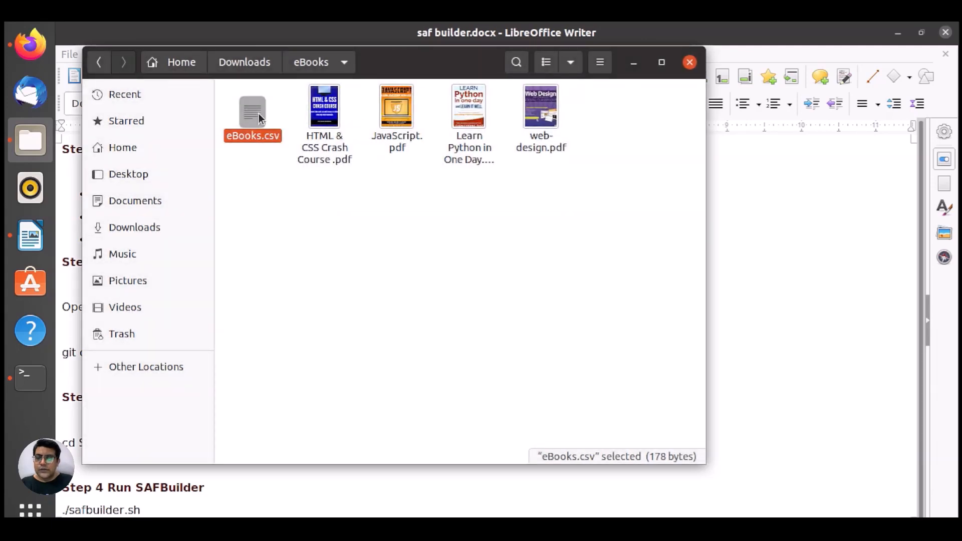
pyautogui.doubleClick(252, 112)
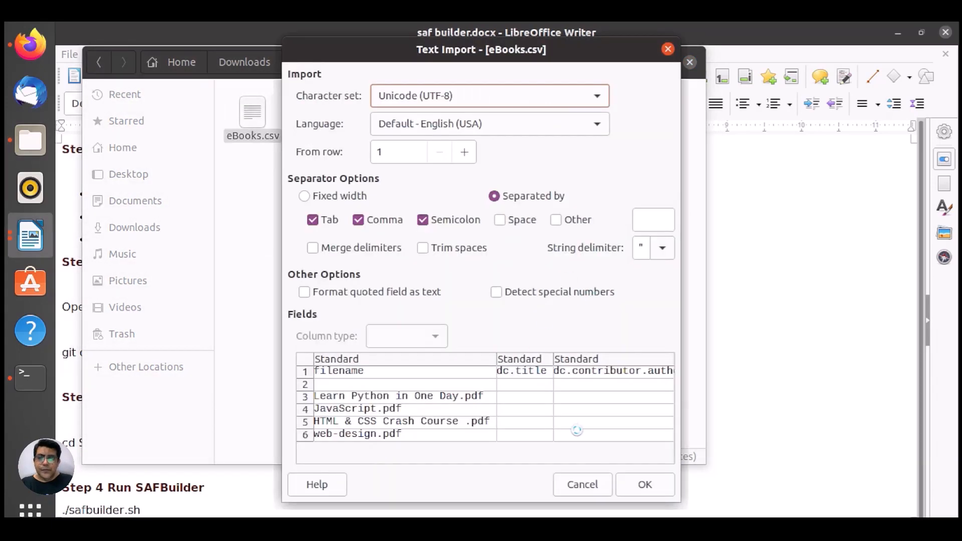
pyautogui.click(644, 484)
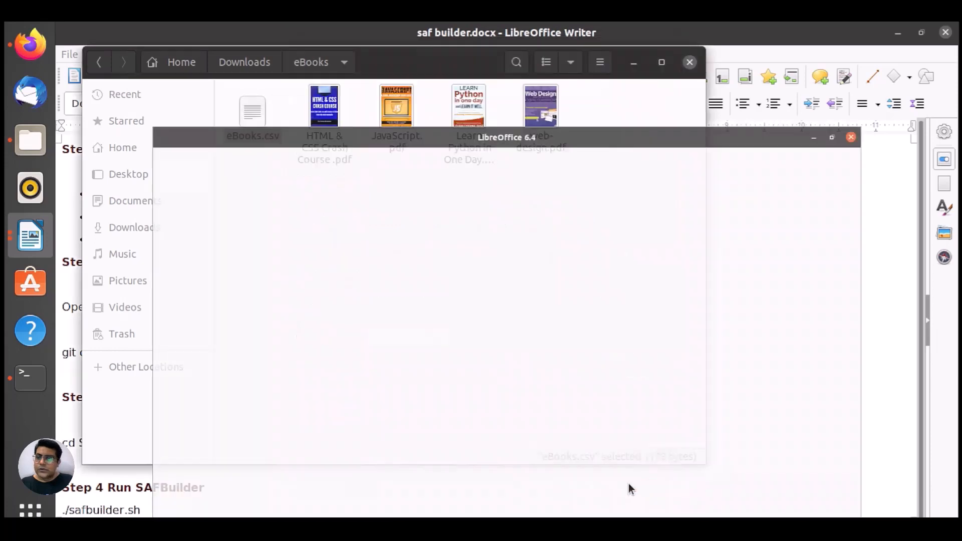
pyautogui.doubleClick(251, 110)
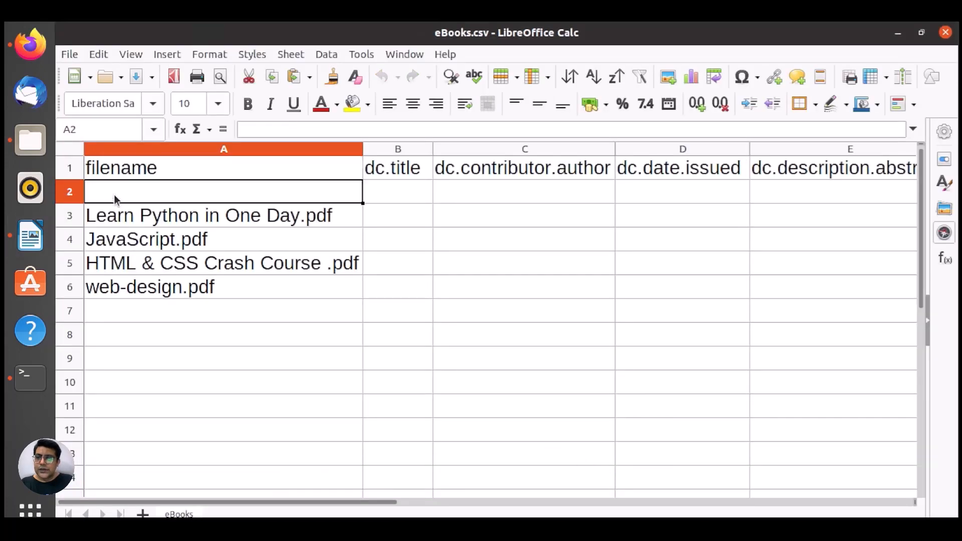
pyautogui.rightClick(69, 191)
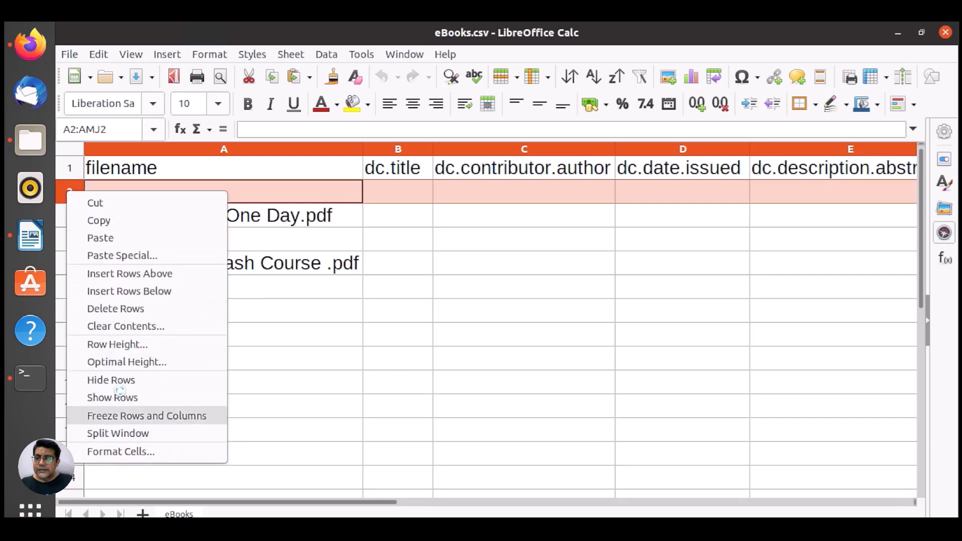
pyautogui.moveTo(120, 450)
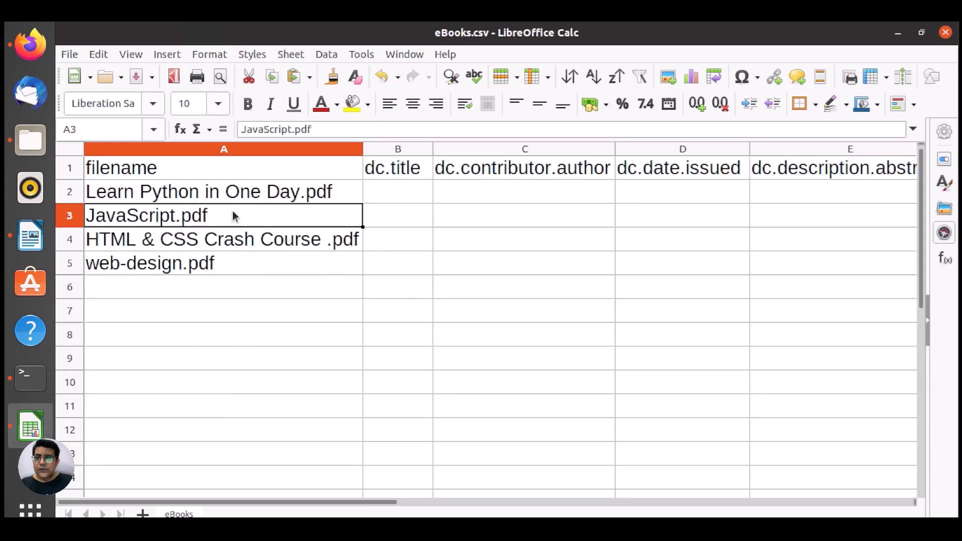
# Step: Review the web-design.pdf entry and the filename, dc.title and dc.contributor.author headers
pyautogui.click(150, 263)
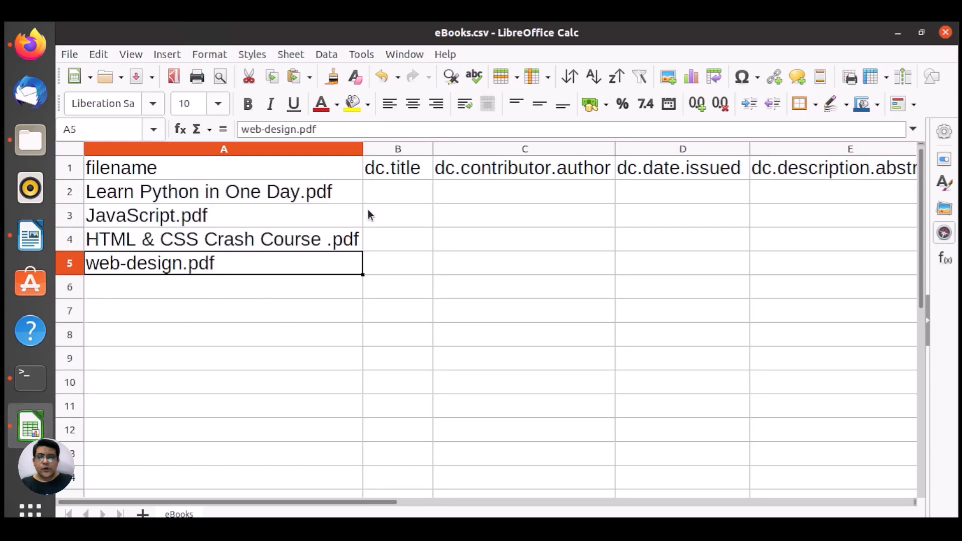
pyautogui.click(223, 167)
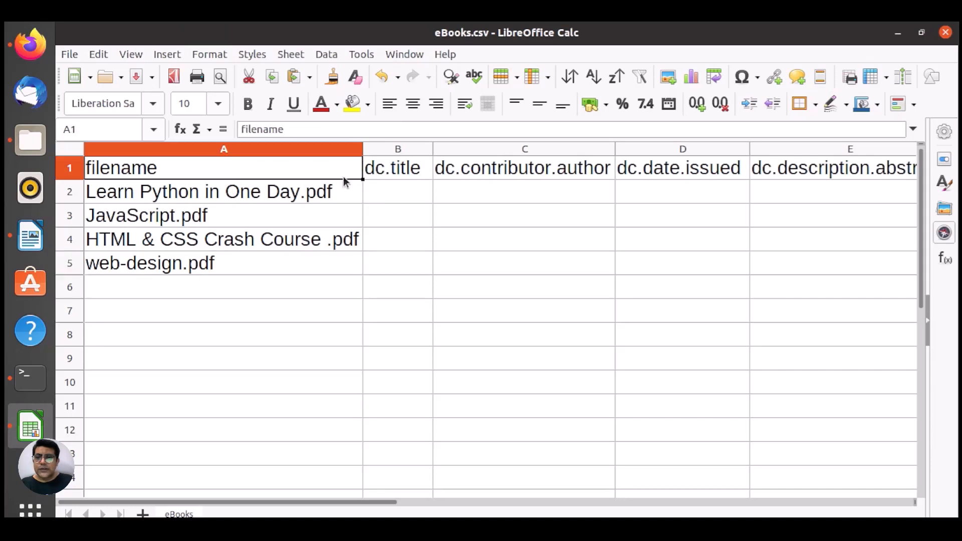
pyautogui.click(397, 167)
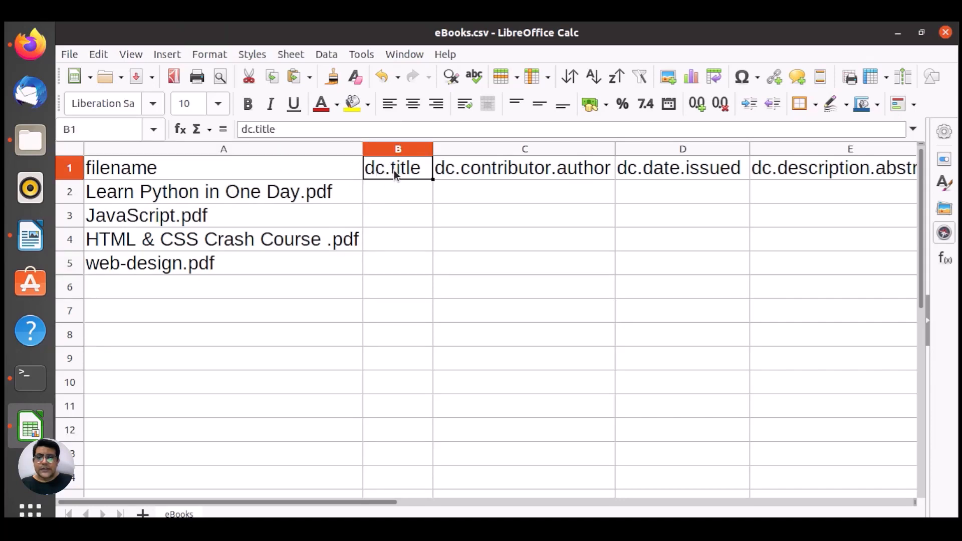
pyautogui.click(398, 191)
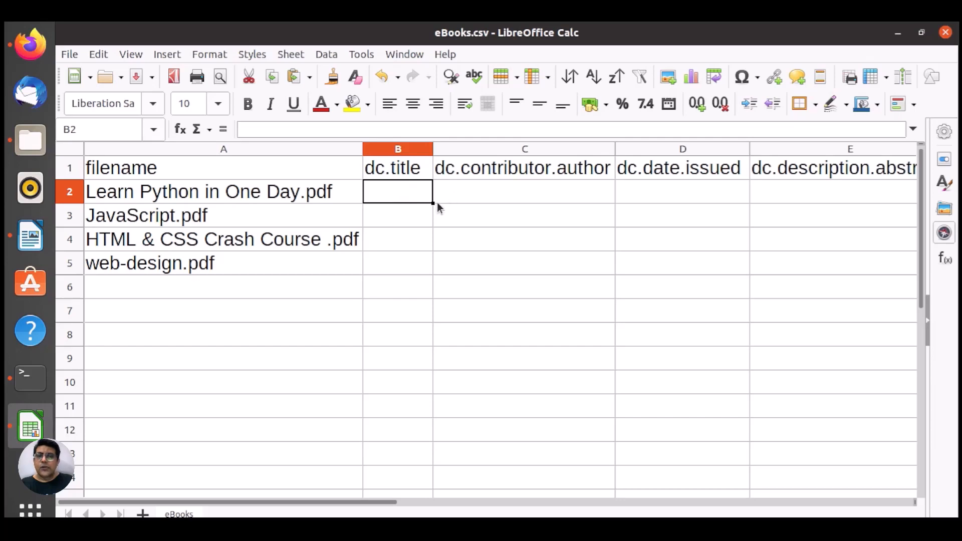
pyautogui.click(522, 167)
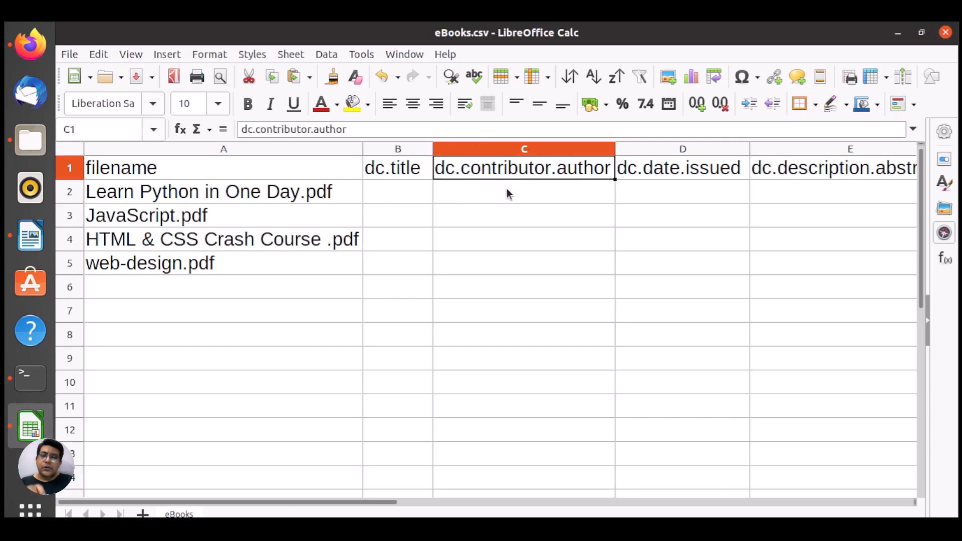
pyautogui.click(682, 167)
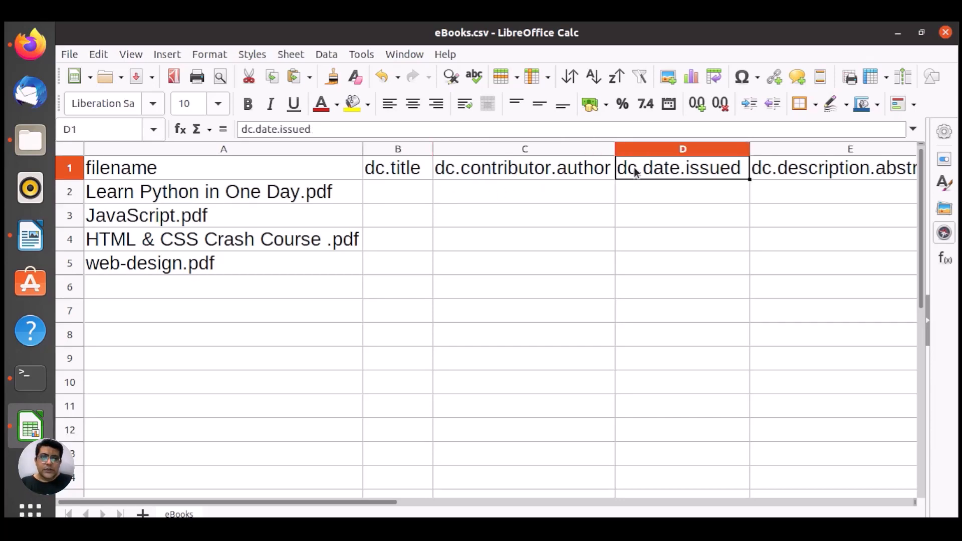
pyautogui.moveTo(686, 178)
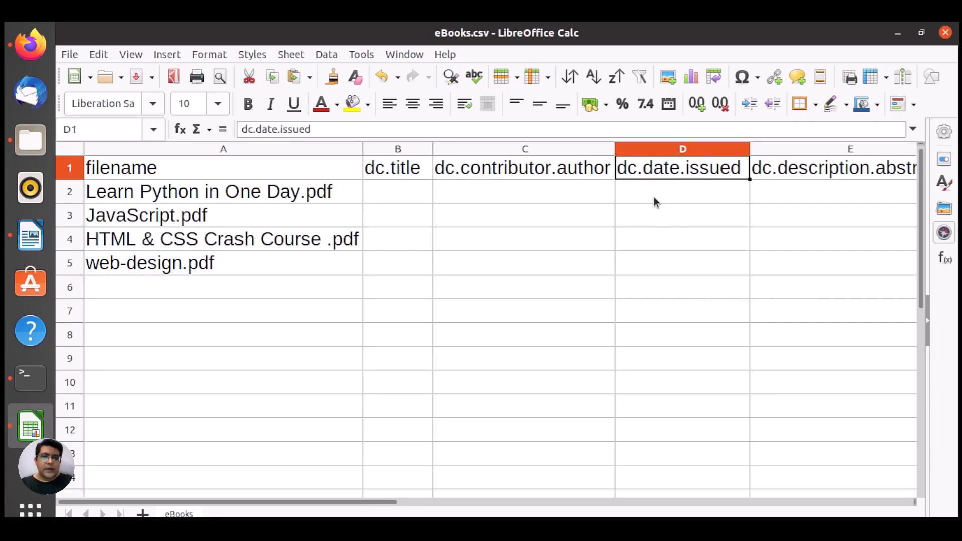
pyautogui.moveTo(637, 204)
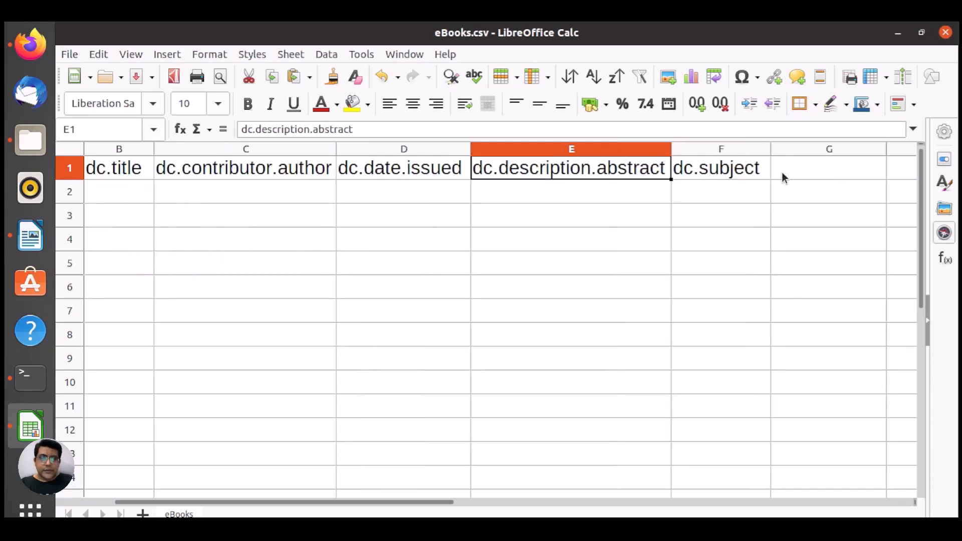
pyautogui.click(720, 168)
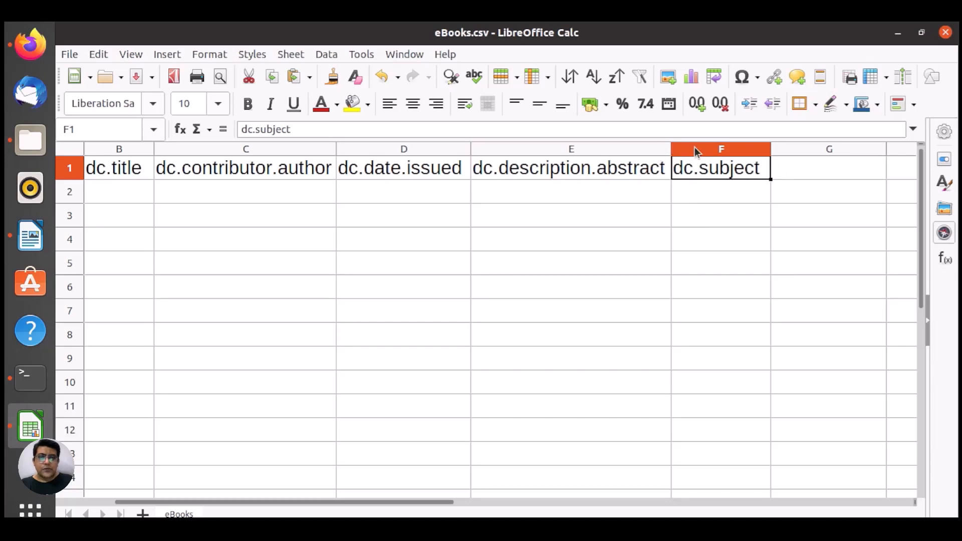
pyautogui.moveTo(787, 178)
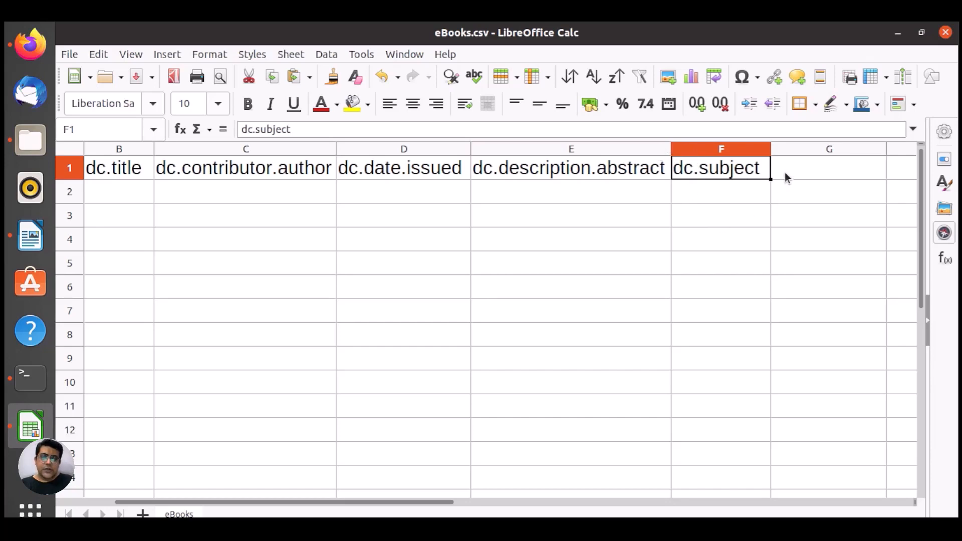
pyautogui.click(827, 168)
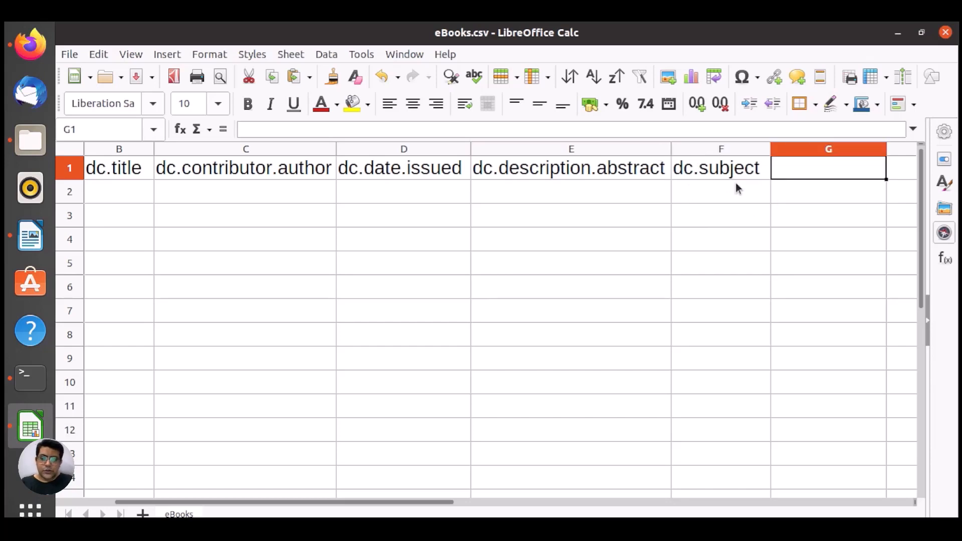
# Step: Enter the dc.publisher heading in cell G1
pyautogui.write('dc')
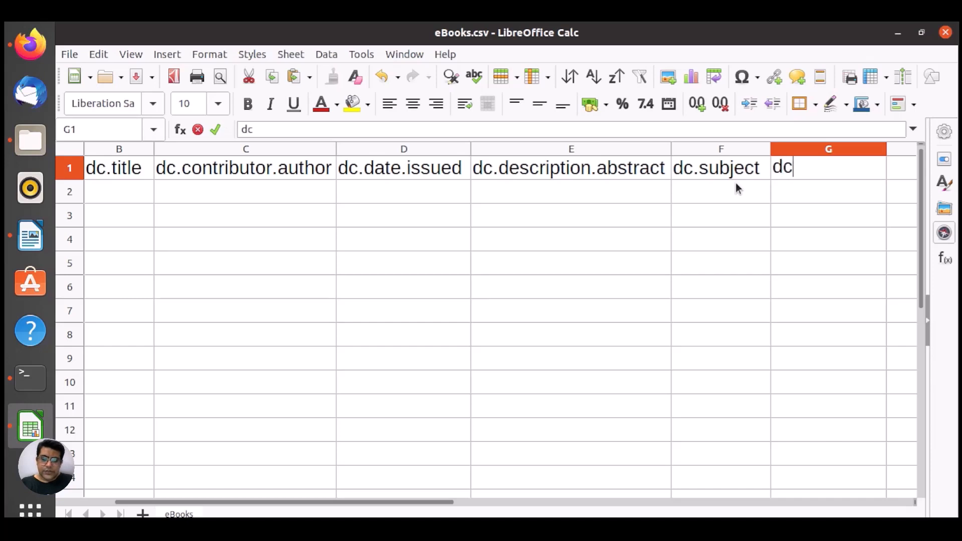
pyautogui.write('.pu')
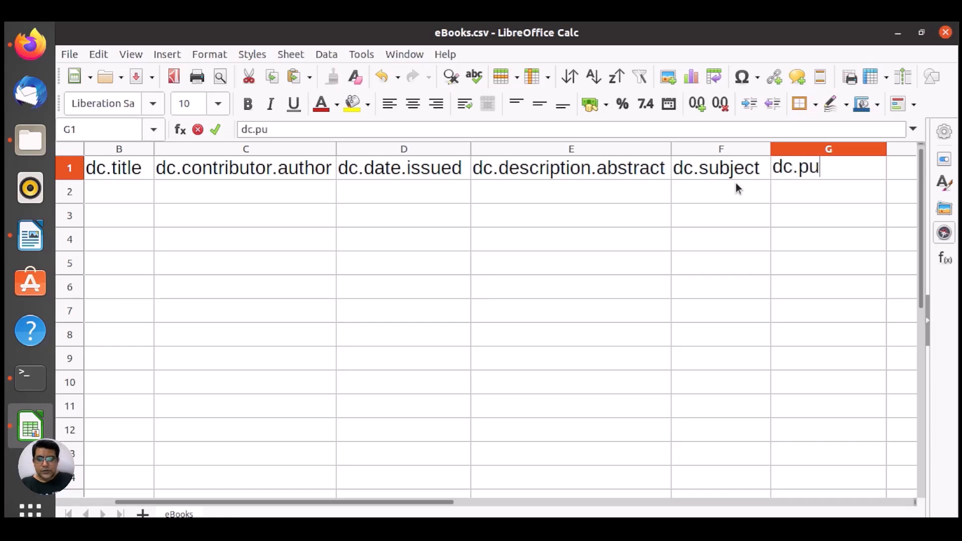
pyautogui.write('blisher')
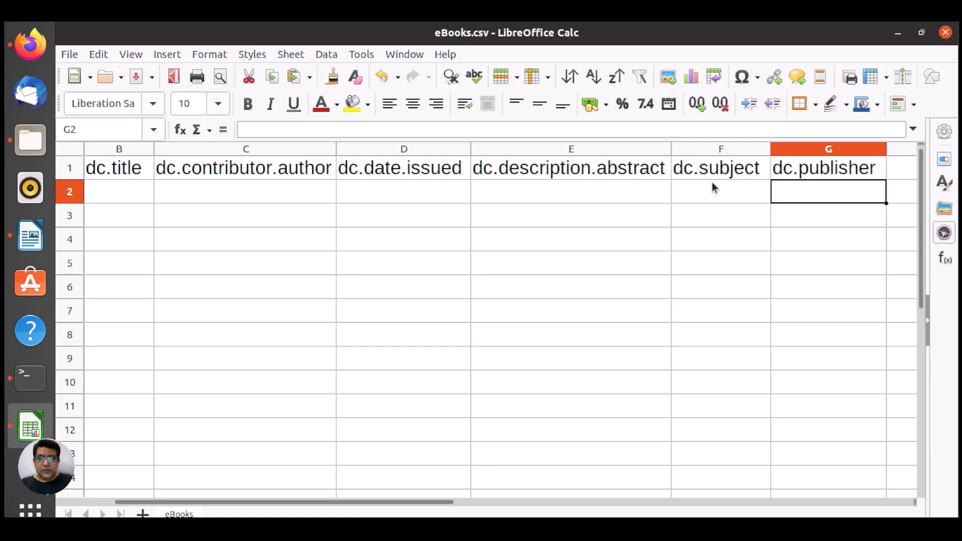
# Step: Check the first book's author, abstract, subject and publisher cells C2, E2, F2 and G2
pyautogui.click(403, 191)
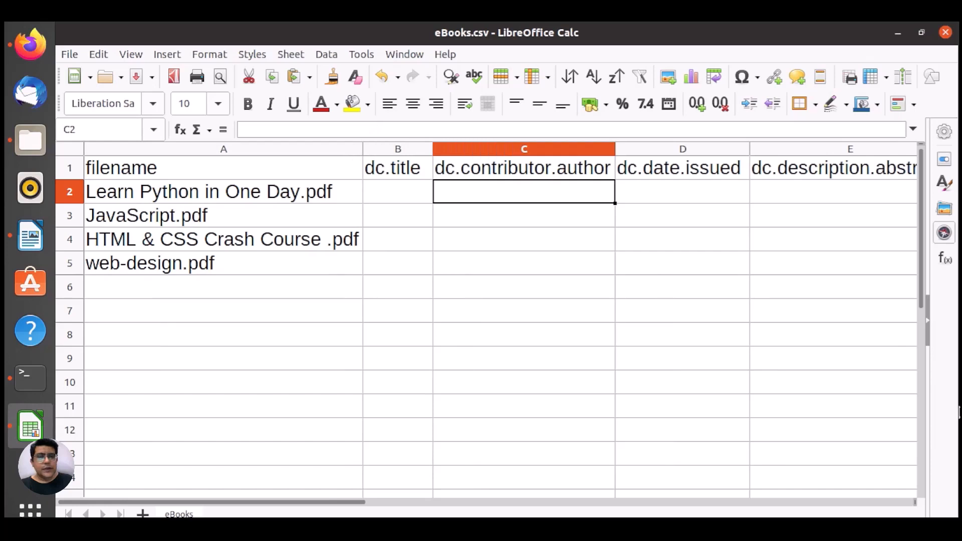
pyautogui.click(397, 191)
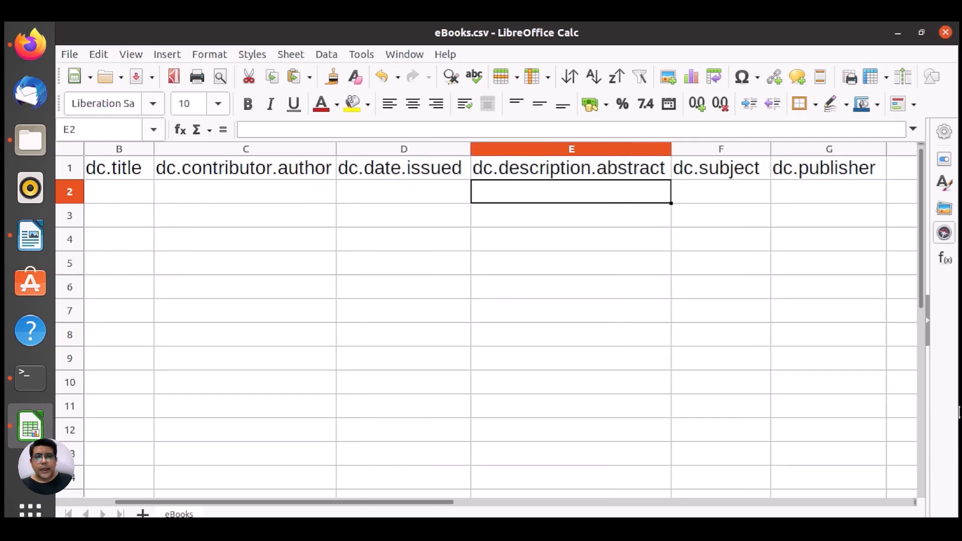
pyautogui.click(720, 191)
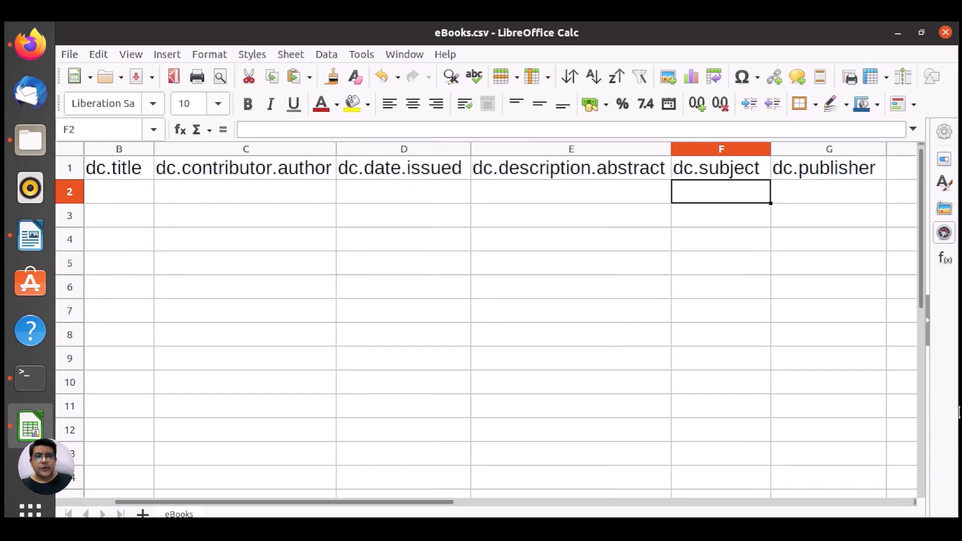
pyautogui.click(828, 191)
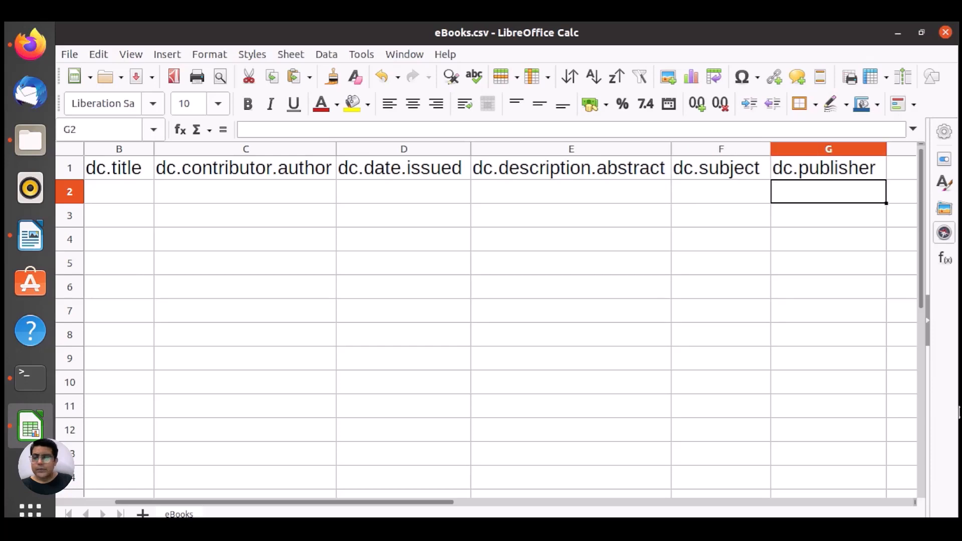
pyautogui.hscroll(3)
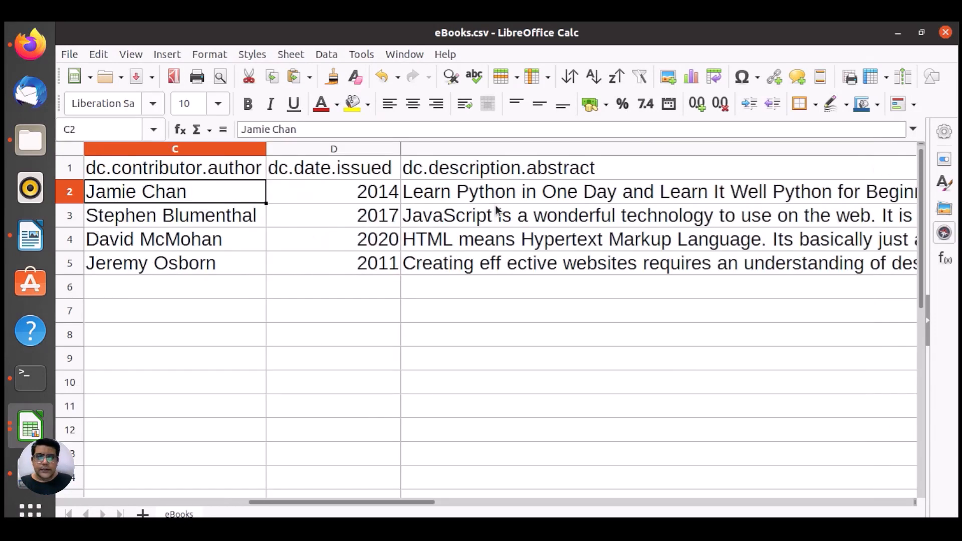
# Step: Verify cells D2, F2 and A2, adding a || separator in the subject entry
pyautogui.click(333, 191)
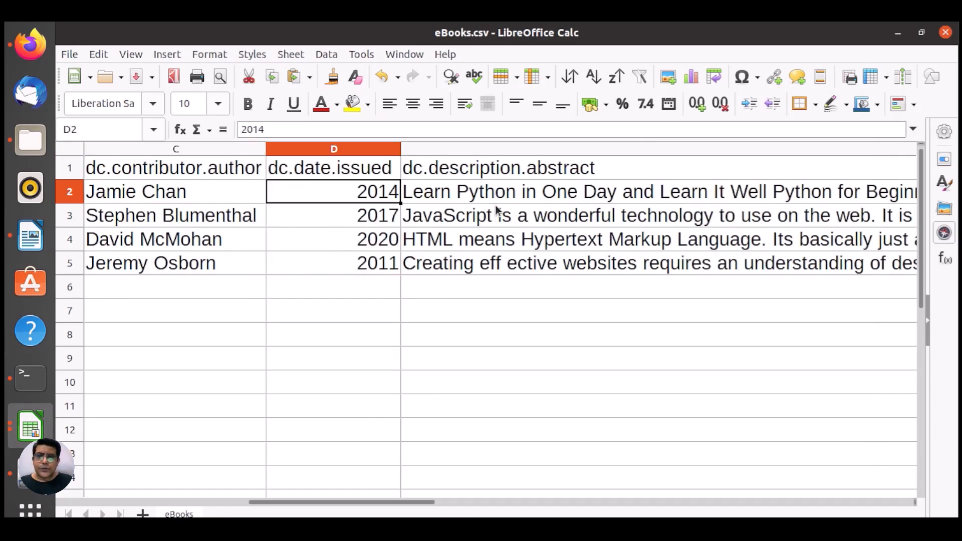
pyautogui.hscroll(3)
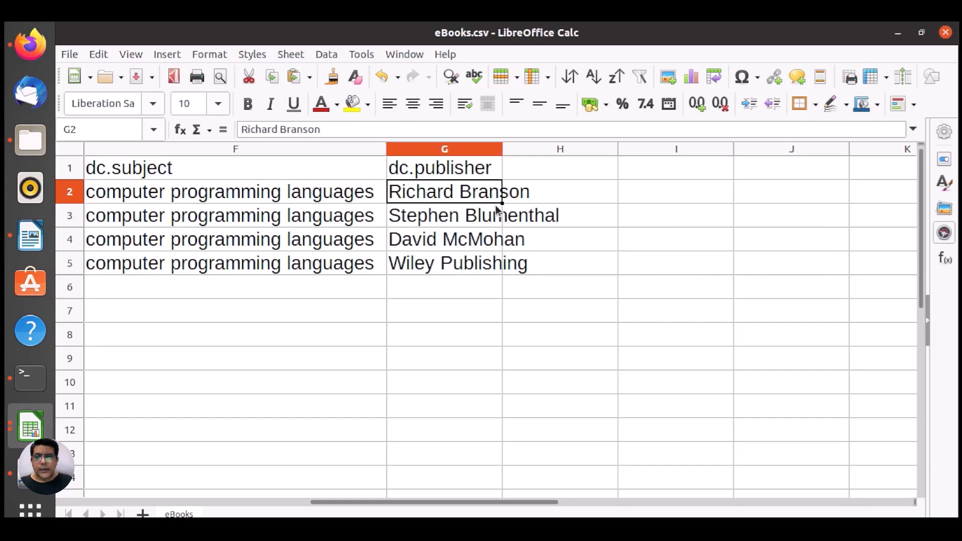
pyautogui.click(235, 192)
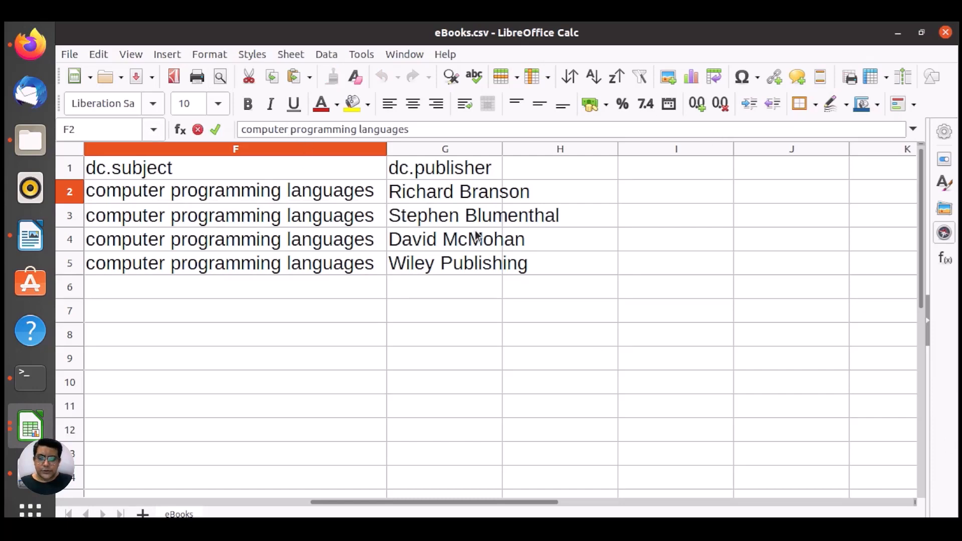
pyautogui.write('||')
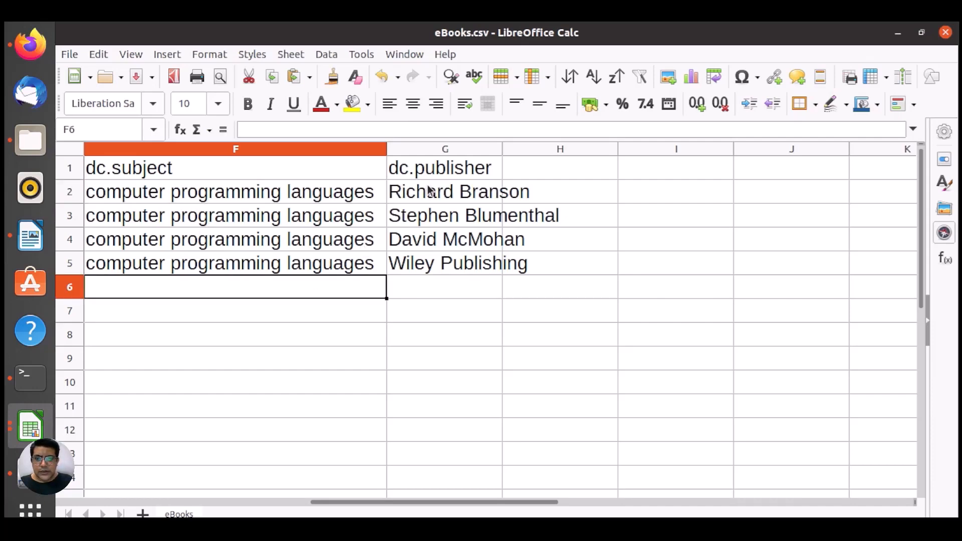
pyautogui.click(235, 192)
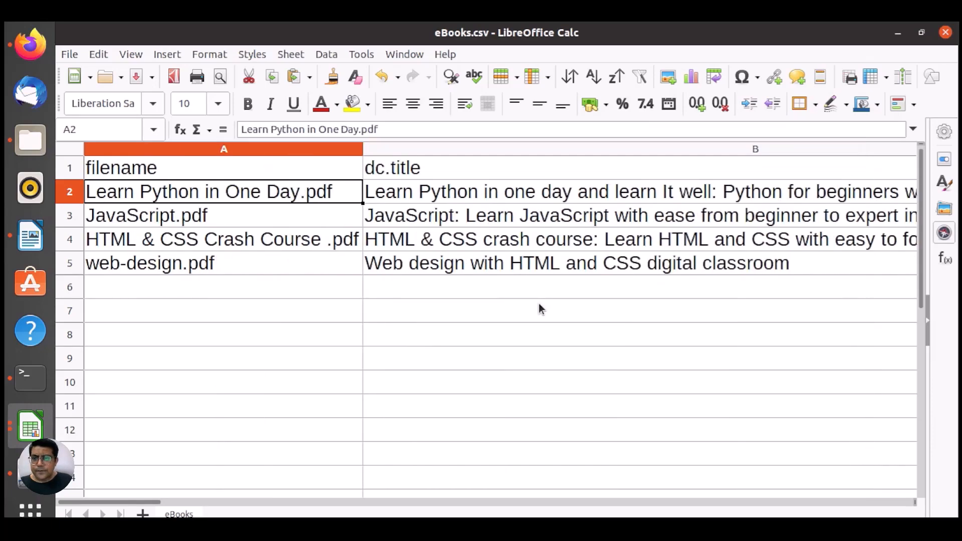
pyautogui.hscroll(3)
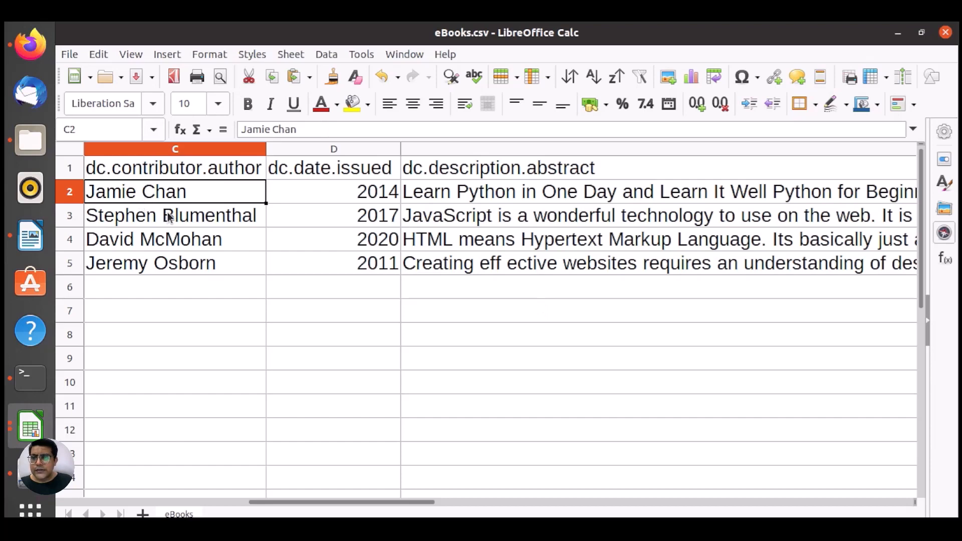
pyautogui.doubleClick(136, 190)
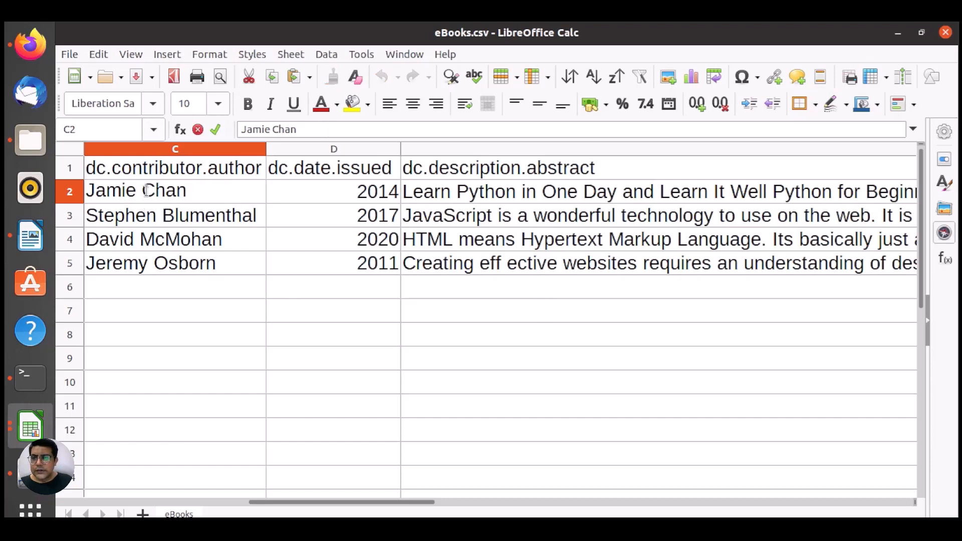
pyautogui.doubleClick(112, 191)
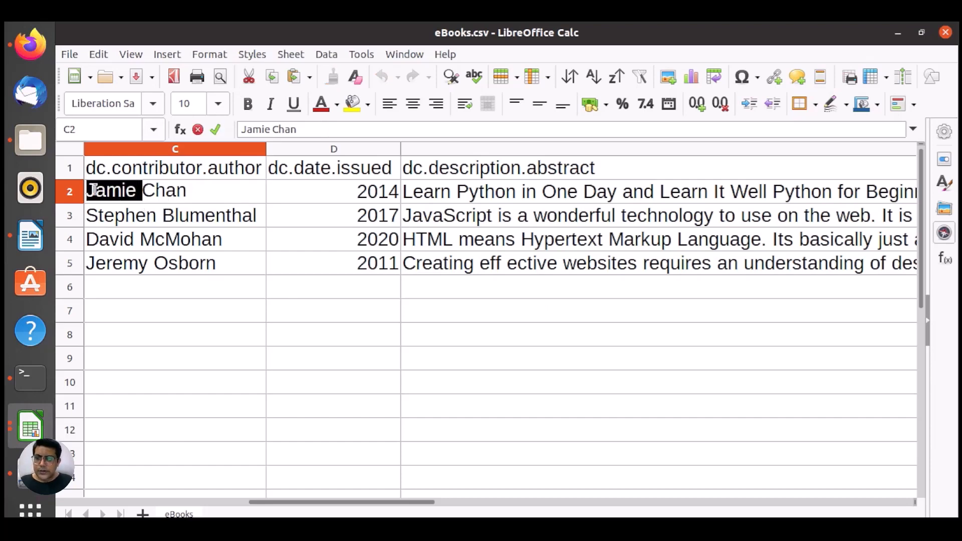
pyautogui.write('Chan,')
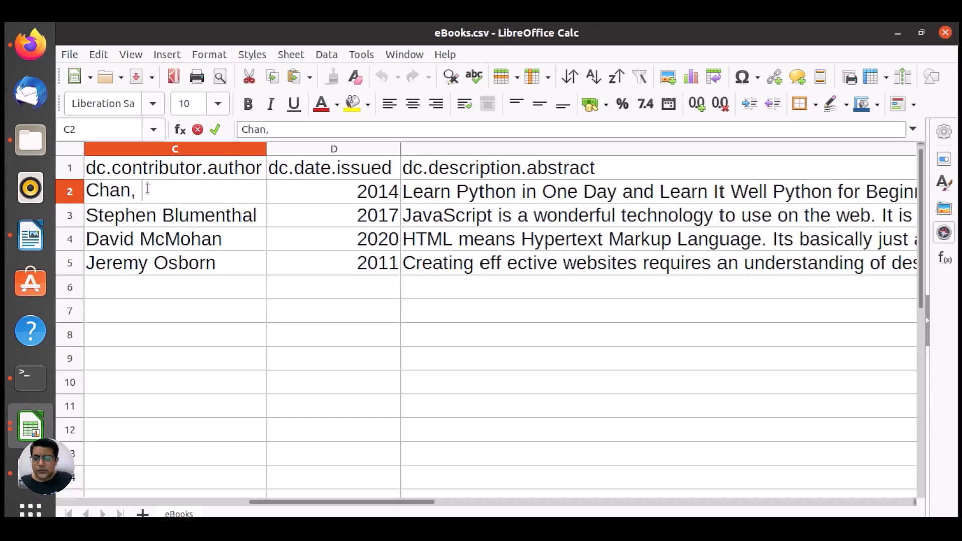
pyautogui.write('Jamie')
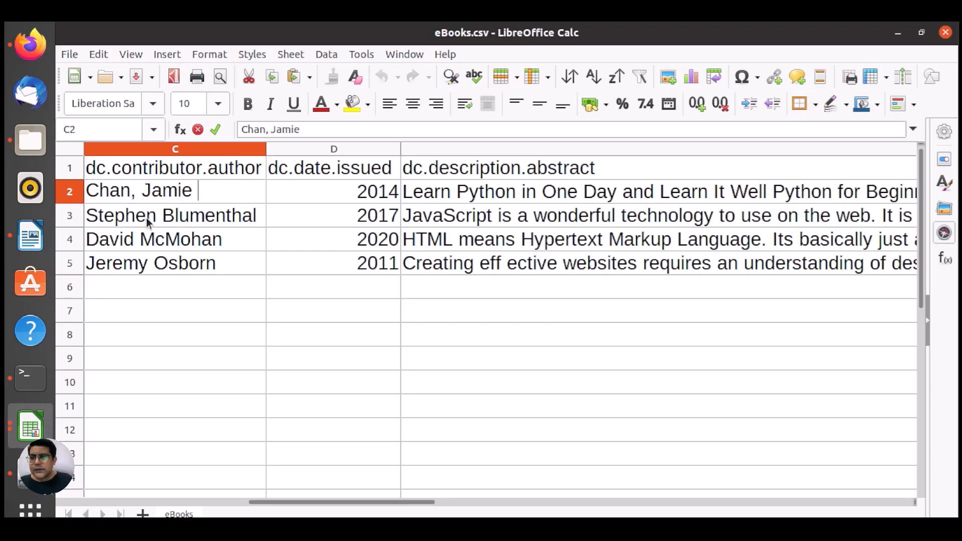
pyautogui.click(170, 215)
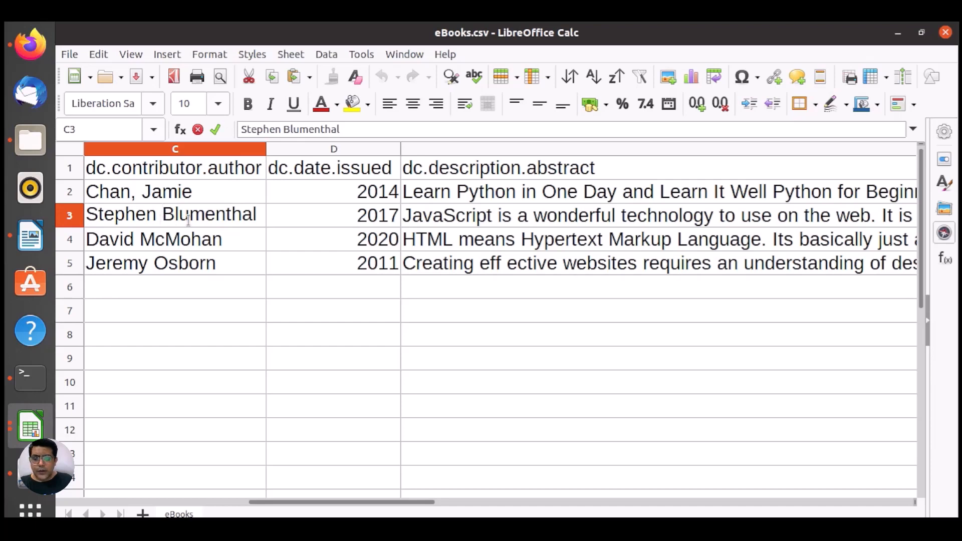
pyautogui.doubleClick(121, 215)
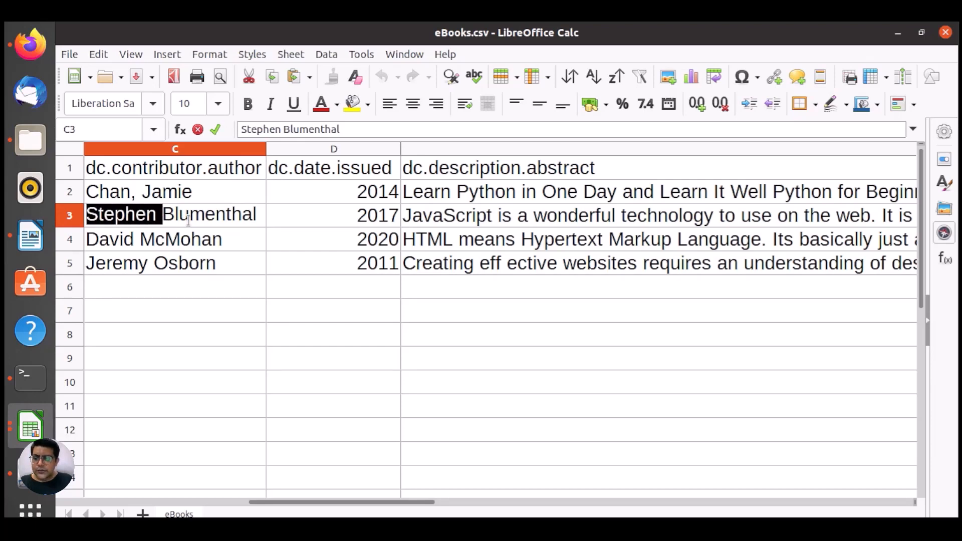
pyautogui.press('Delete')
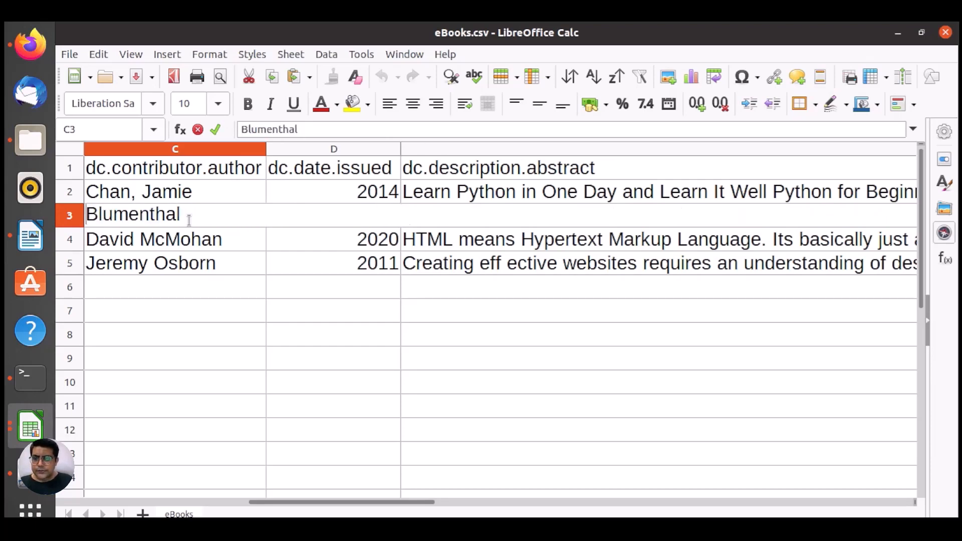
pyautogui.write(', Stephen')
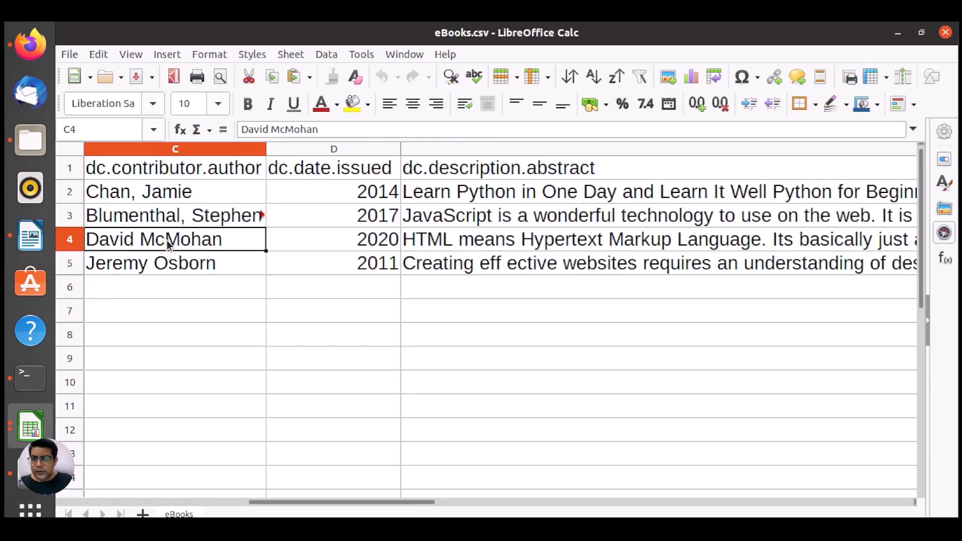
pyautogui.doubleClick(153, 238)
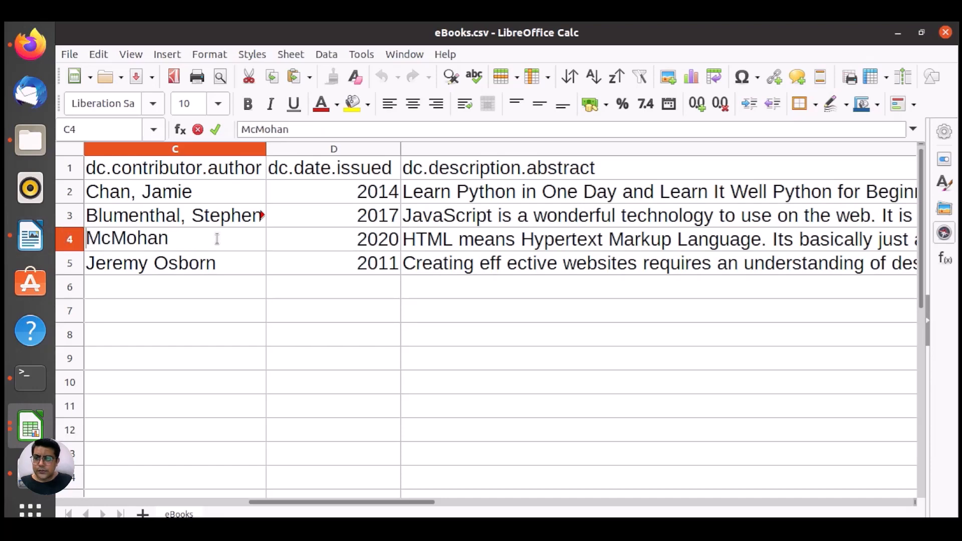
pyautogui.write(',')
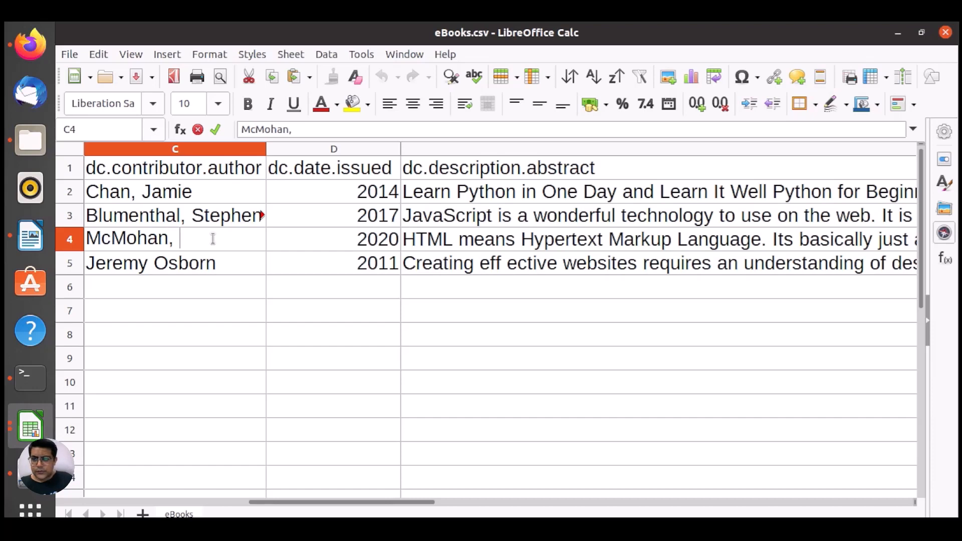
pyautogui.write('David')
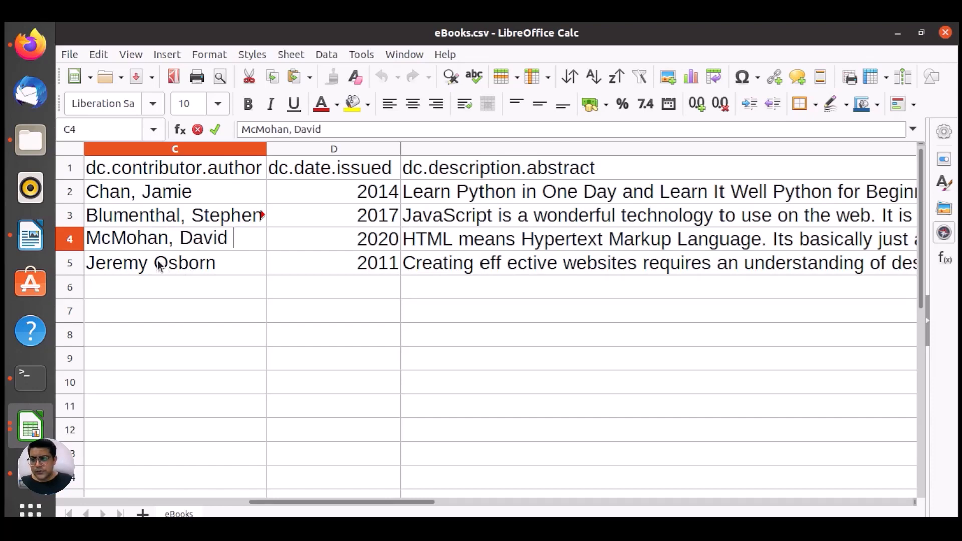
pyautogui.doubleClick(117, 262)
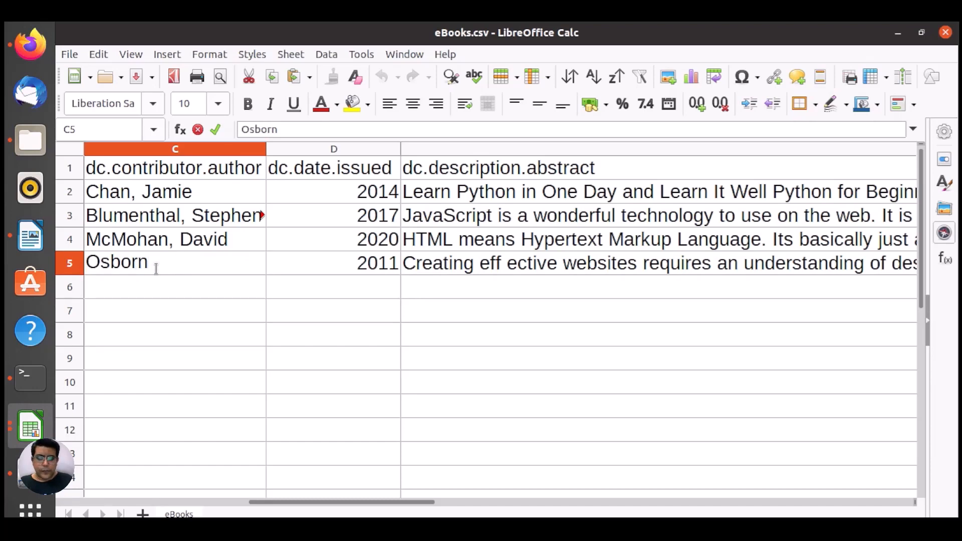
pyautogui.write(', Jeremy')
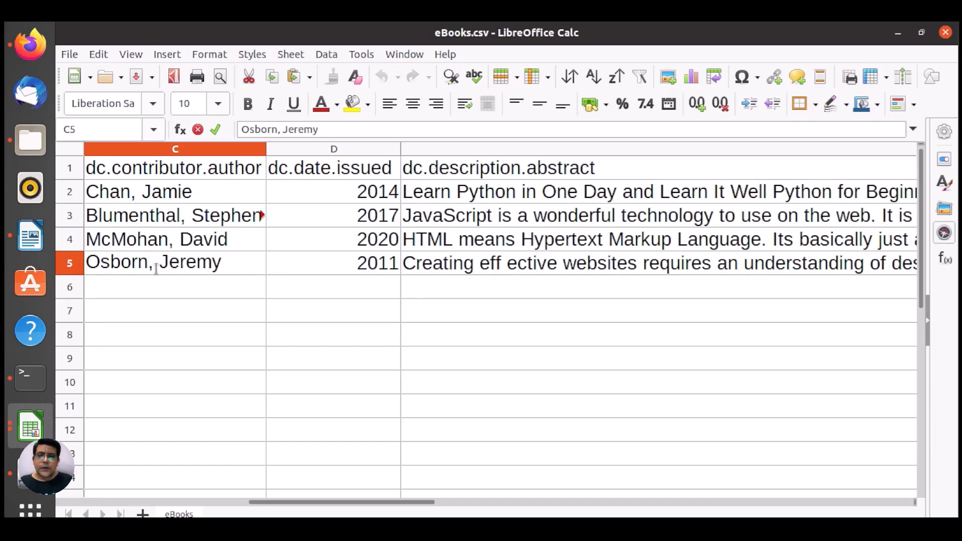
pyautogui.click(333, 262)
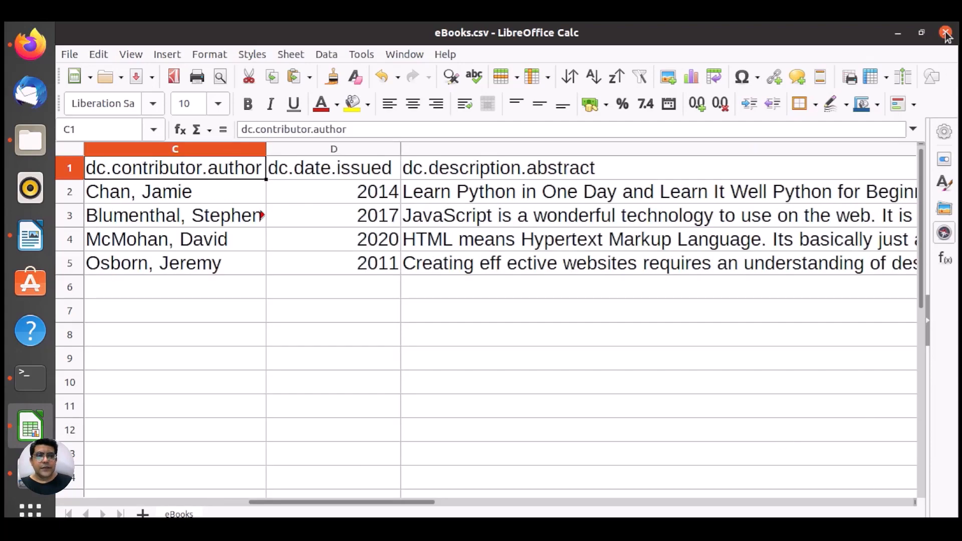
# Step: Close eBooks.csv, saving the changes in Text CSV format
pyautogui.click(943, 33)
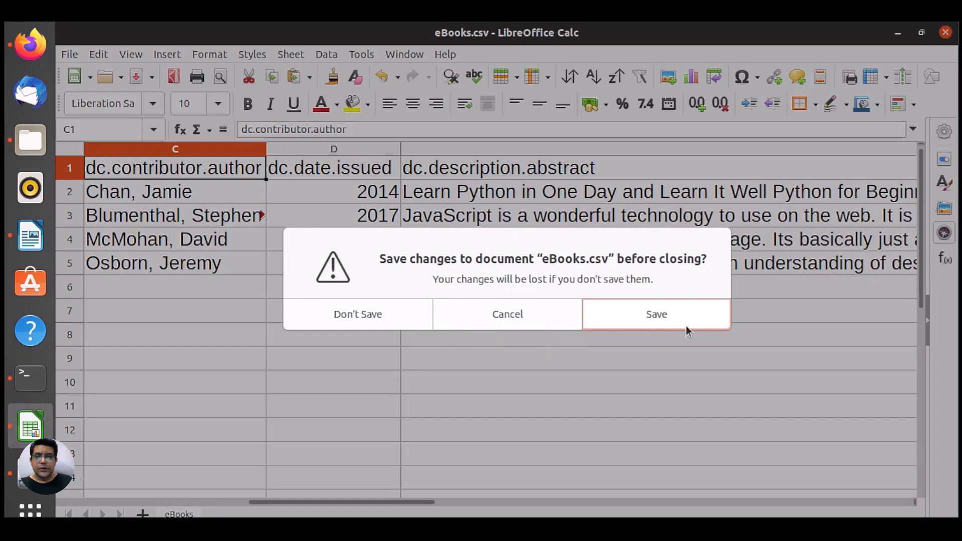
pyautogui.click(655, 314)
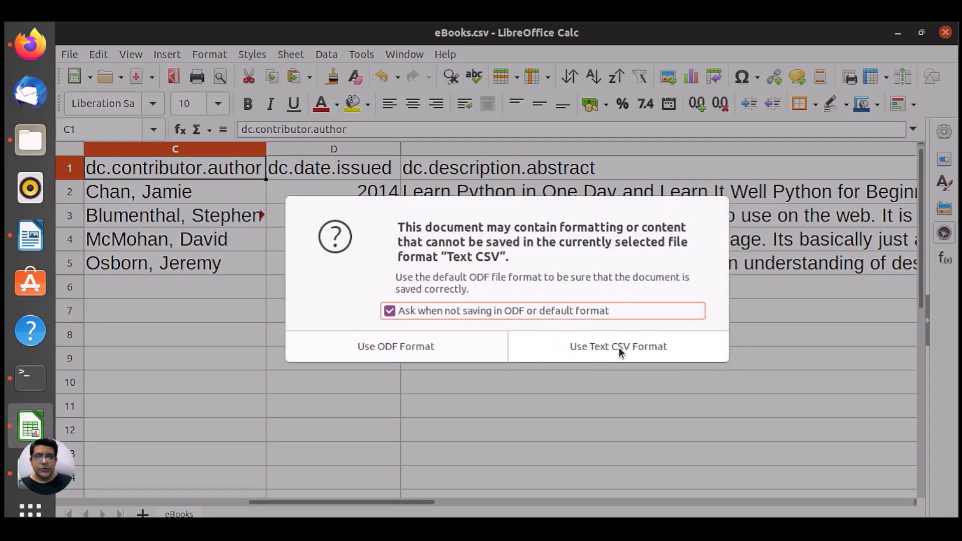
pyautogui.click(617, 346)
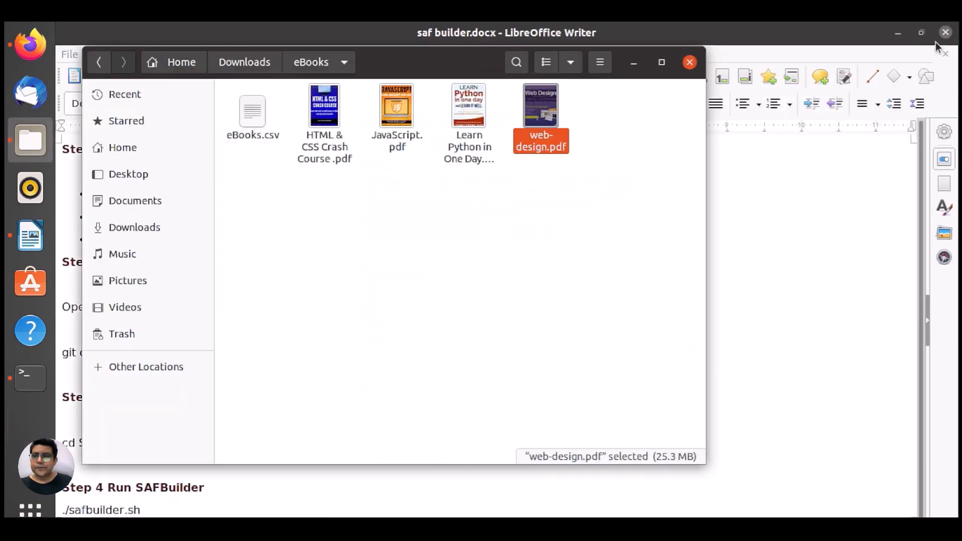
pyautogui.moveTo(233, 129)
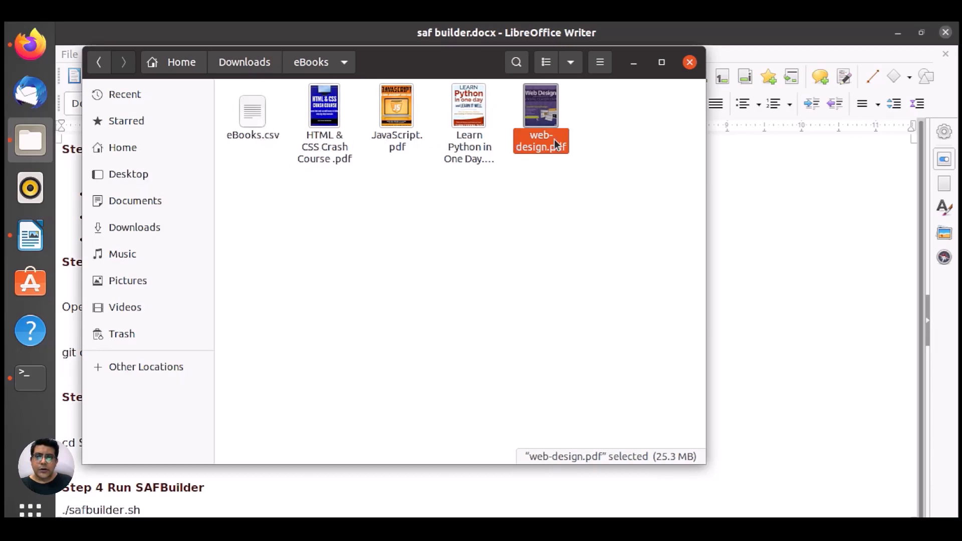
pyautogui.moveTo(598, 135)
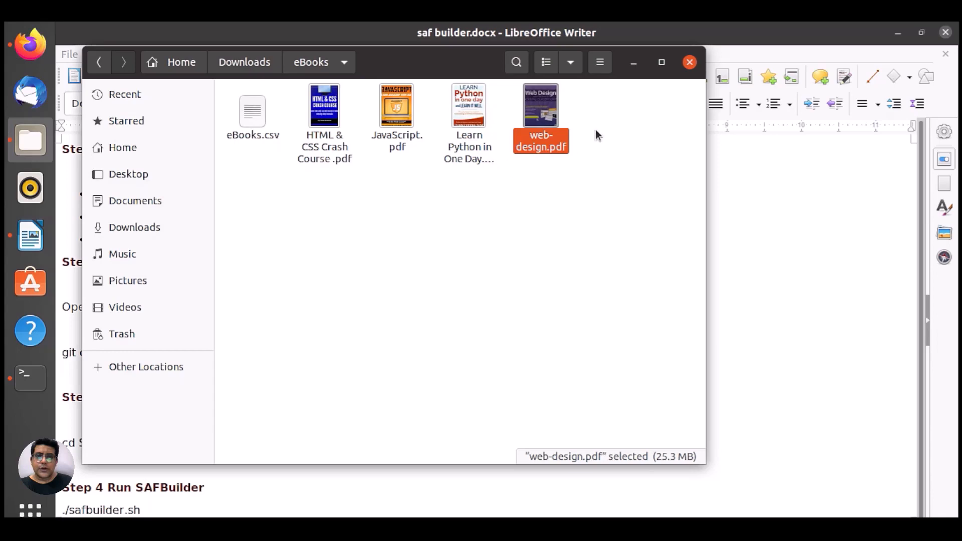
pyautogui.moveTo(593, 208)
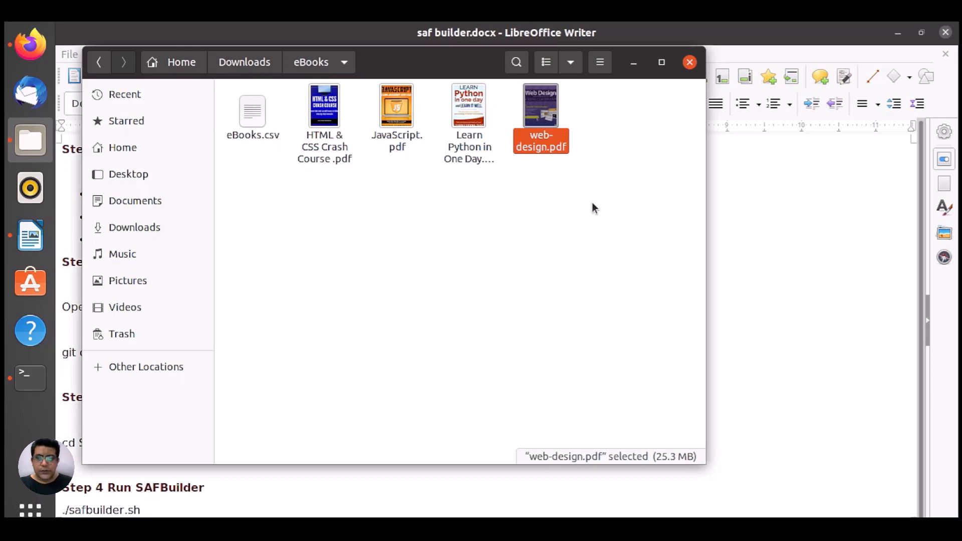
pyautogui.moveTo(30, 377)
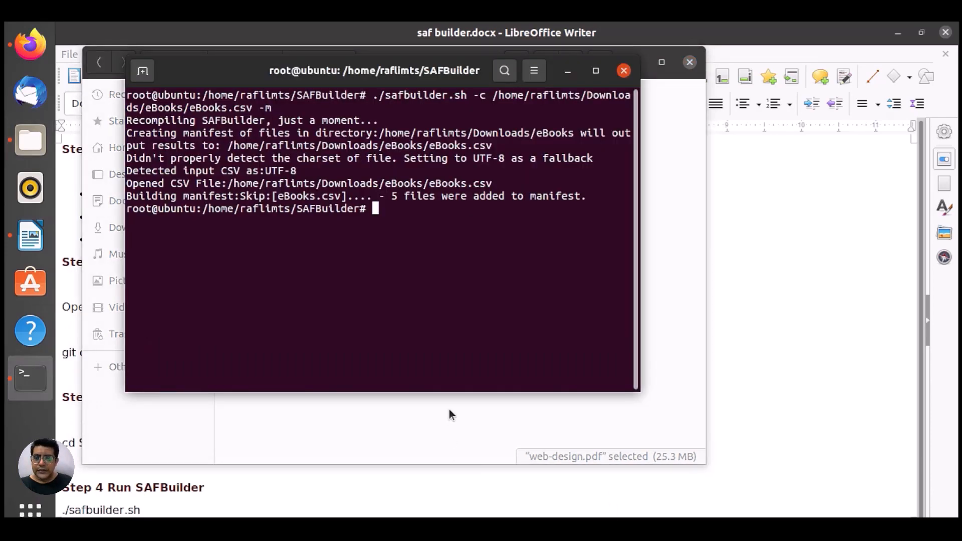
# Step: Run ./safbuilder.sh -c /home/raflimts/Downloads/eBooks/eBooks.csv -z to build the SAF zip
pyautogui.write('./')
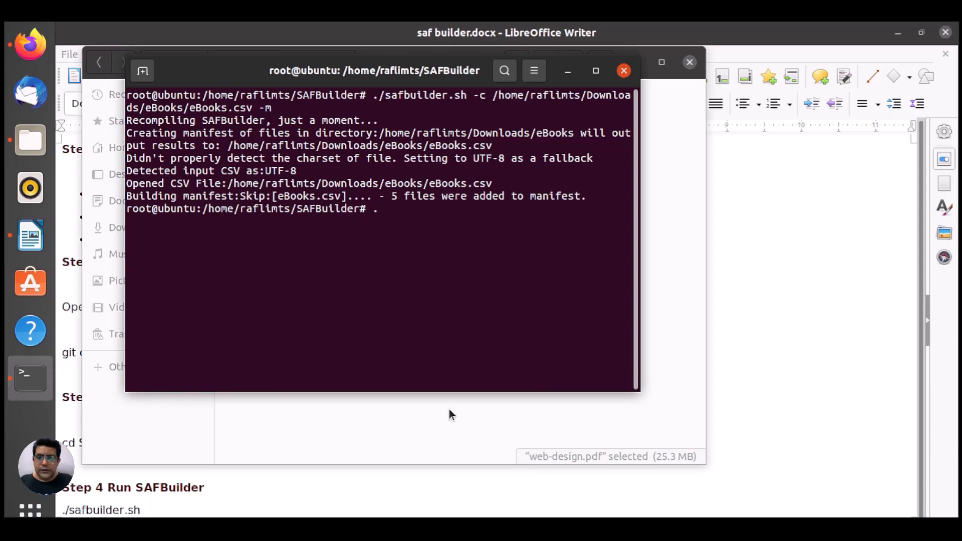
pyautogui.write('./safbuilder.sh -c /home/raflimts/Downloads/eBooks/eBooks.csv -m')
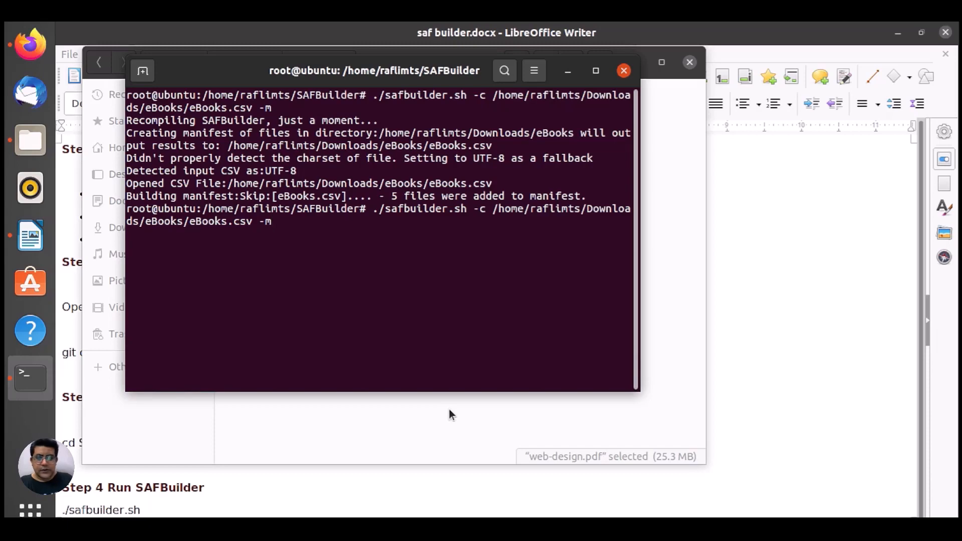
pyautogui.press('BackSpace')
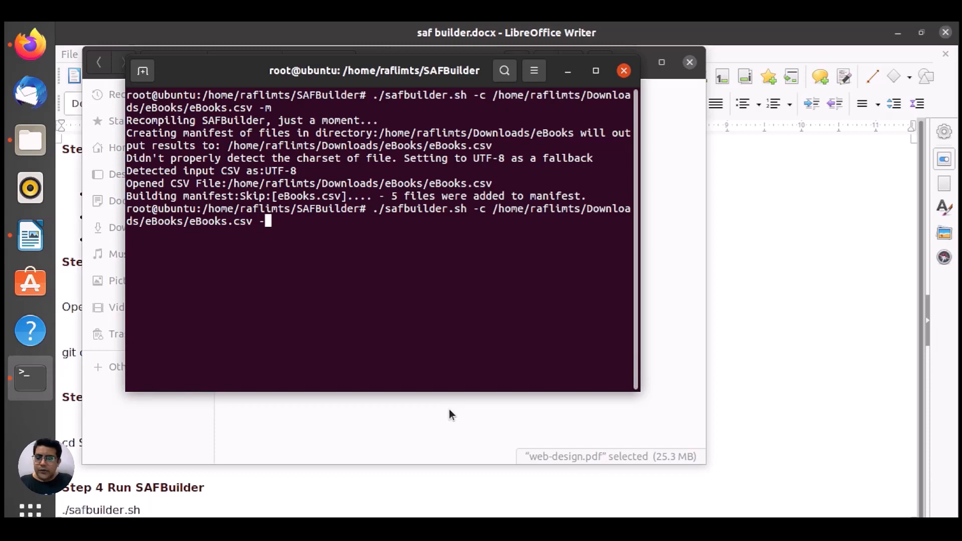
pyautogui.write('z')
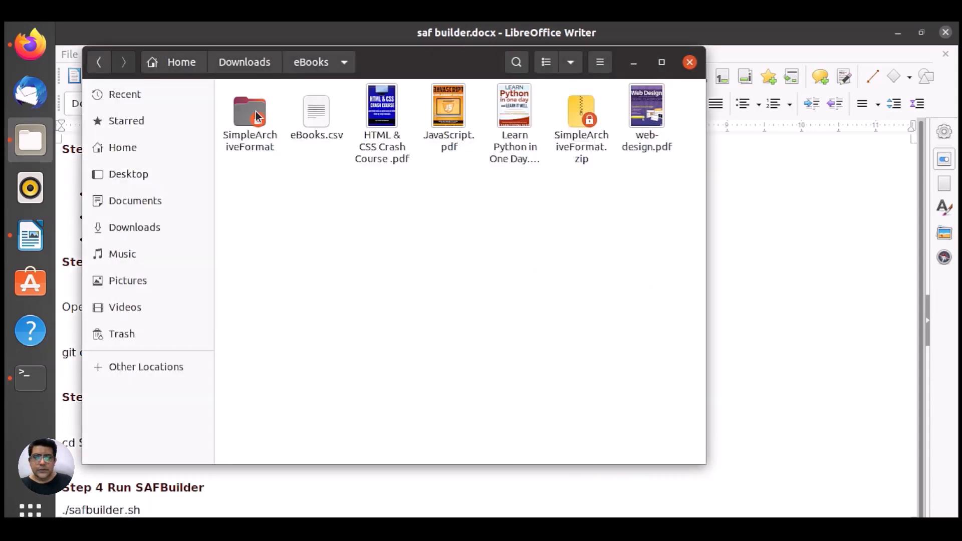
# Step: Open SimpleArchiveFormat.zip and inspect item_1's dublin_core.xml and Learn Python in One Day.pdf
pyautogui.click(580, 113)
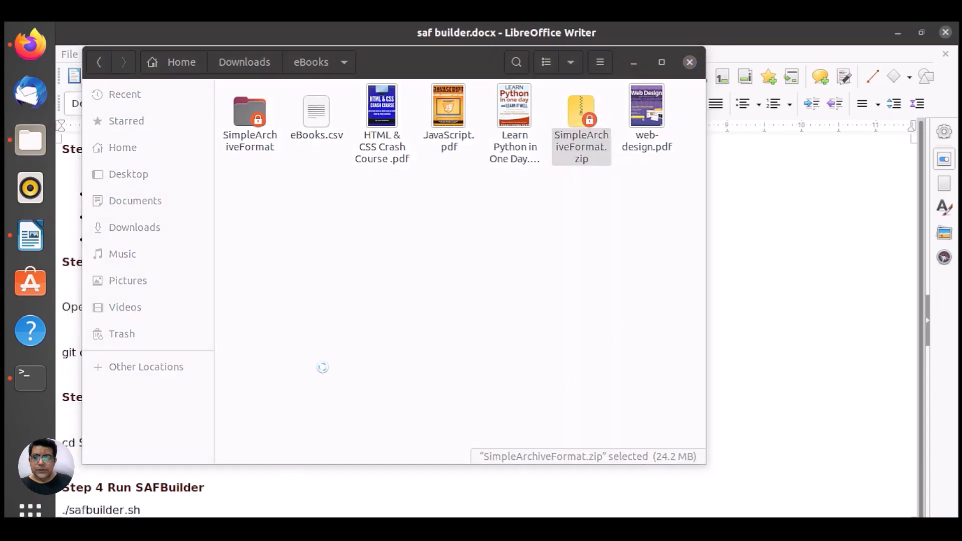
pyautogui.doubleClick(580, 108)
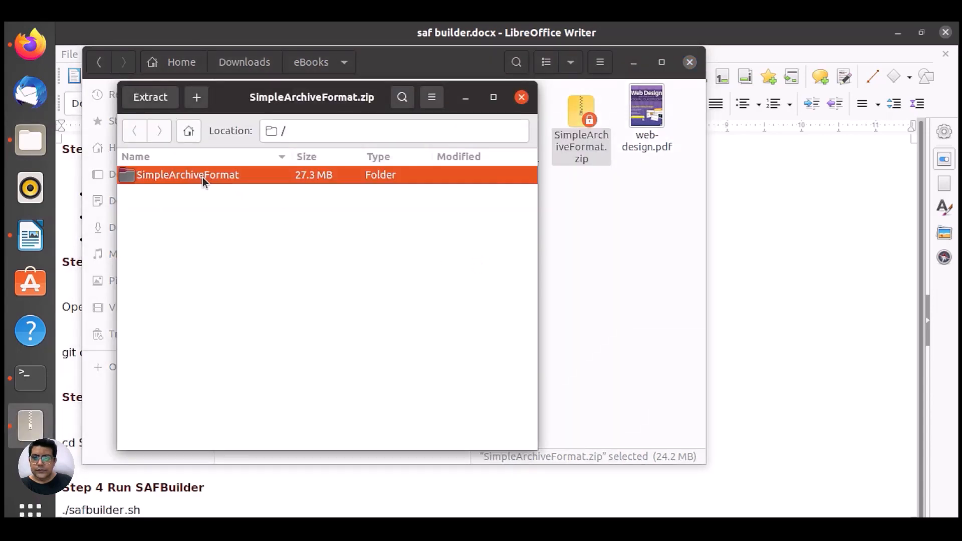
pyautogui.doubleClick(187, 174)
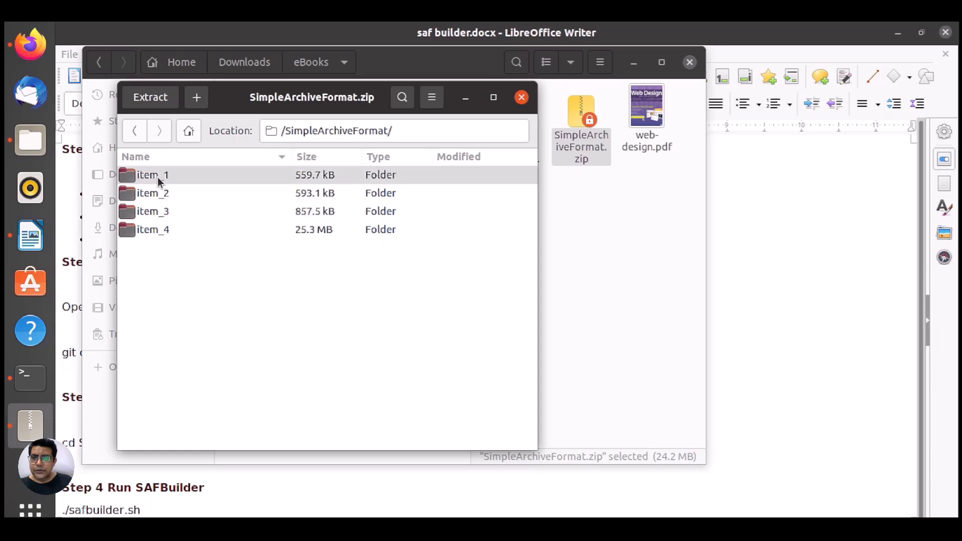
pyautogui.doubleClick(151, 174)
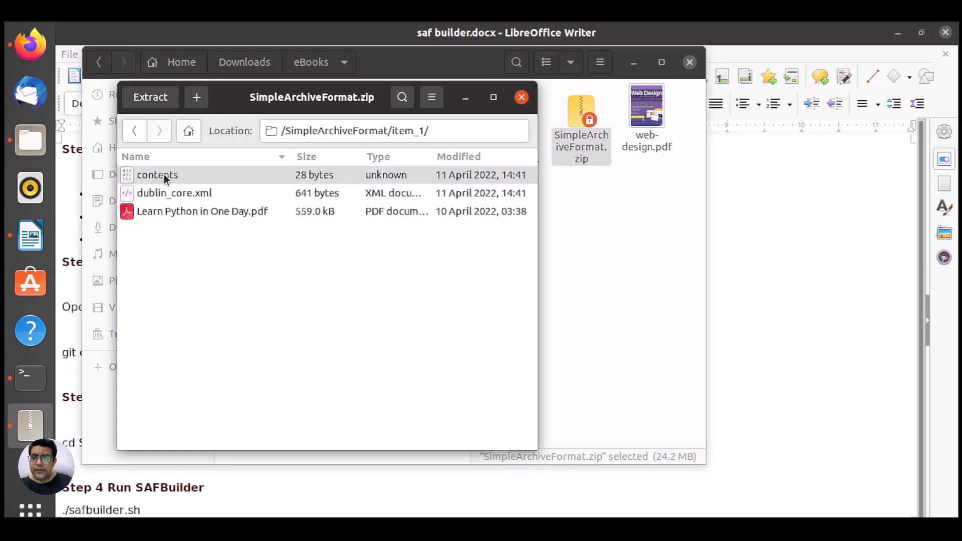
pyautogui.click(174, 193)
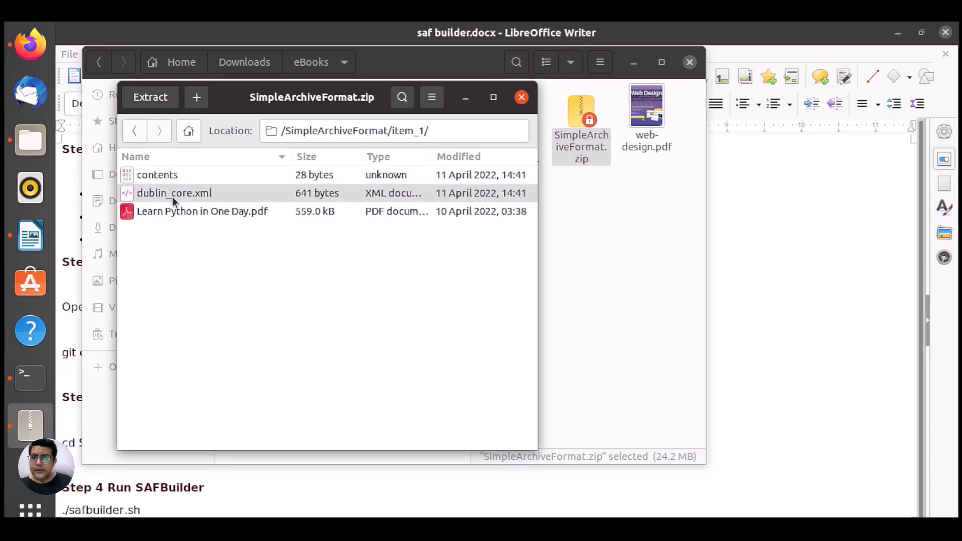
pyautogui.click(202, 210)
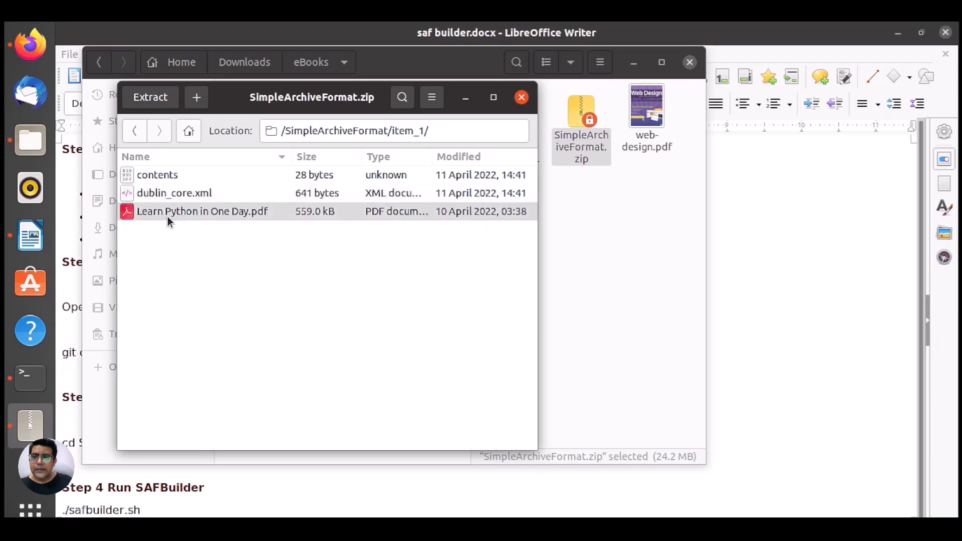
pyautogui.moveTo(193, 218)
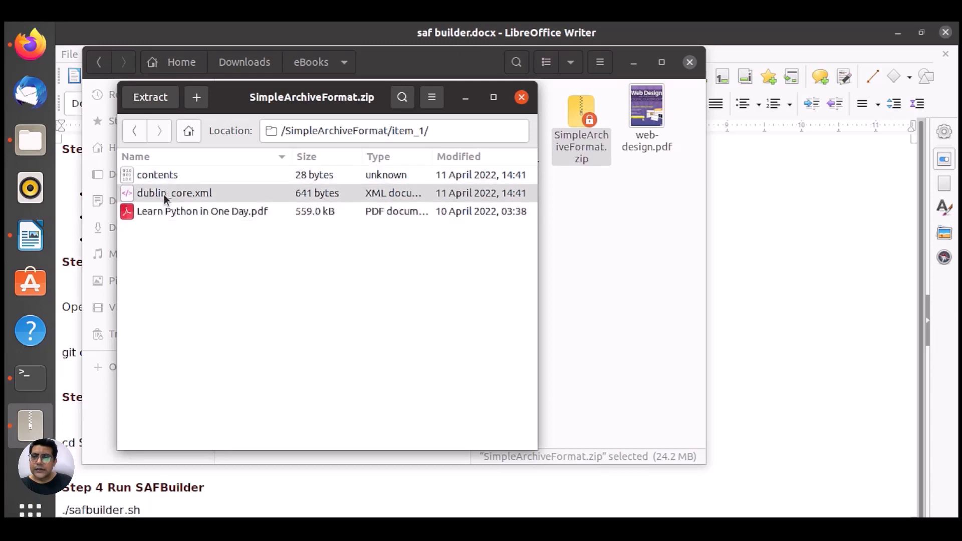
pyautogui.click(202, 211)
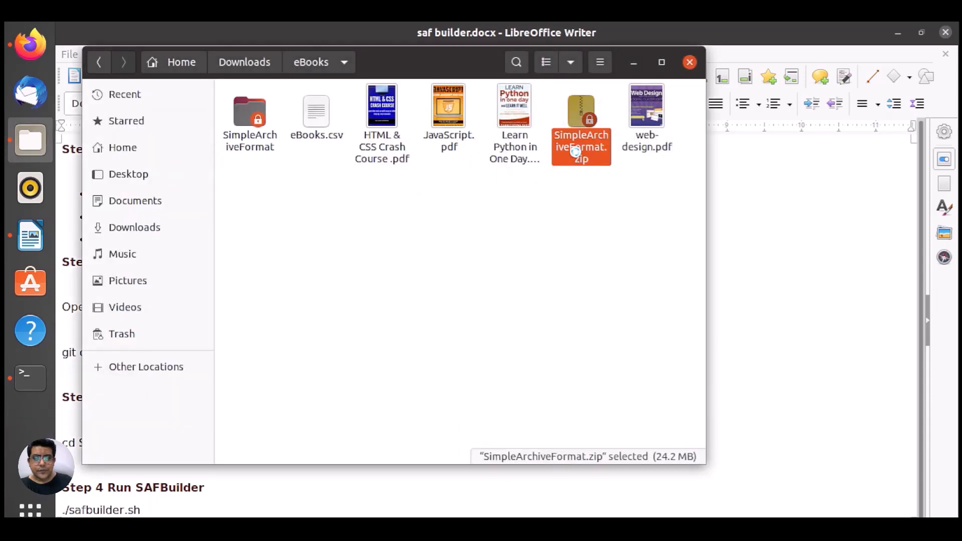
pyautogui.doubleClick(580, 117)
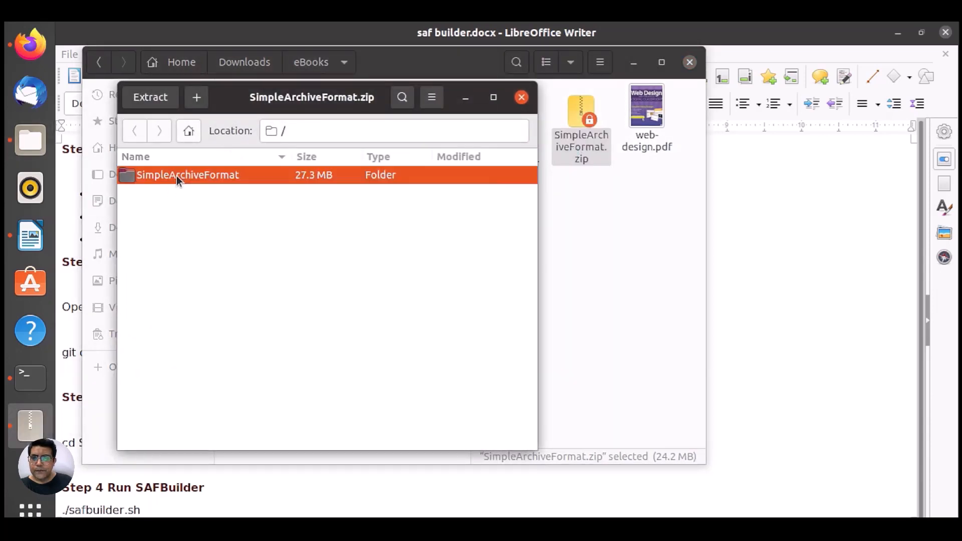
pyautogui.doubleClick(187, 175)
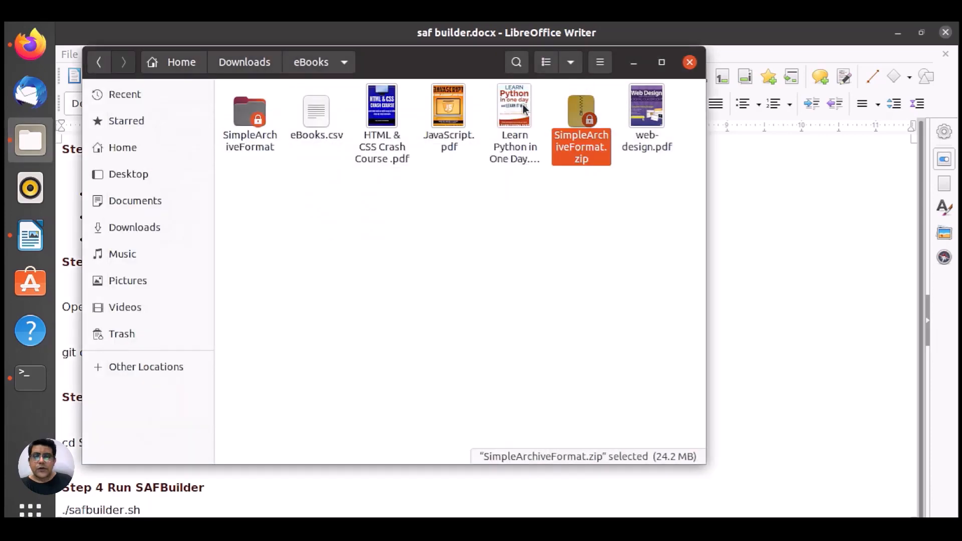
pyautogui.moveTo(243, 392)
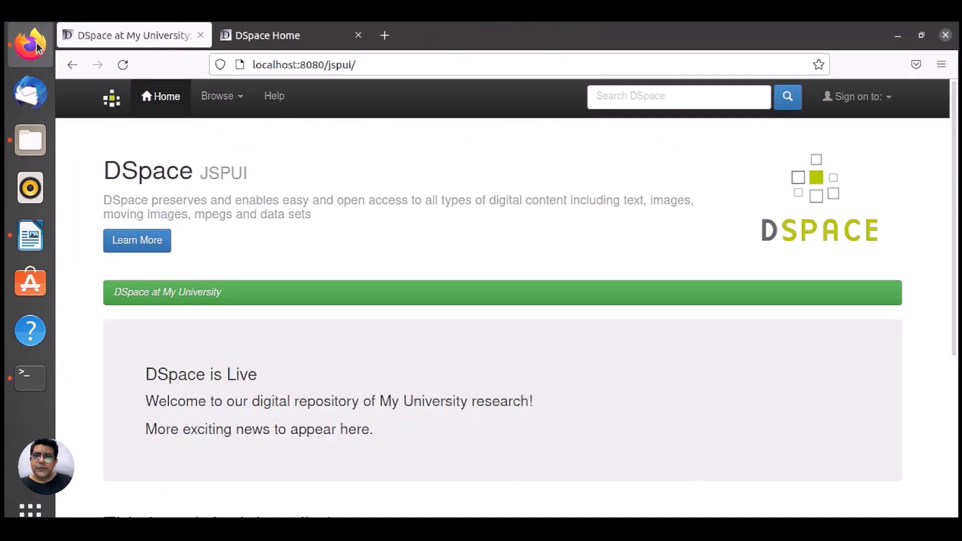
pyautogui.moveTo(447, 302)
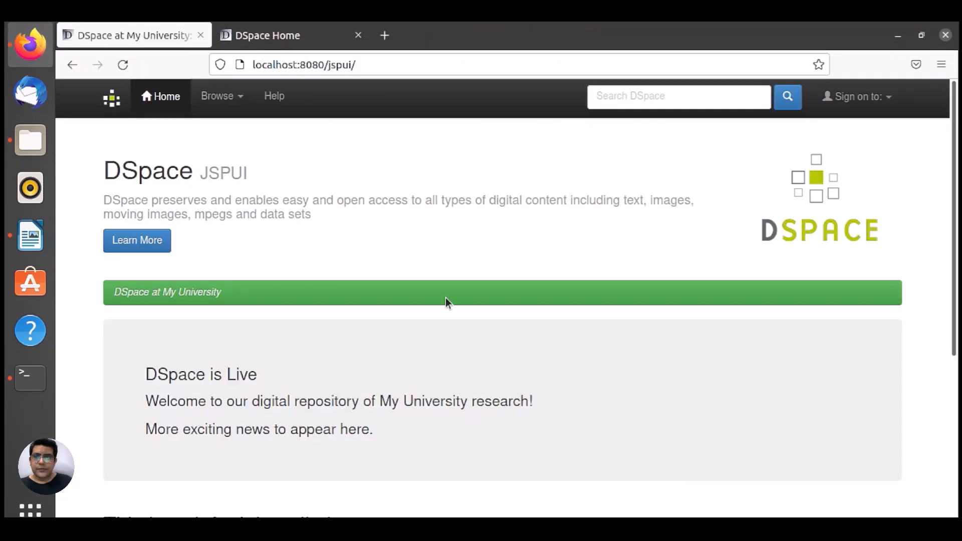
# Step: Switch to the XMLUI tab, zoom the page to 120% and scroll the sidebar
pyautogui.click(276, 35)
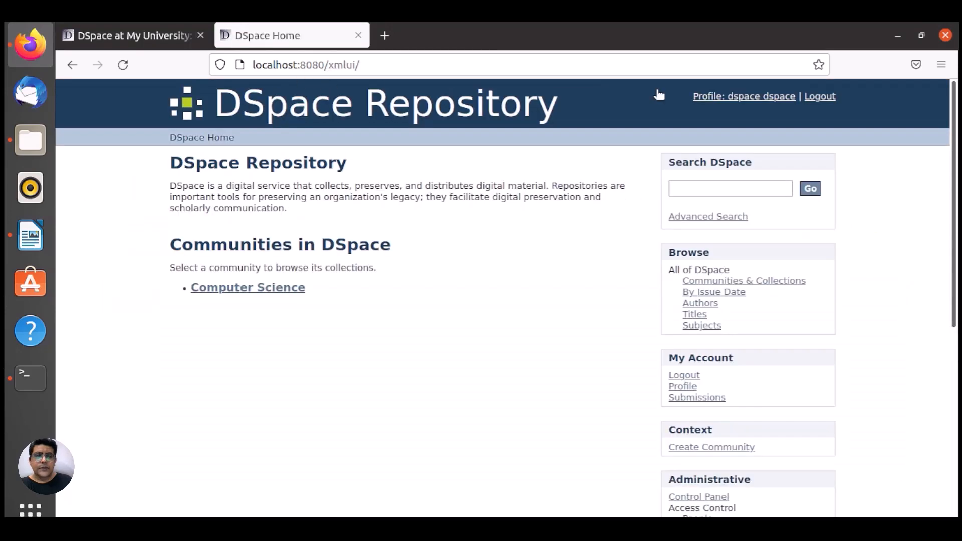
pyautogui.moveTo(760, 105)
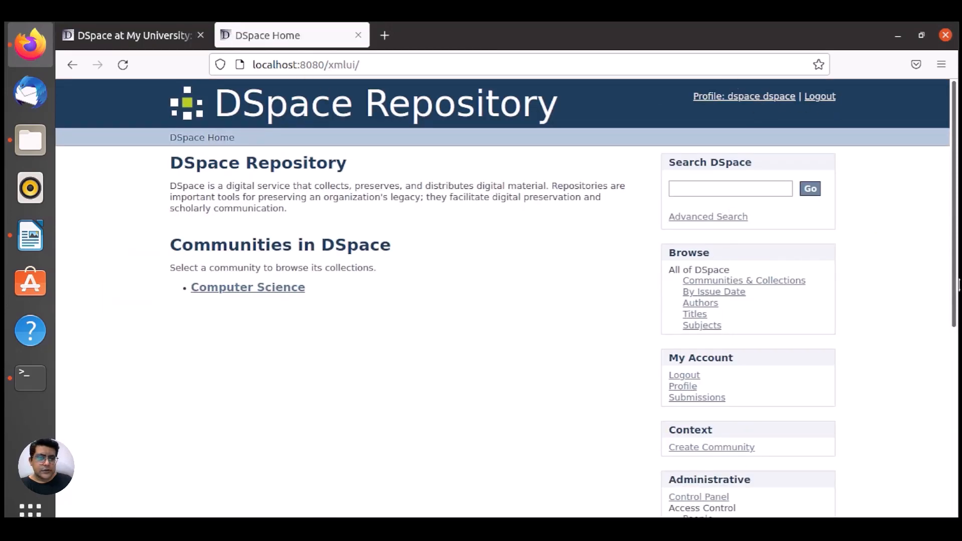
pyautogui.scroll(-3)
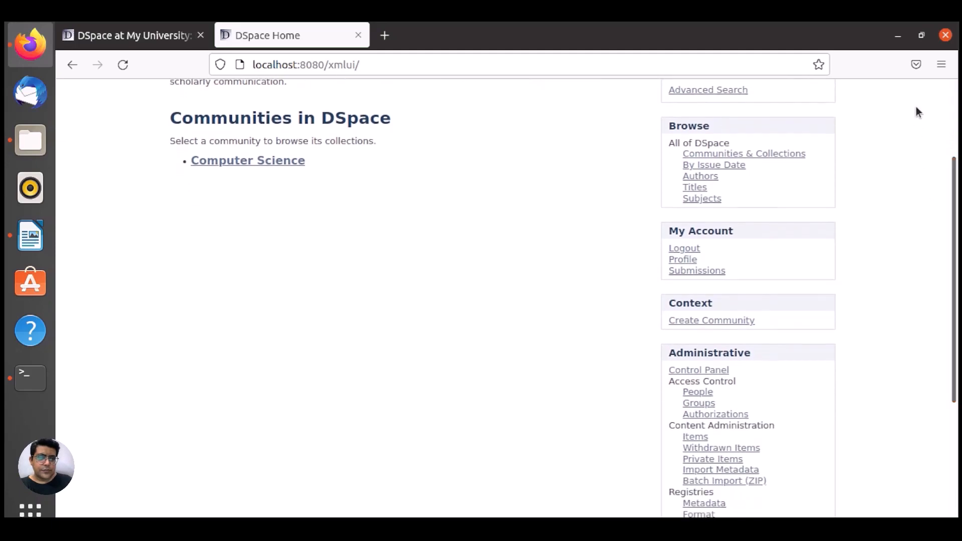
pyautogui.click(940, 64)
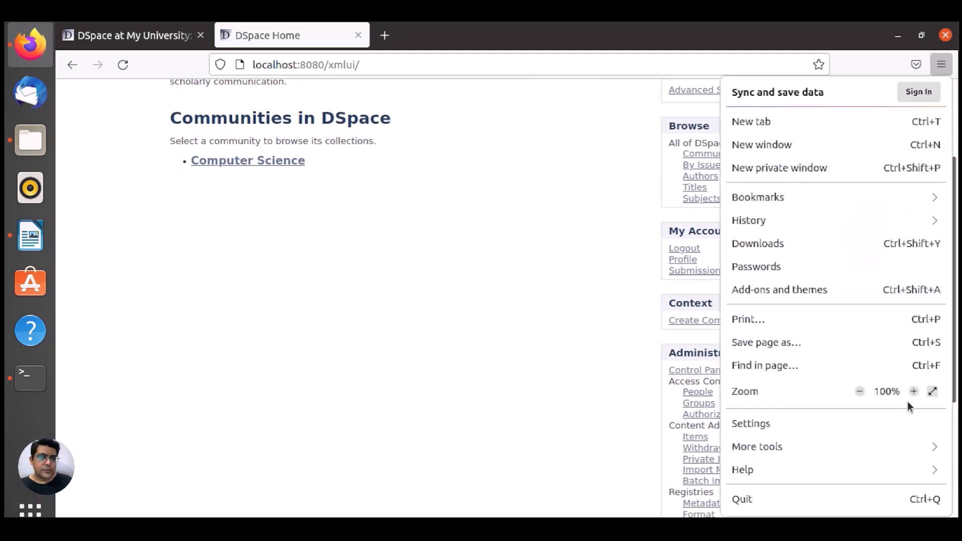
pyautogui.click(912, 391)
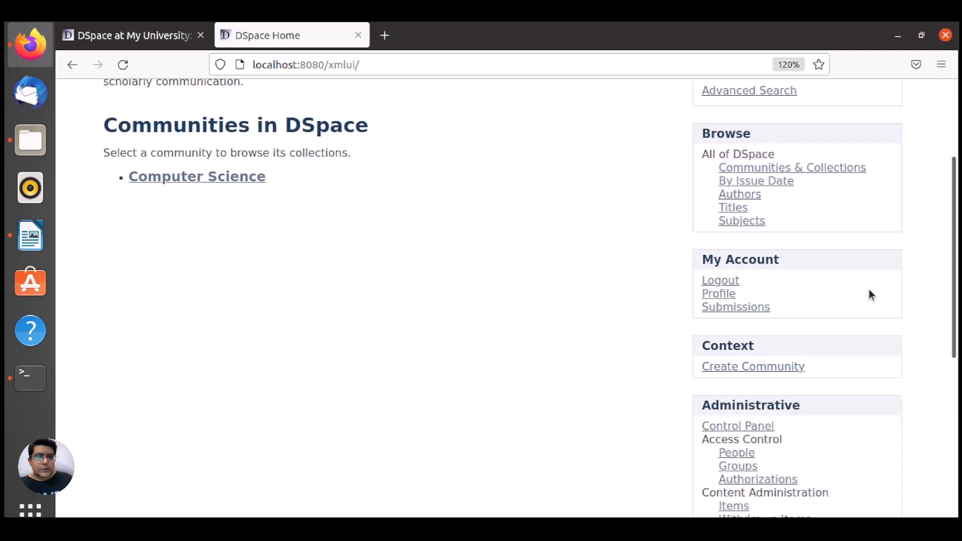
pyautogui.scroll(-3)
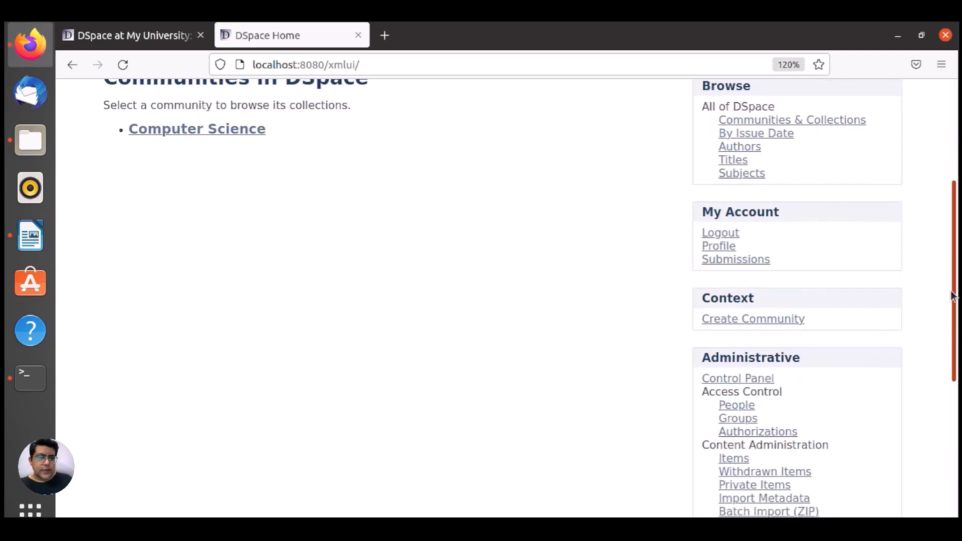
pyautogui.scroll(-3)
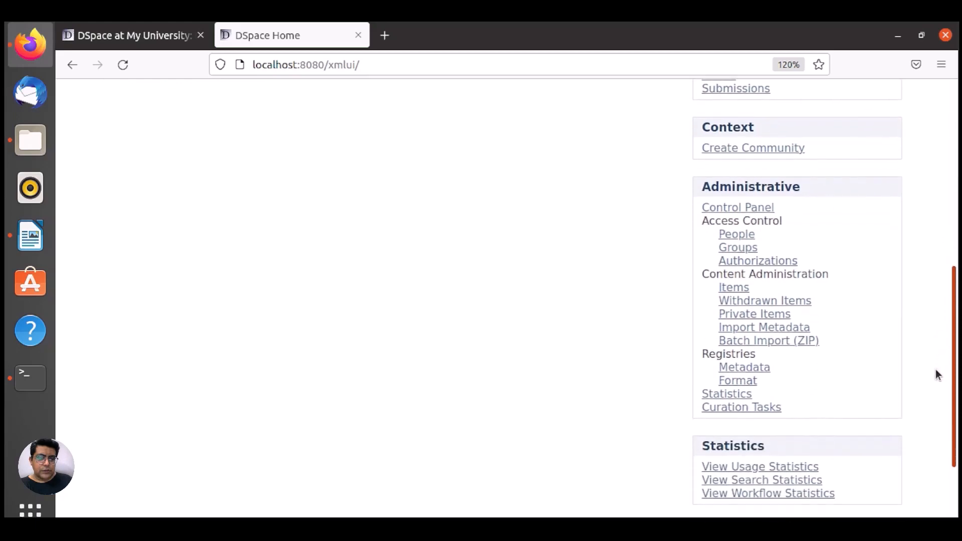
pyautogui.scroll(-3)
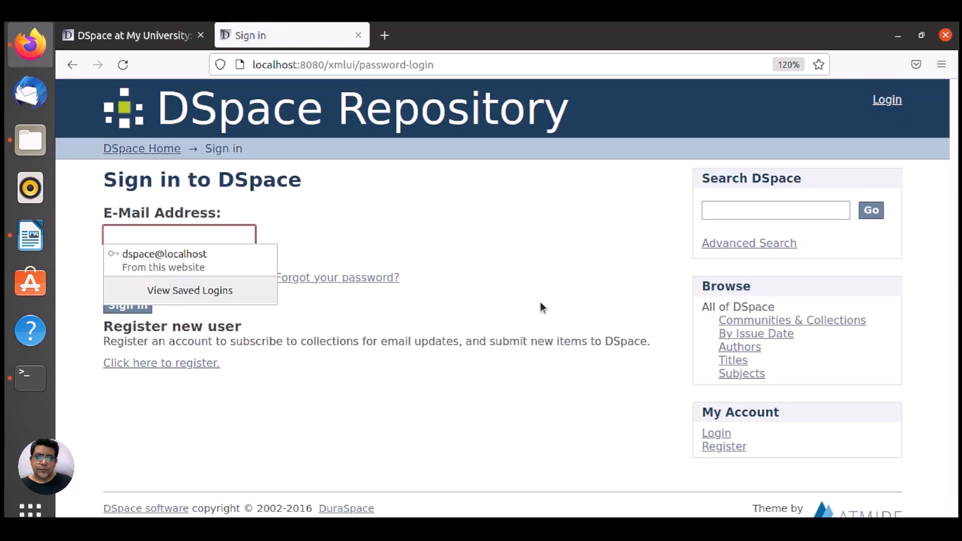
# Step: Sign in to DSpace using the saved administrator login
pyautogui.click(164, 253)
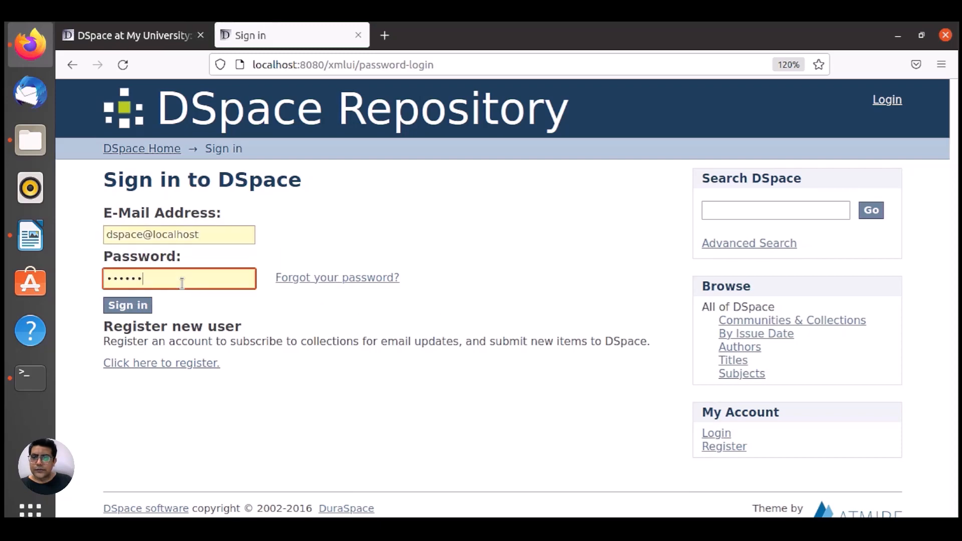
pyautogui.click(126, 305)
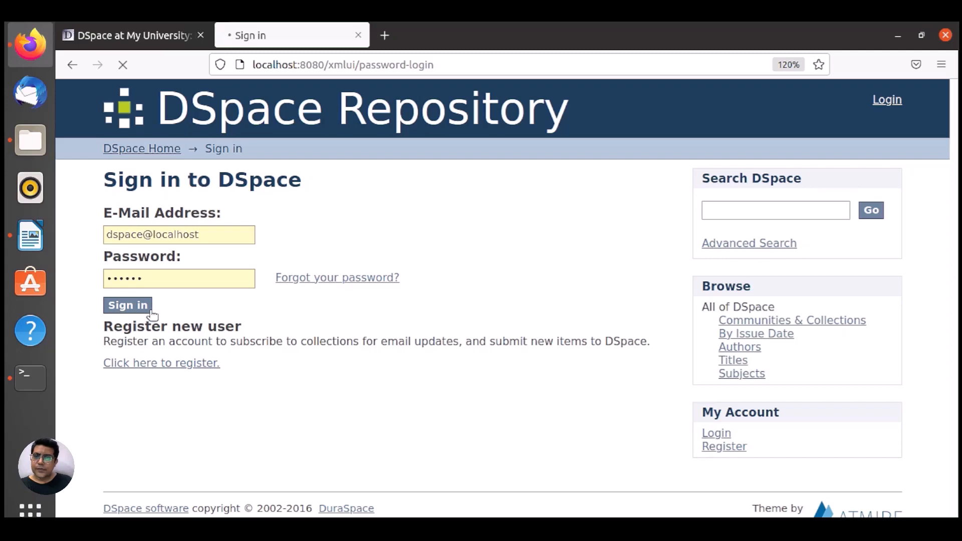
pyautogui.click(127, 305)
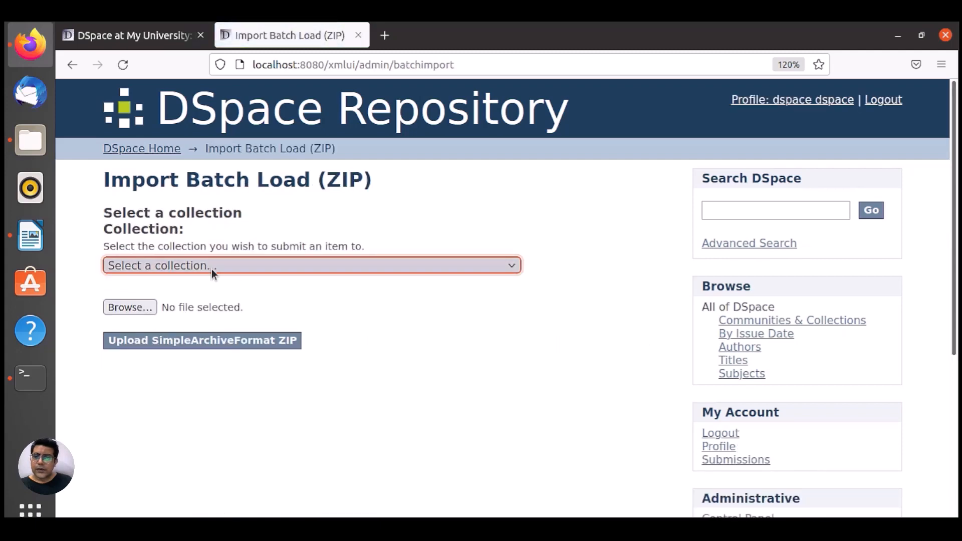
pyautogui.moveTo(160, 265)
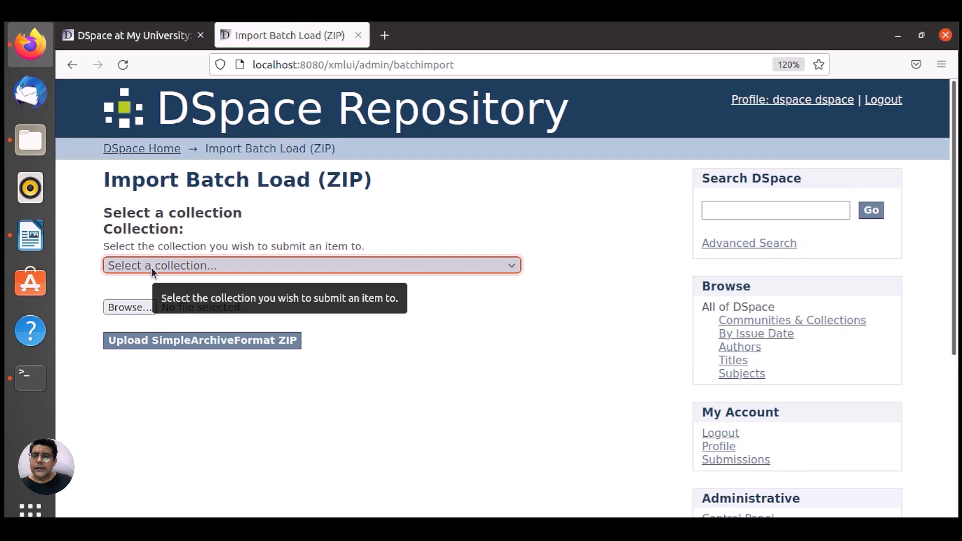
# Step: Upload Downloads/eBooks/SimpleArchiveFormat.zip into the Programming Languages collection
pyautogui.click(309, 265)
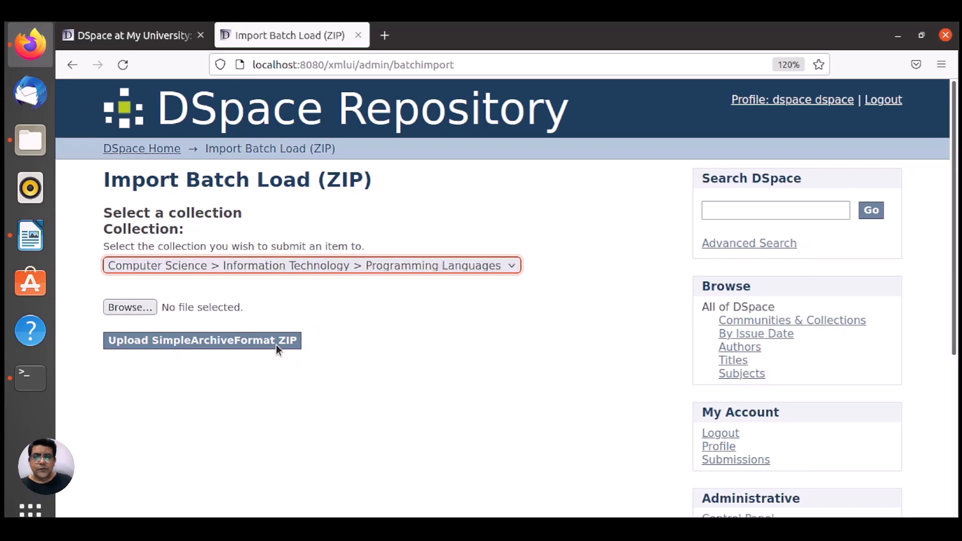
pyautogui.moveTo(412, 274)
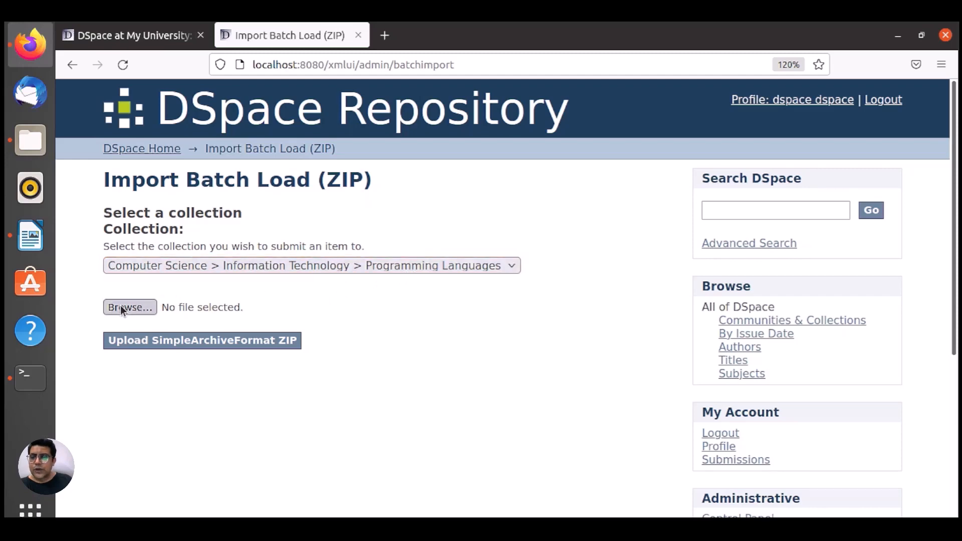
pyautogui.click(128, 307)
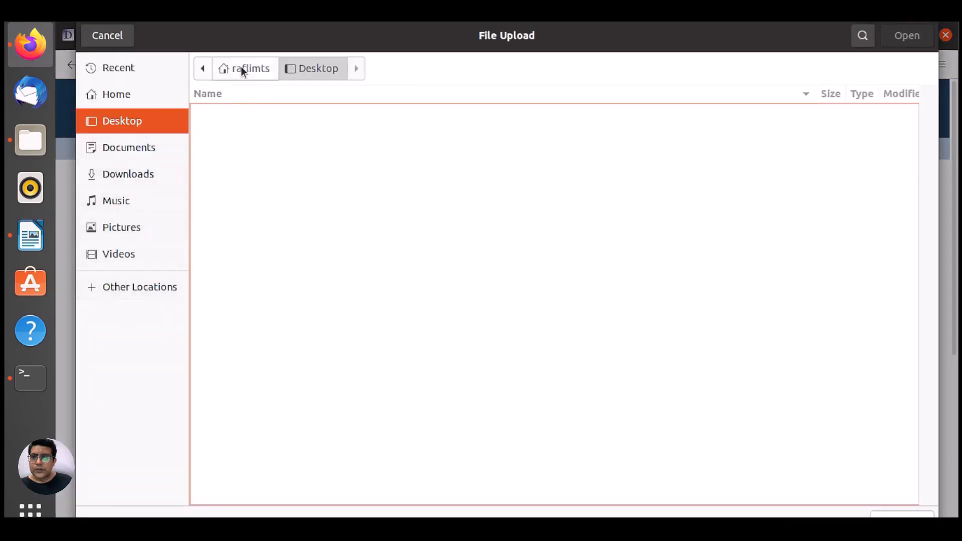
pyautogui.click(127, 173)
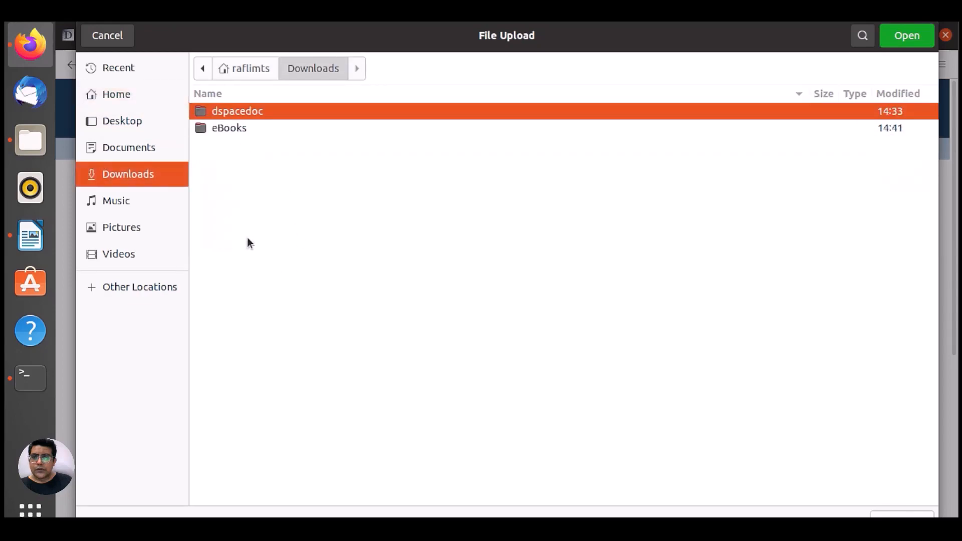
pyautogui.doubleClick(229, 128)
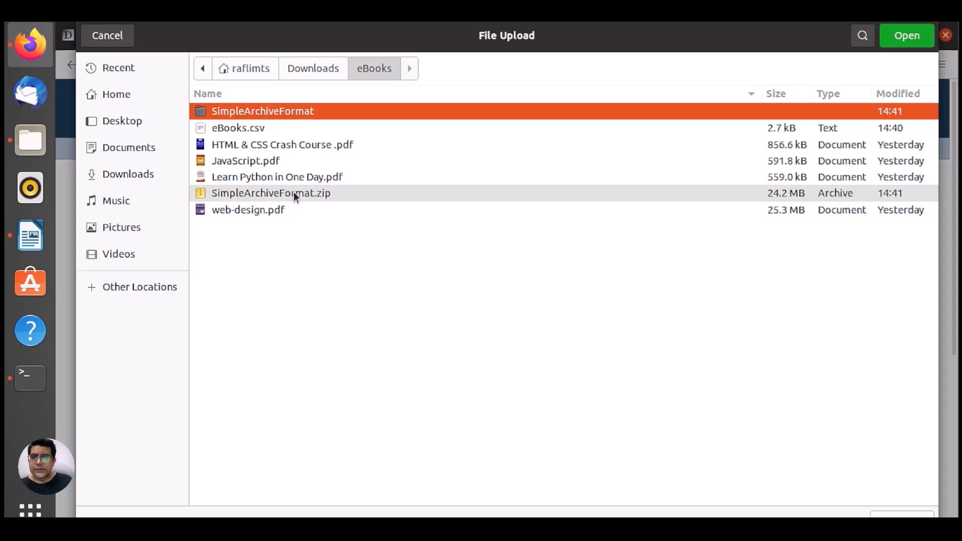
pyautogui.click(906, 35)
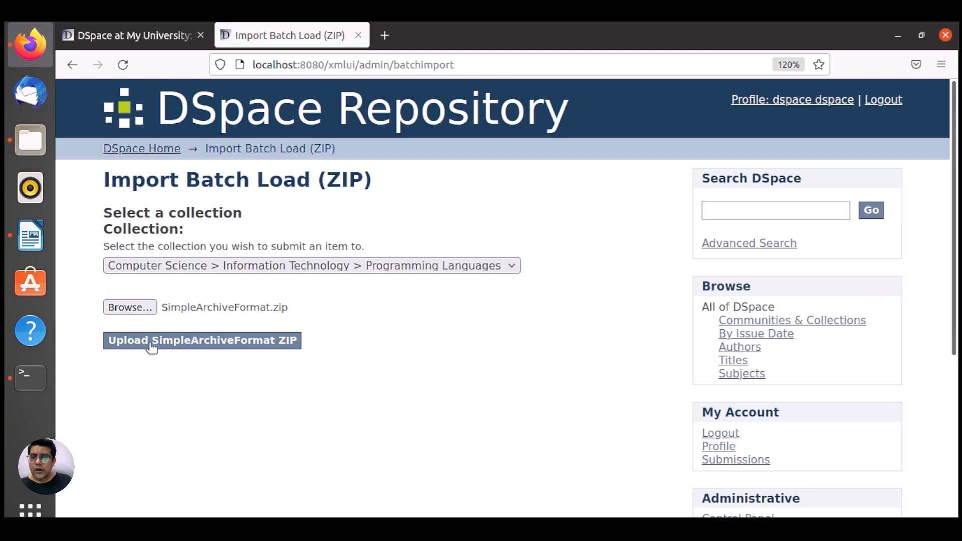
pyautogui.moveTo(232, 344)
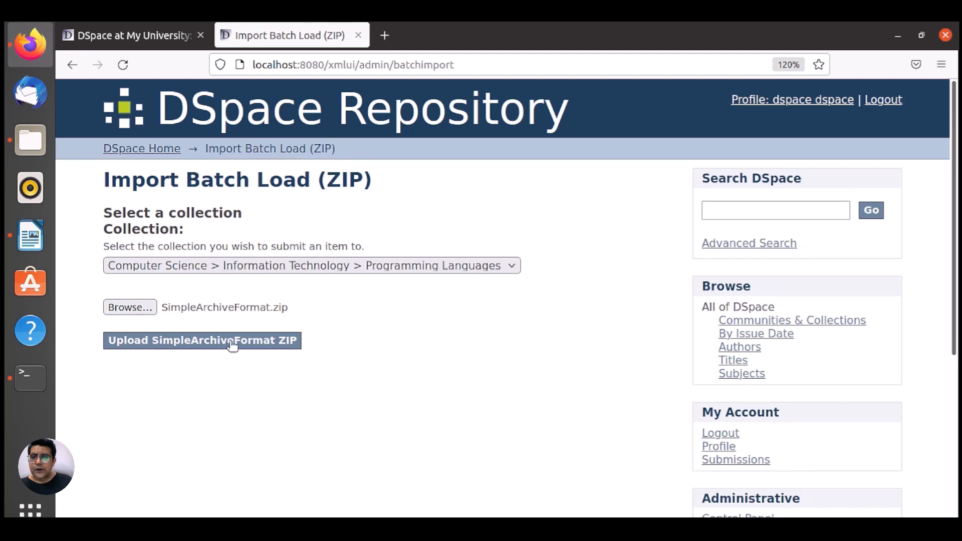
pyautogui.click(202, 340)
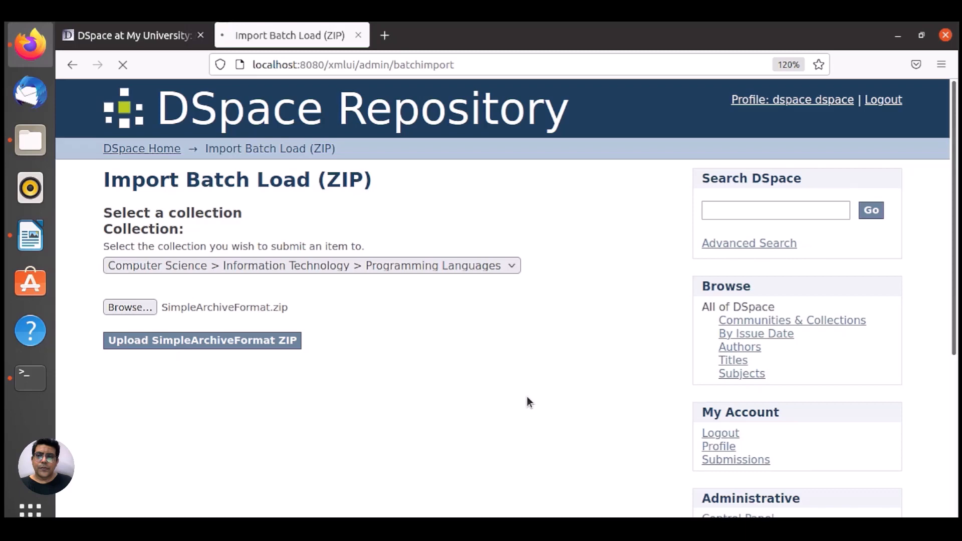
pyautogui.click(202, 341)
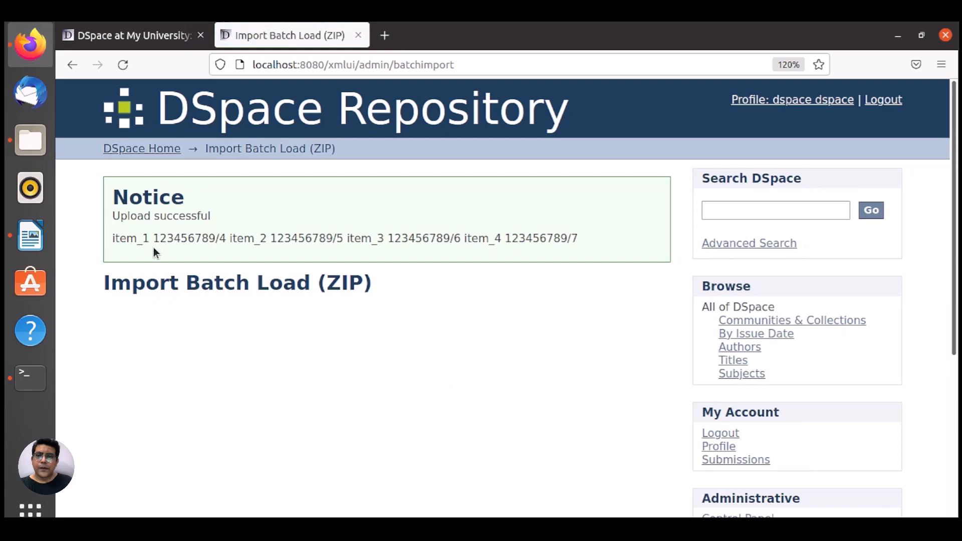
pyautogui.moveTo(164, 304)
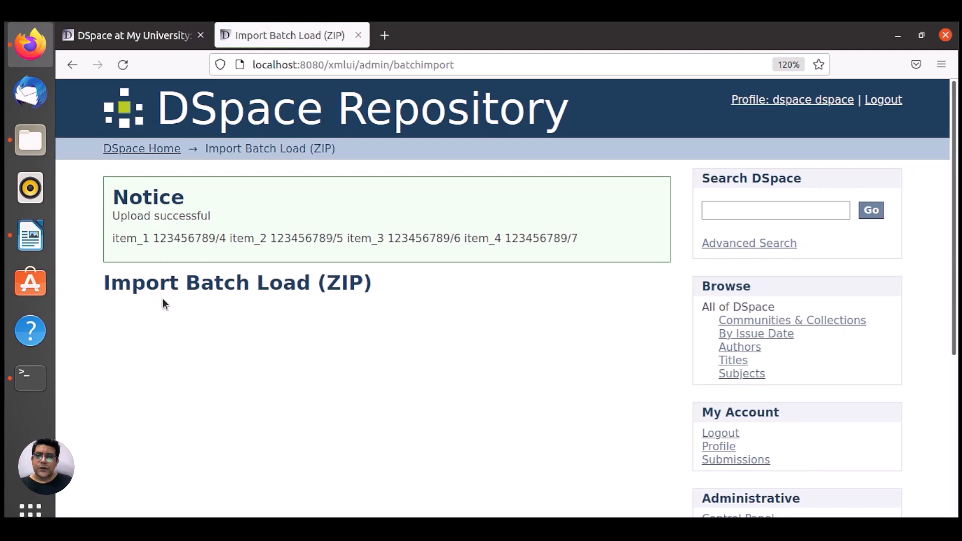
pyautogui.moveTo(202, 254)
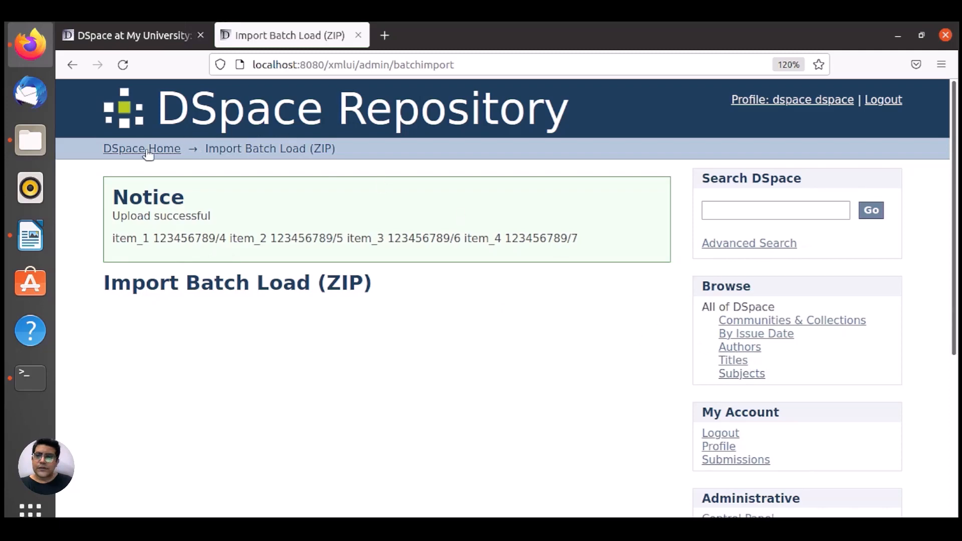
# Step: Check Information Technology's Recent Submissions for the imported books, then switch to the JSPUI tab
pyautogui.click(142, 149)
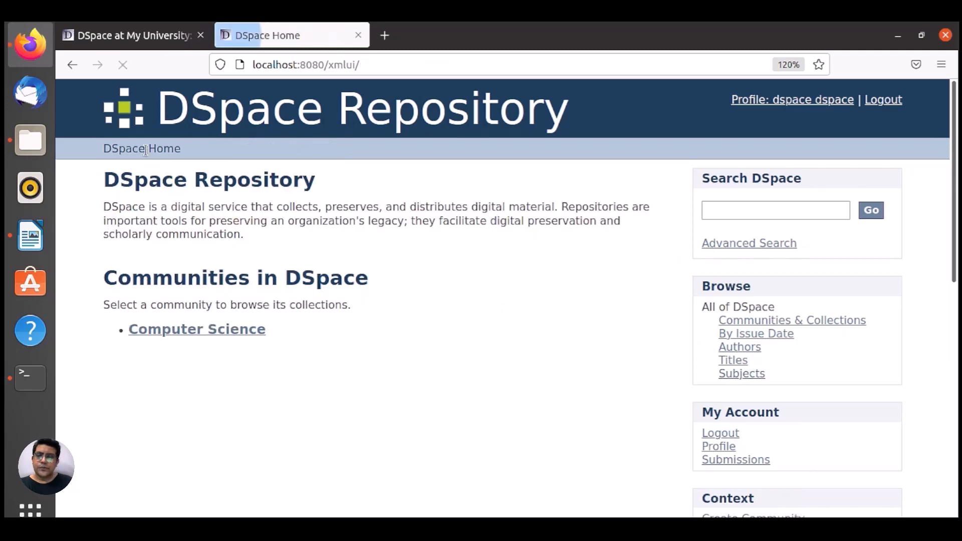
pyautogui.click(196, 329)
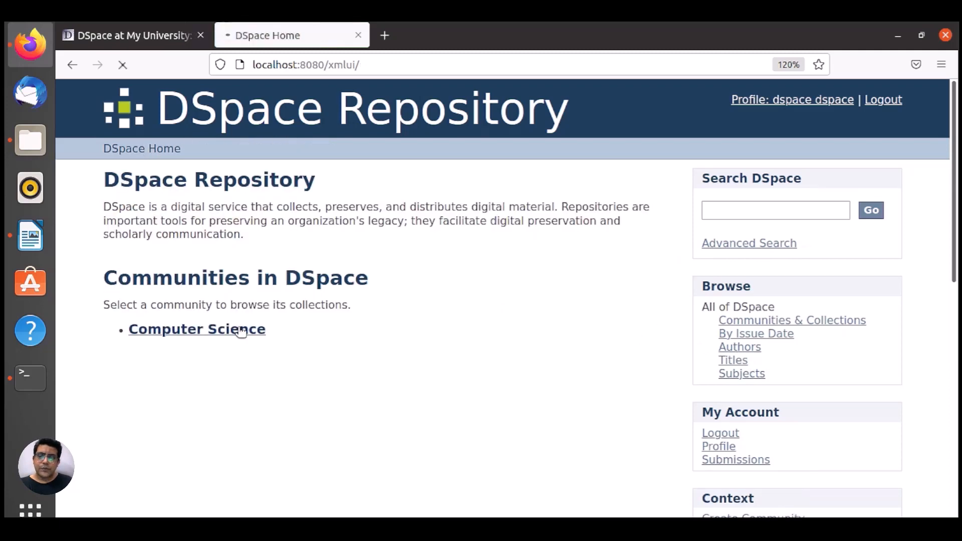
pyautogui.click(197, 329)
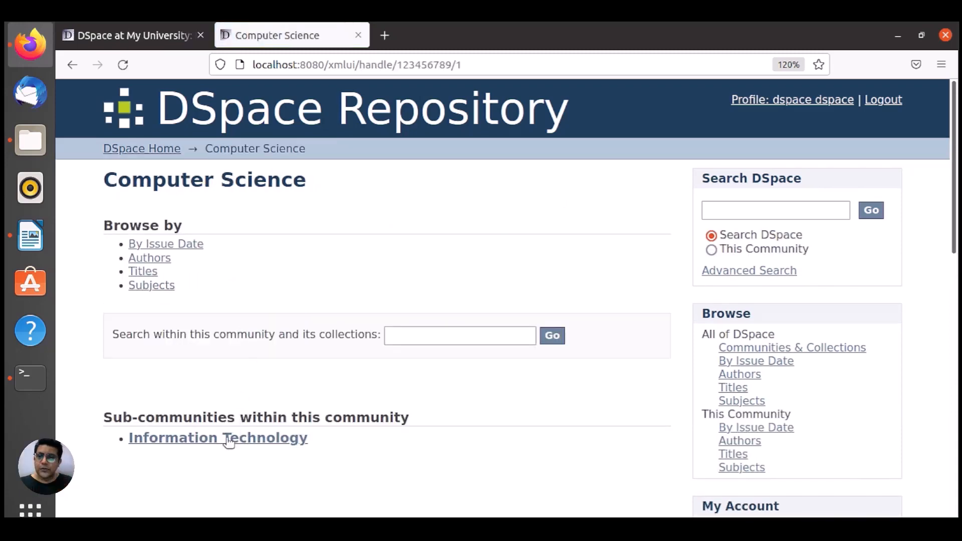
pyautogui.moveTo(196, 437)
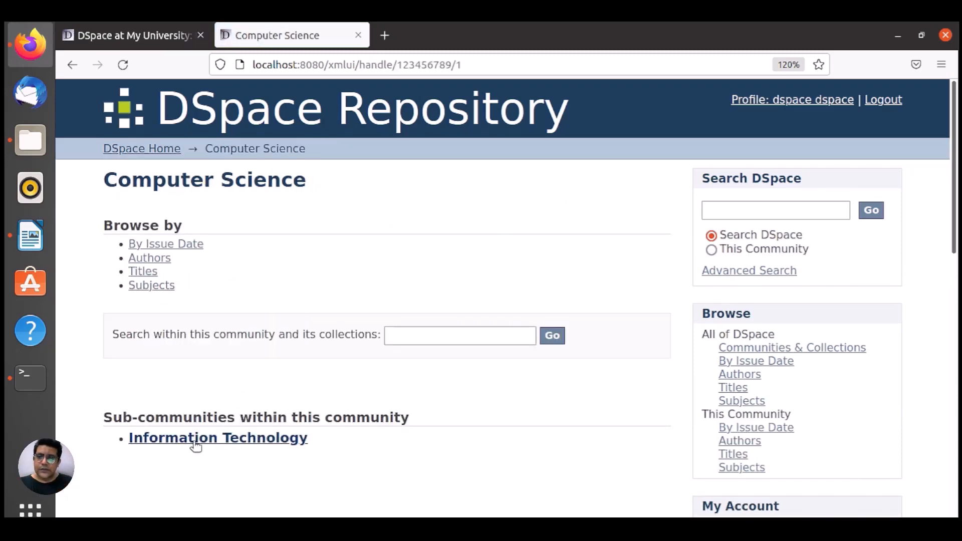
pyautogui.click(218, 438)
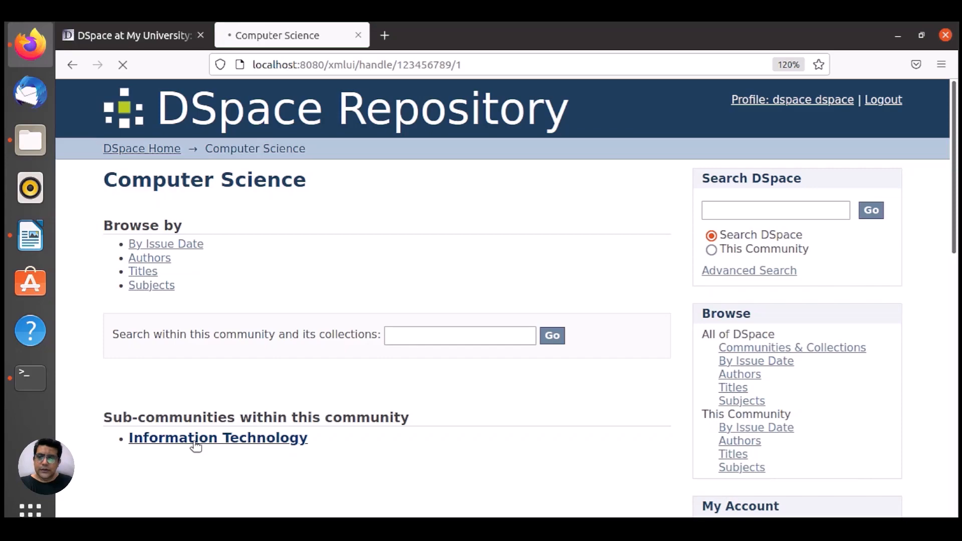
pyautogui.click(217, 438)
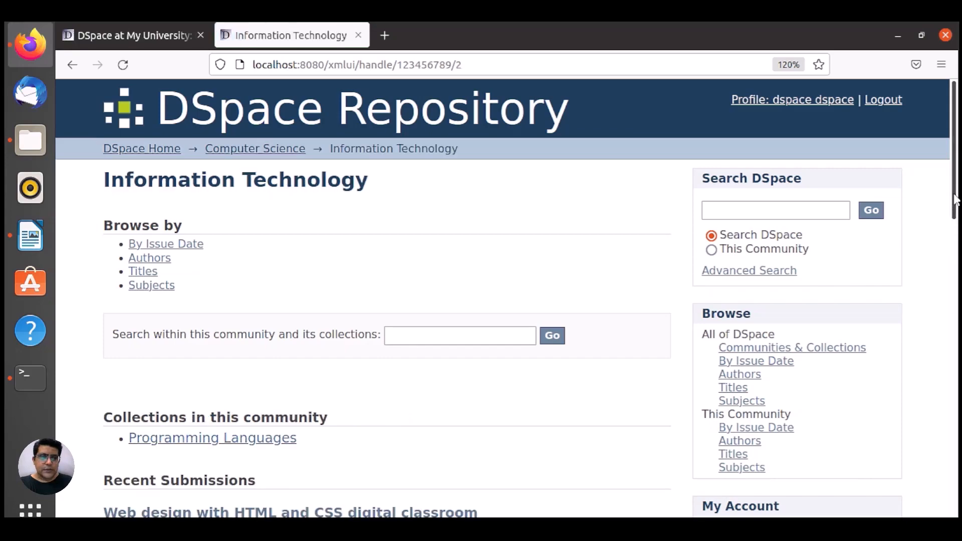
pyautogui.scroll(-3)
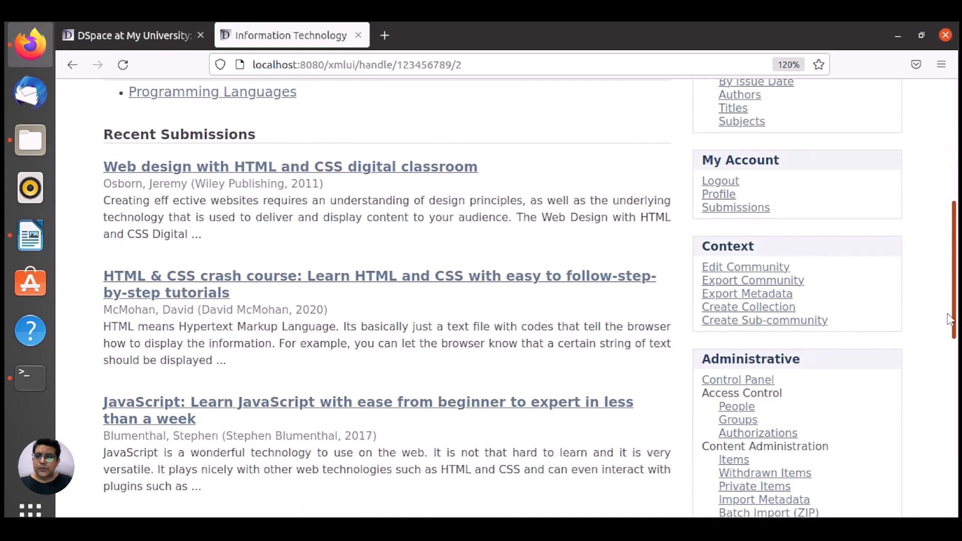
pyautogui.scroll(-3)
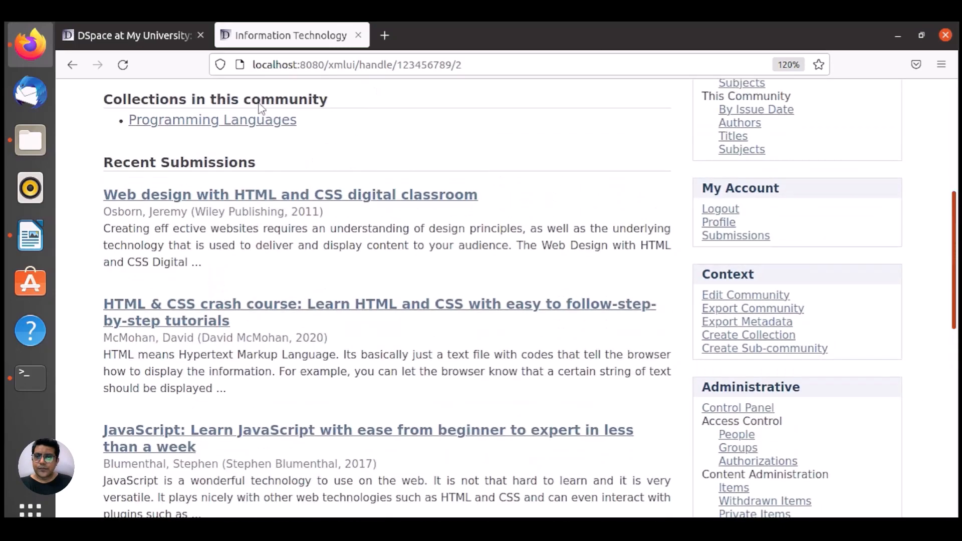
pyautogui.scroll(3)
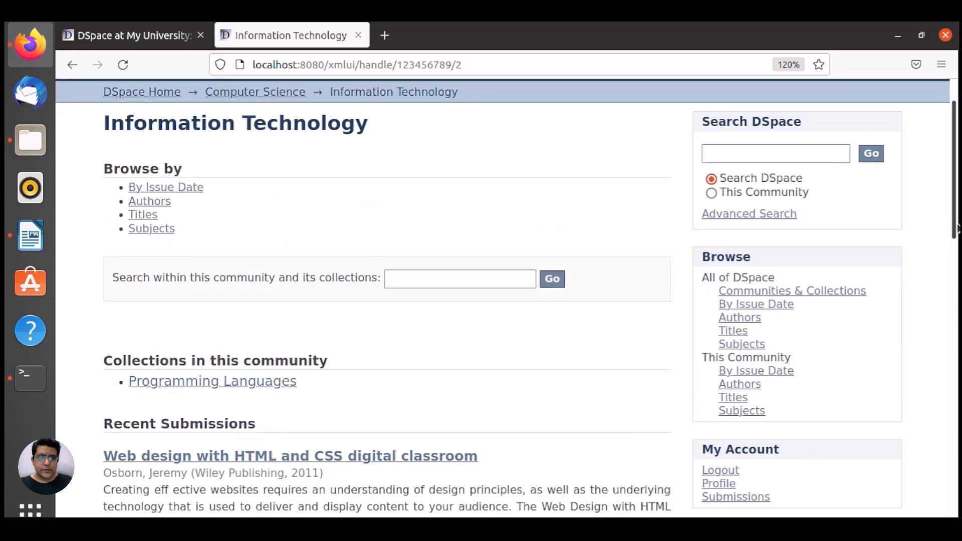
pyautogui.scroll(-3)
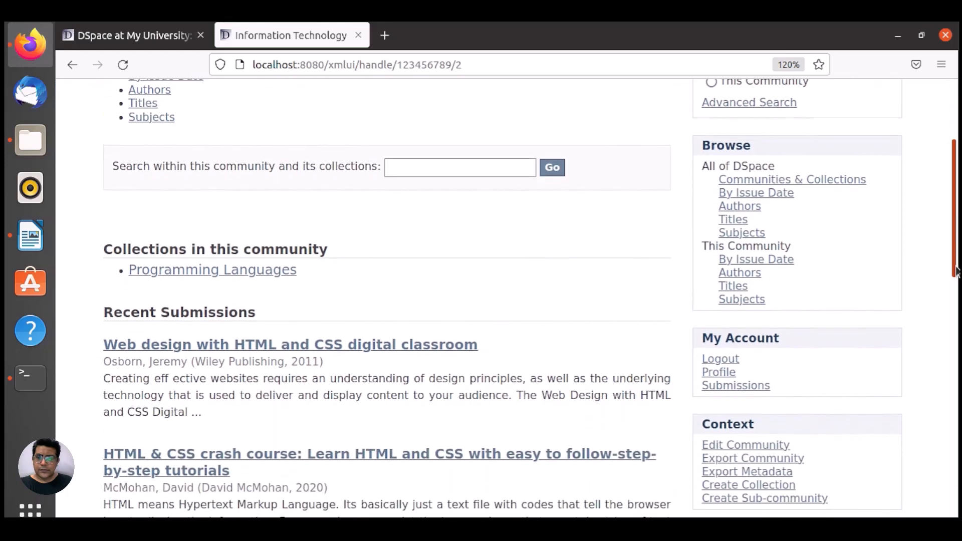
pyautogui.scroll(-3)
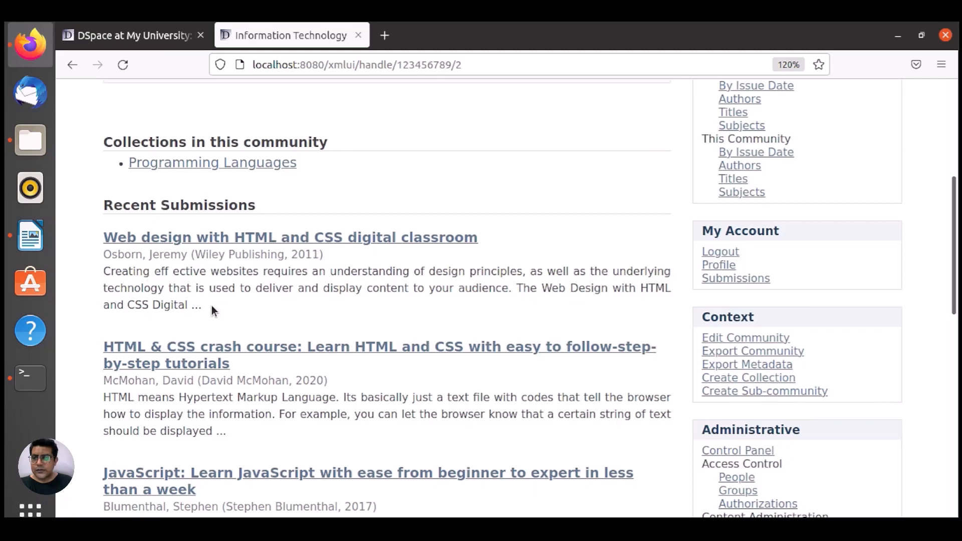
pyautogui.moveTo(158, 419)
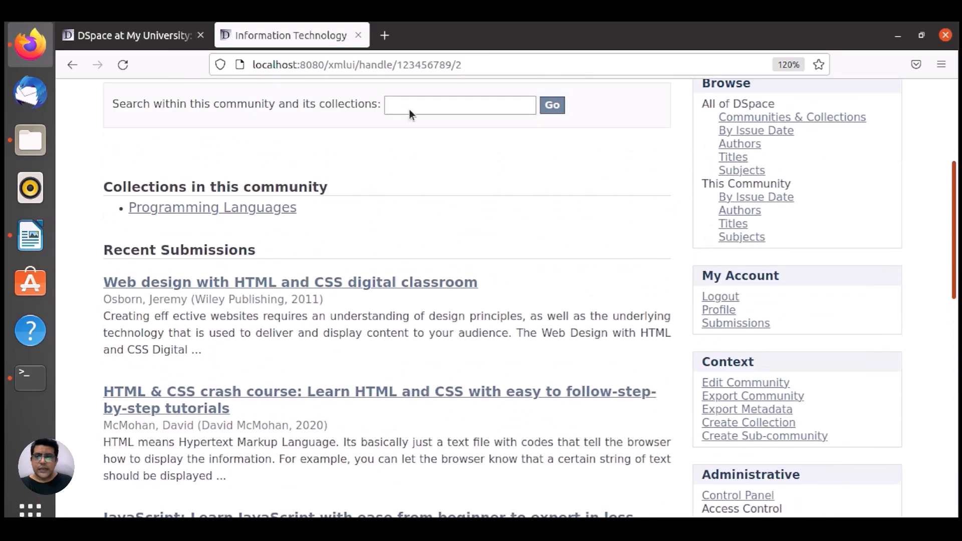
pyautogui.click(129, 35)
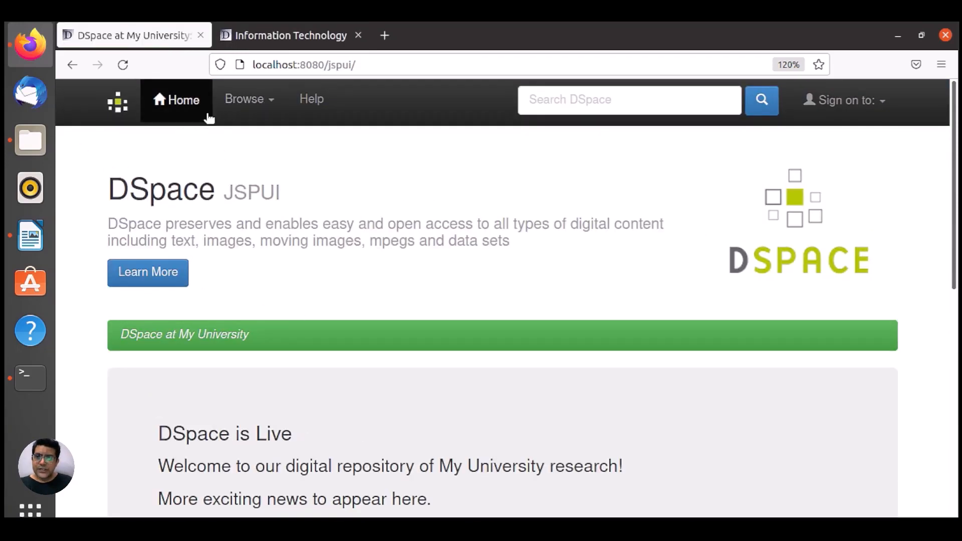
# Step: Reload the JSPUI home page and follow Computer Science, Information Technology, then Programming Languages
pyautogui.click(182, 100)
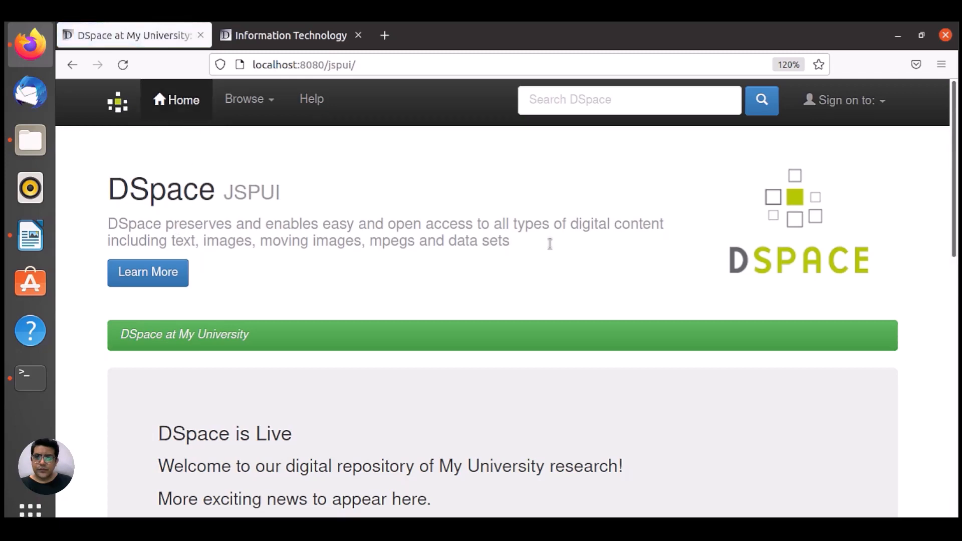
pyautogui.scroll(-3)
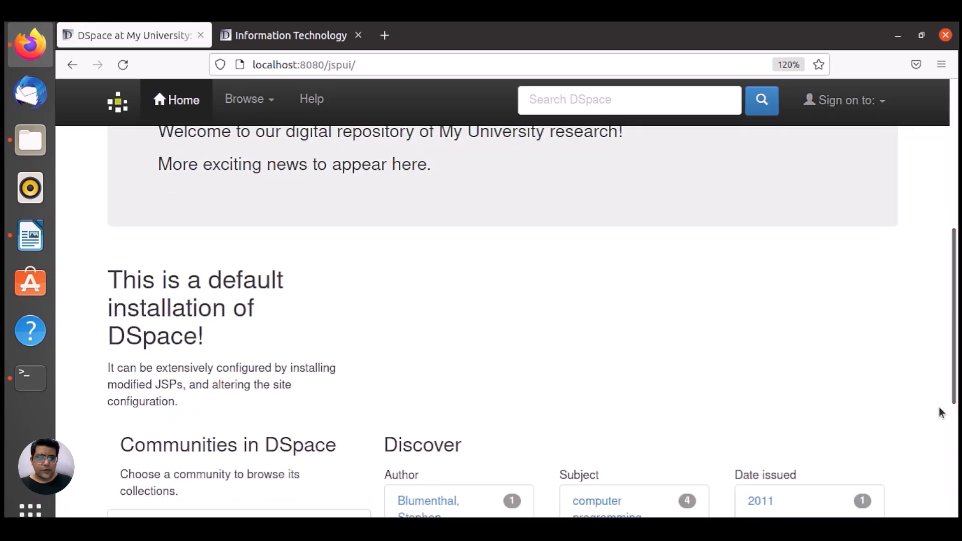
pyautogui.scroll(-3)
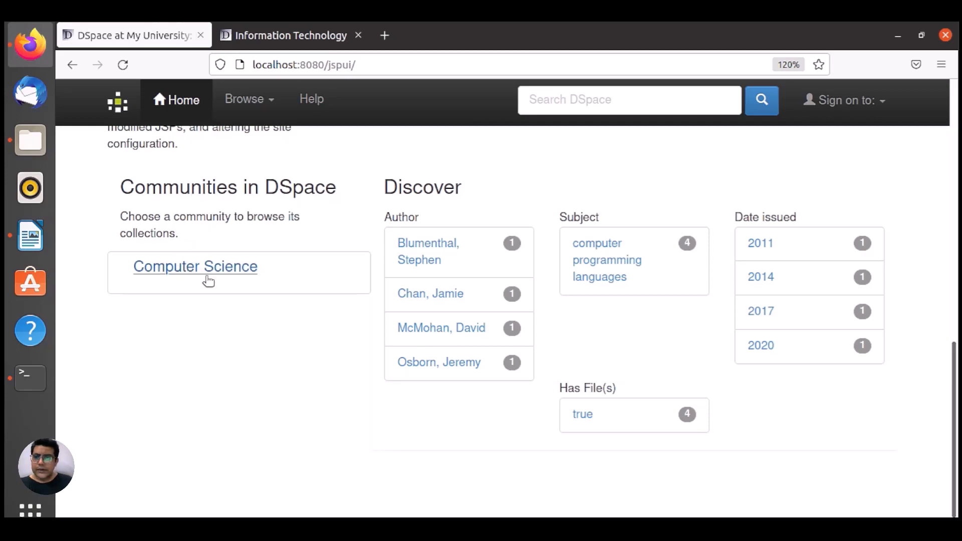
pyautogui.moveTo(305, 275)
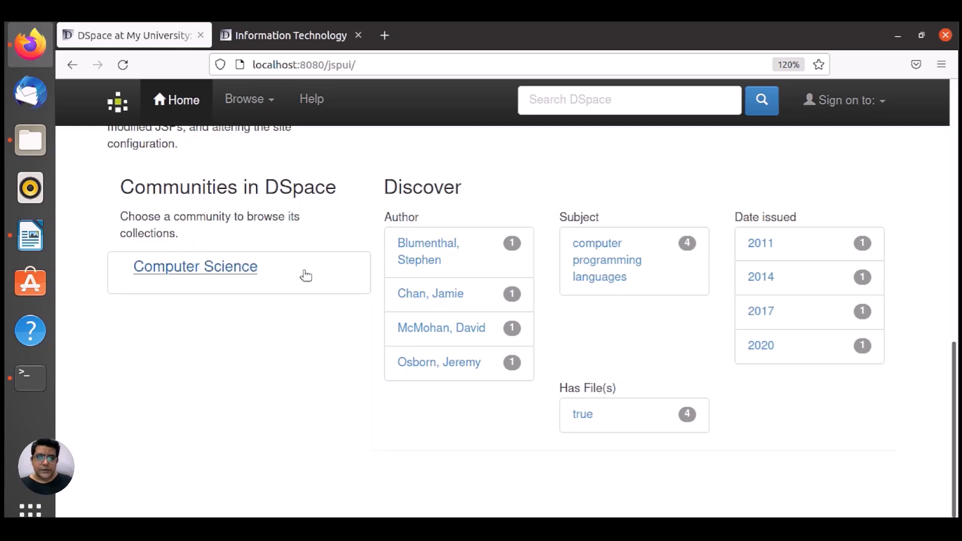
pyautogui.moveTo(247, 243)
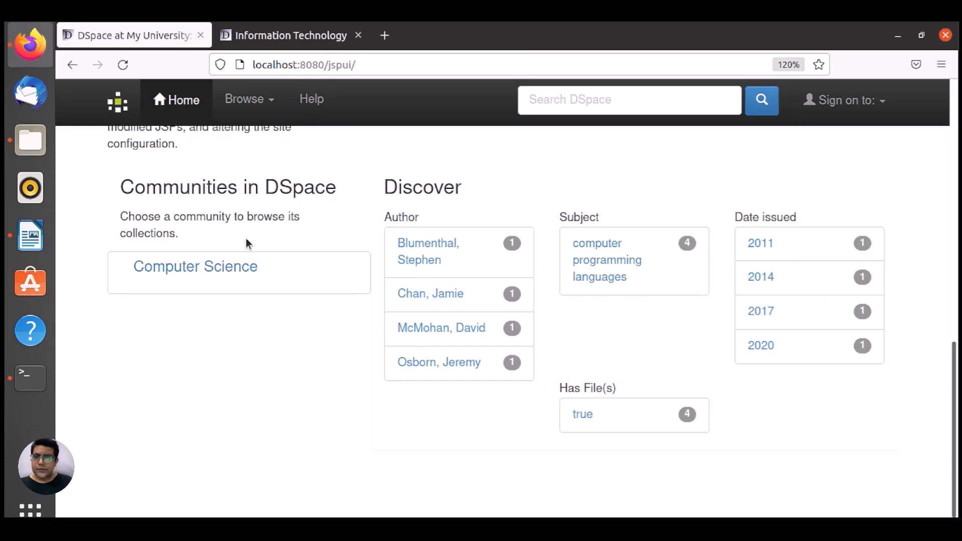
pyautogui.moveTo(588, 320)
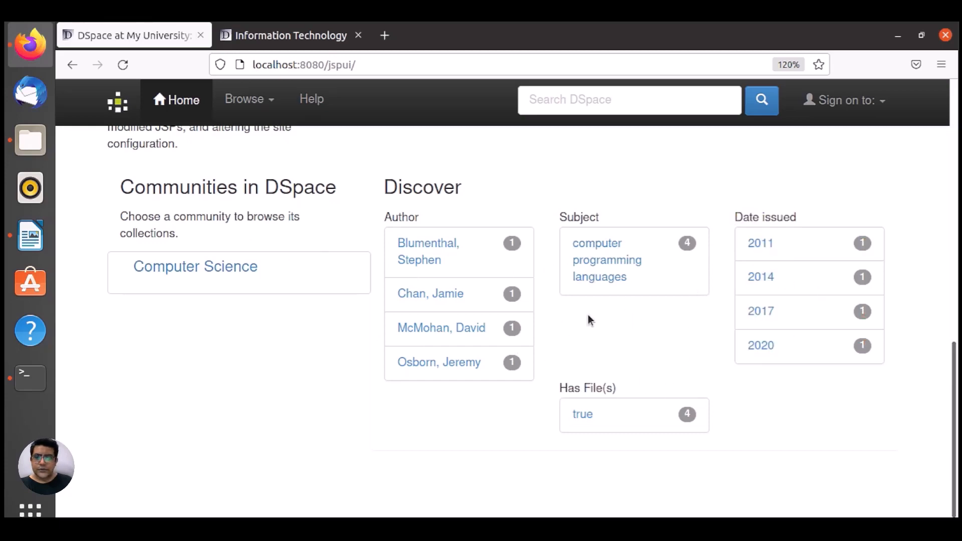
pyautogui.moveTo(194, 265)
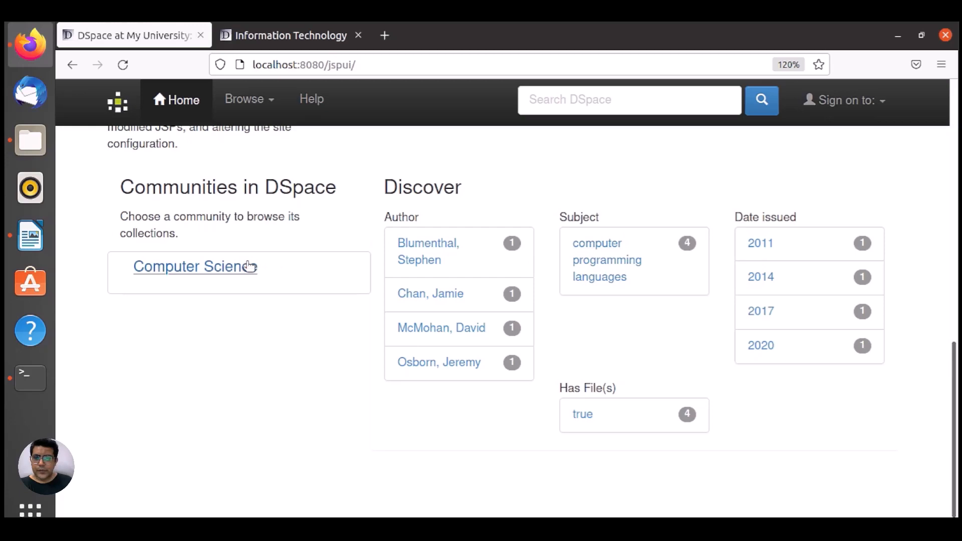
pyautogui.click(192, 266)
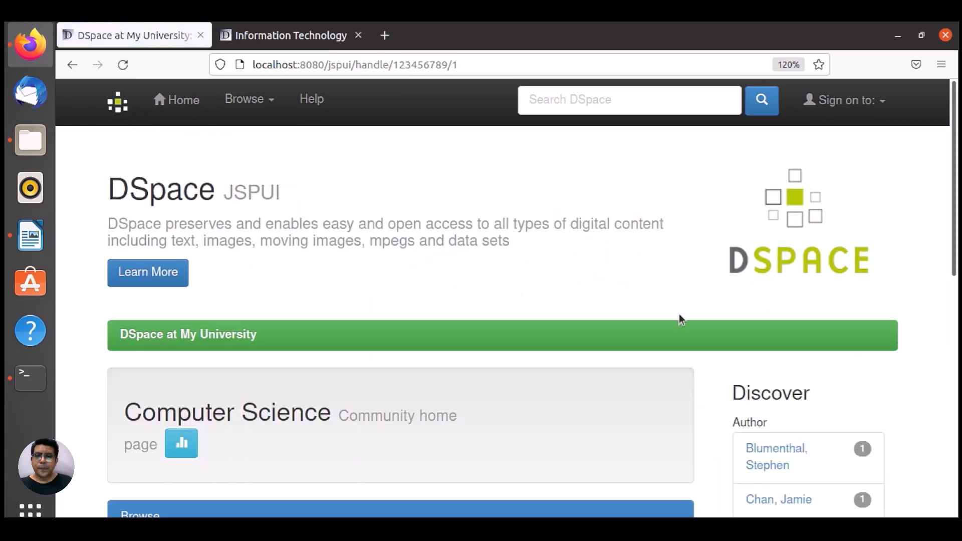
pyautogui.scroll(-3)
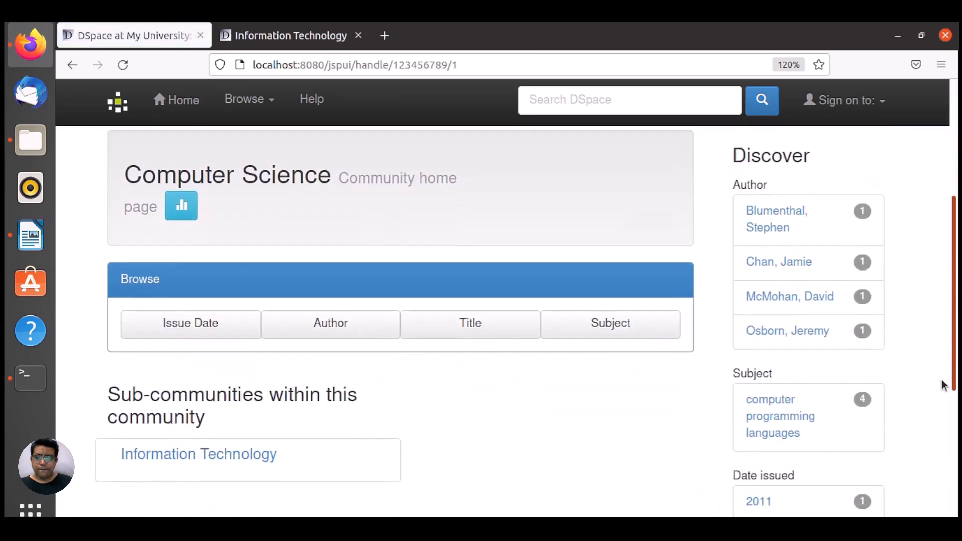
pyautogui.scroll(-3)
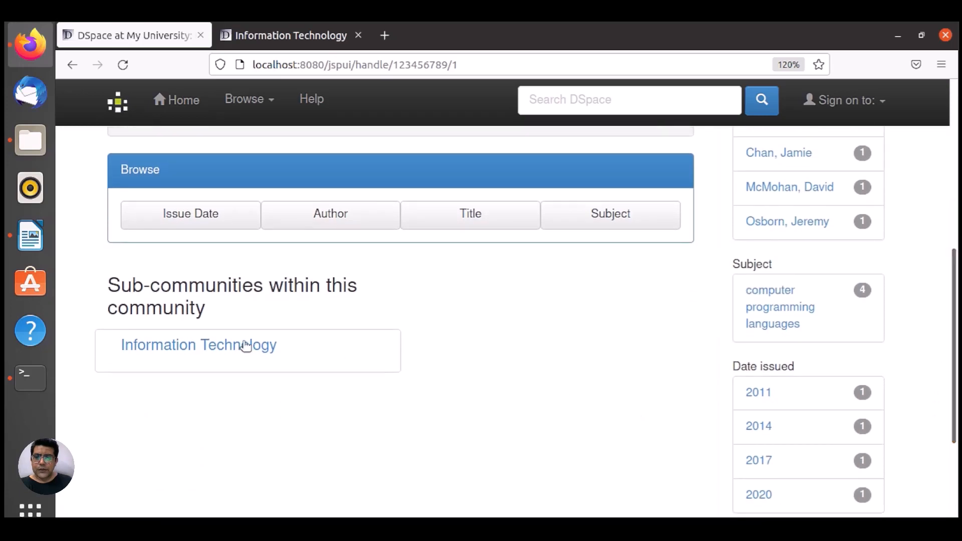
pyautogui.click(198, 345)
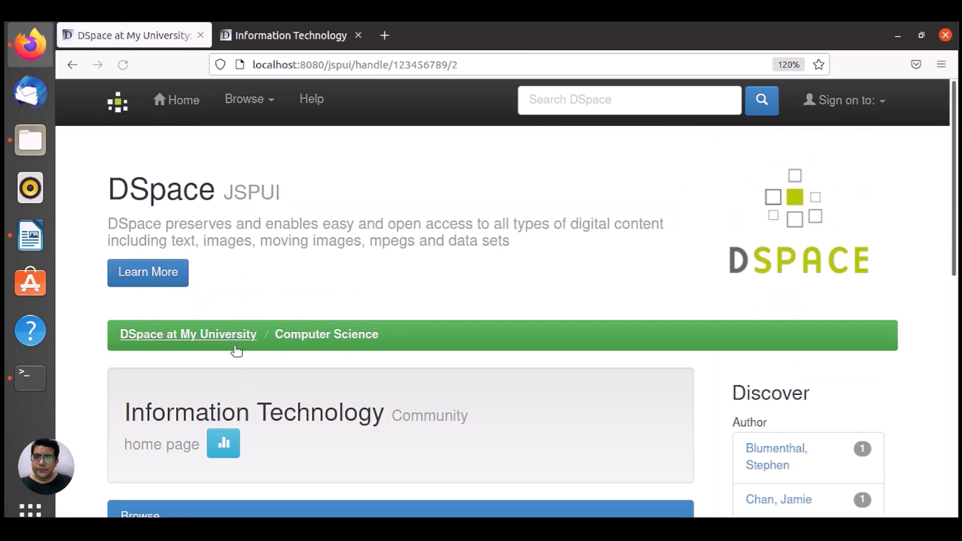
pyautogui.scroll(-3)
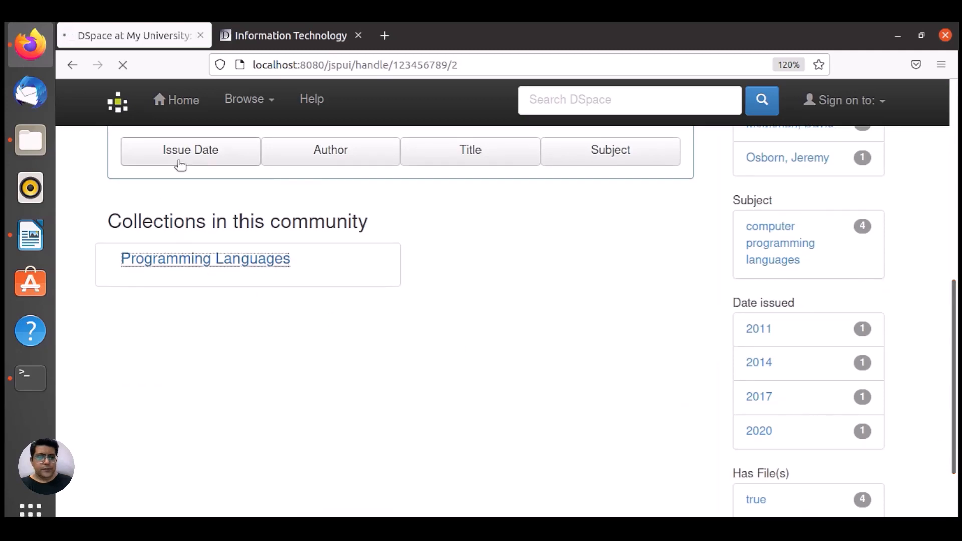
pyautogui.click(205, 259)
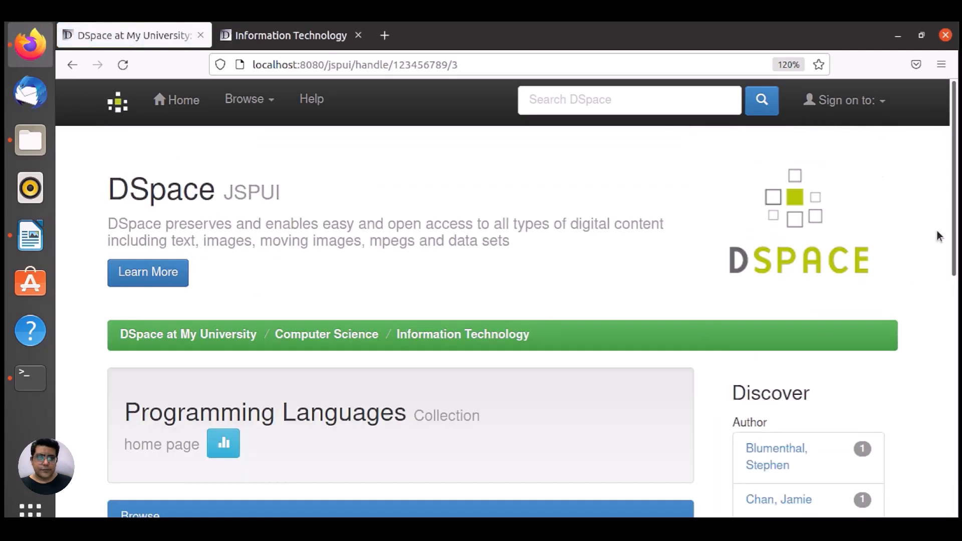
# Step: Scroll to the collection's items list and open 'Web design with HTML and CSS digital classroom'
pyautogui.scroll(-3)
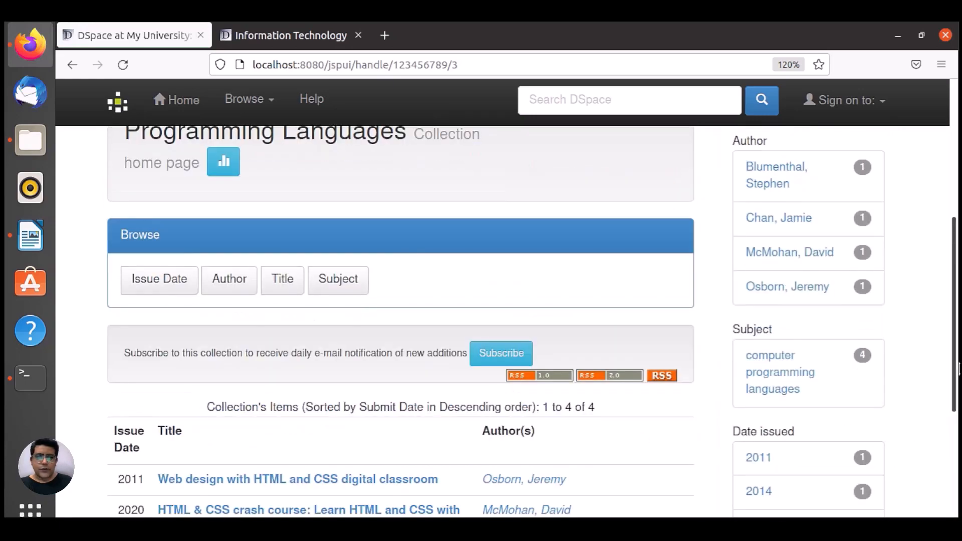
pyautogui.scroll(-3)
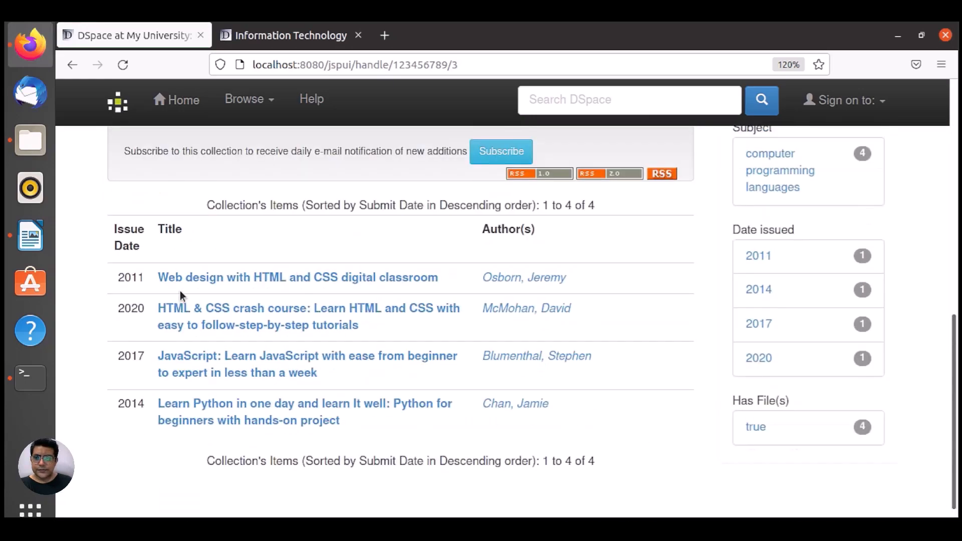
pyautogui.moveTo(267, 277)
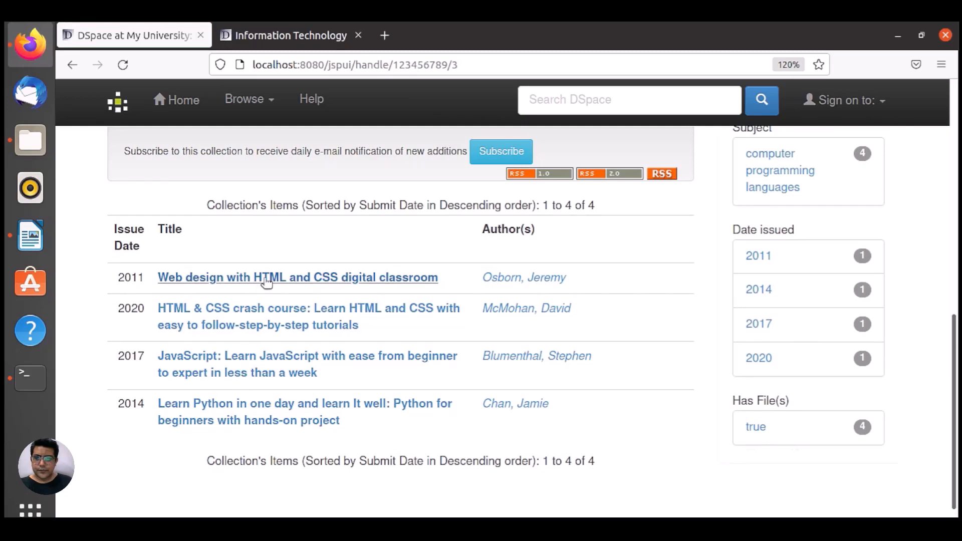
pyautogui.click(297, 277)
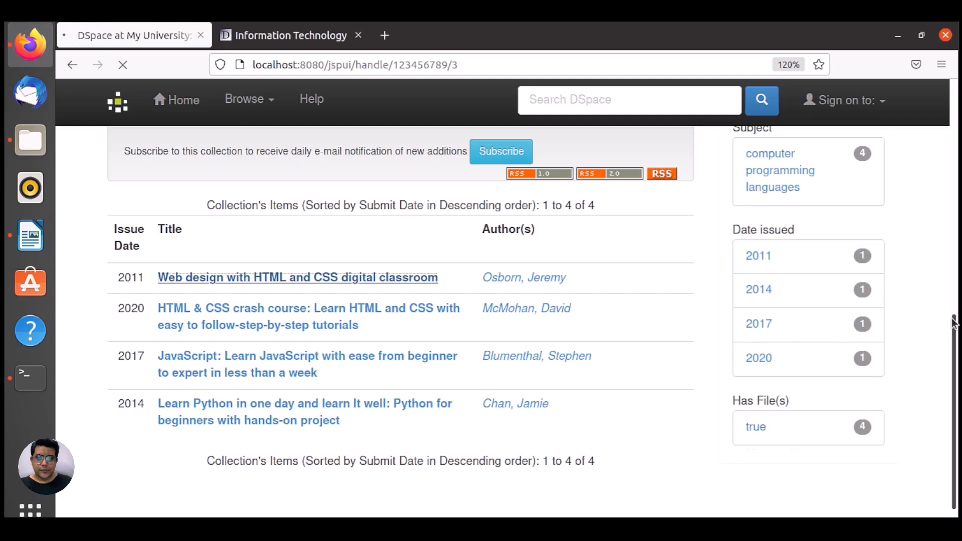
# Step: Scroll through the Web design item's JSPUI metadata record
pyautogui.click(297, 277)
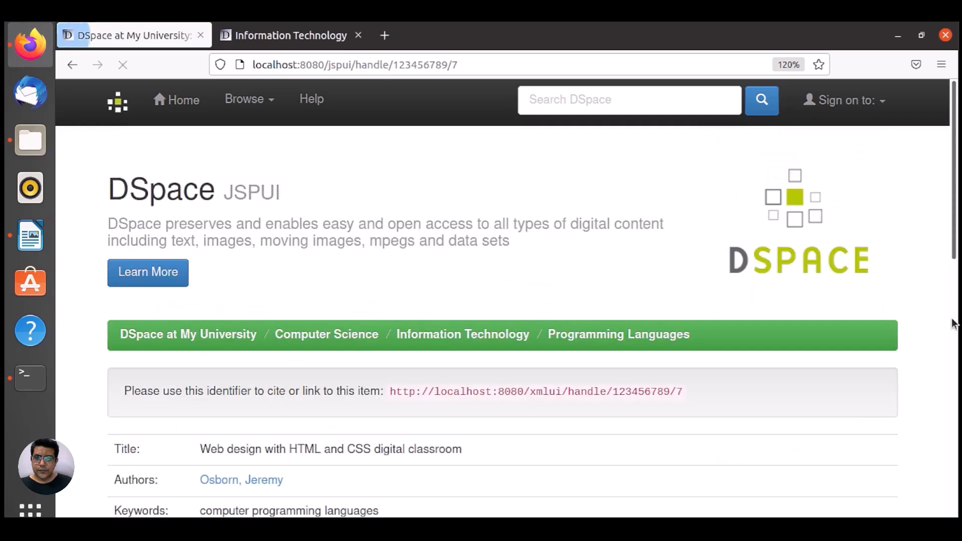
pyautogui.scroll(-3)
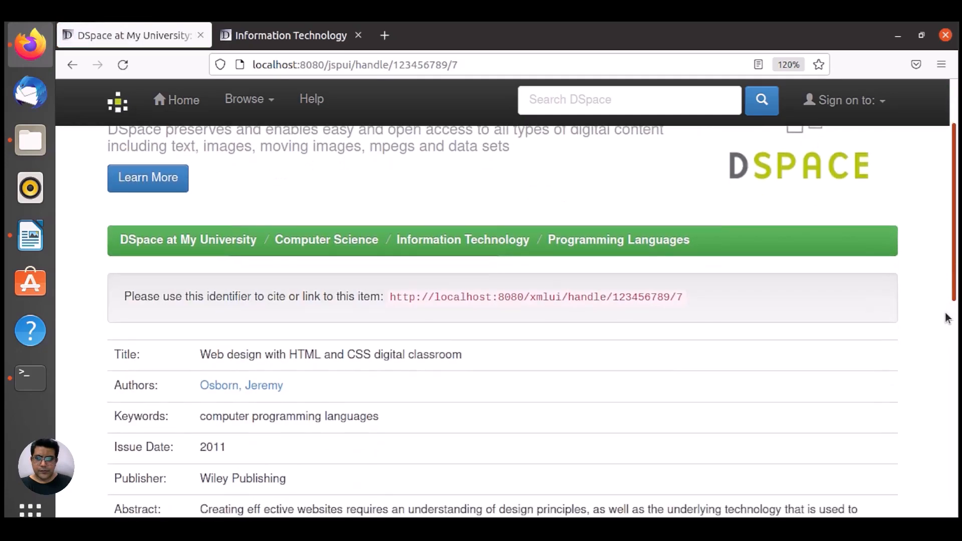
pyautogui.scroll(-3)
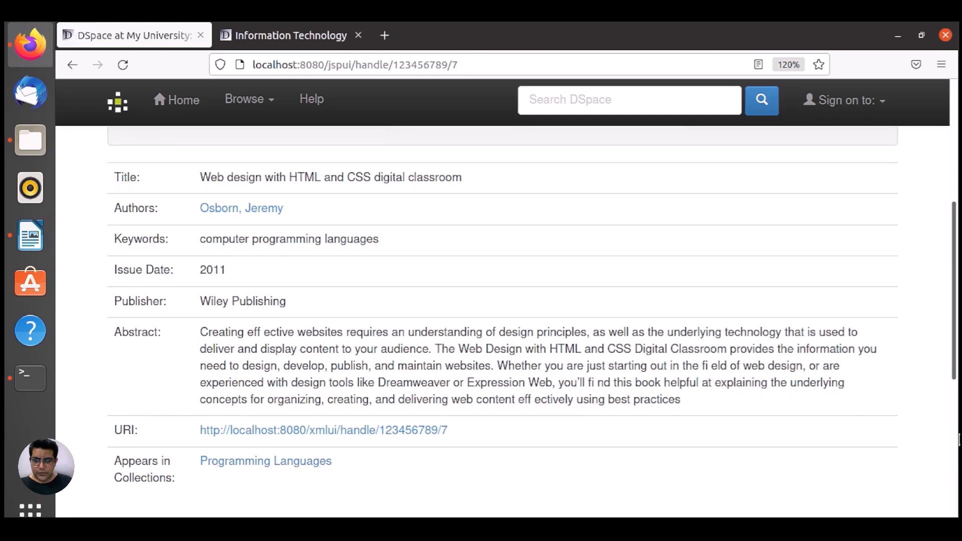
pyautogui.scroll(-3)
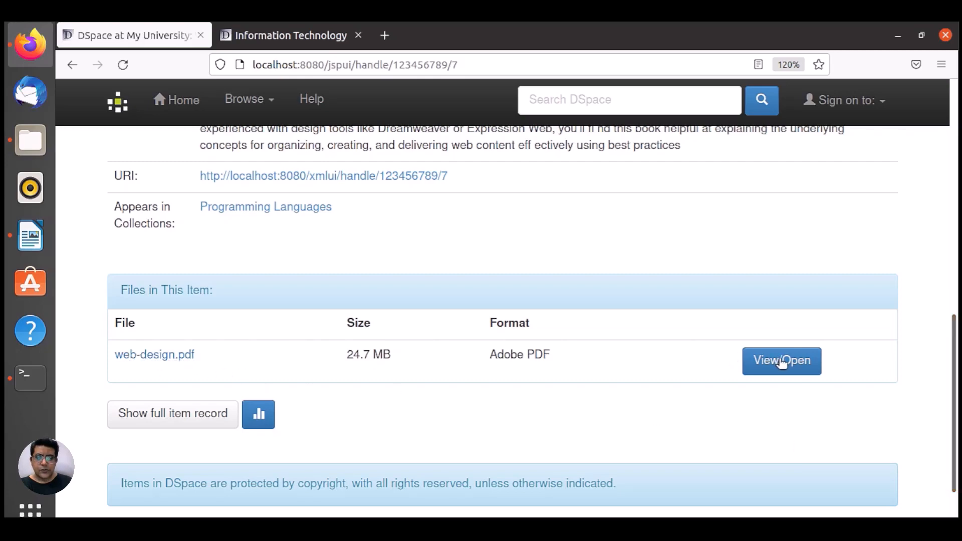
# Step: Try opening web-design.pdf, then cancel the open-file dialog
pyautogui.click(781, 361)
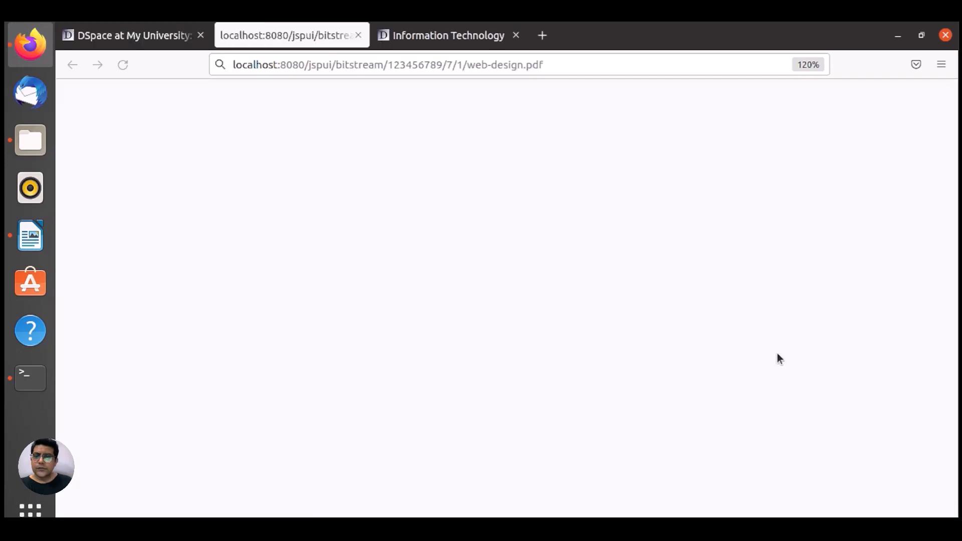
pyautogui.click(780, 360)
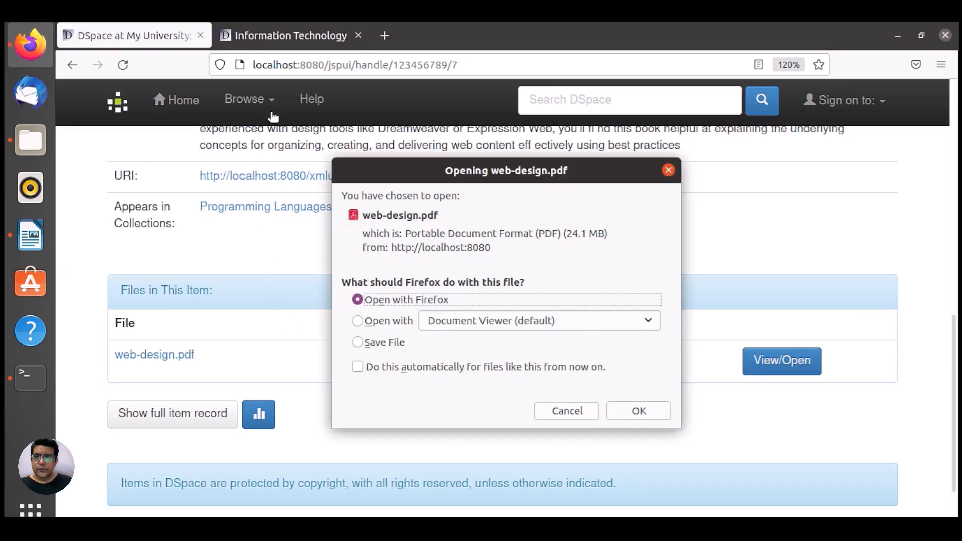
pyautogui.moveTo(540, 368)
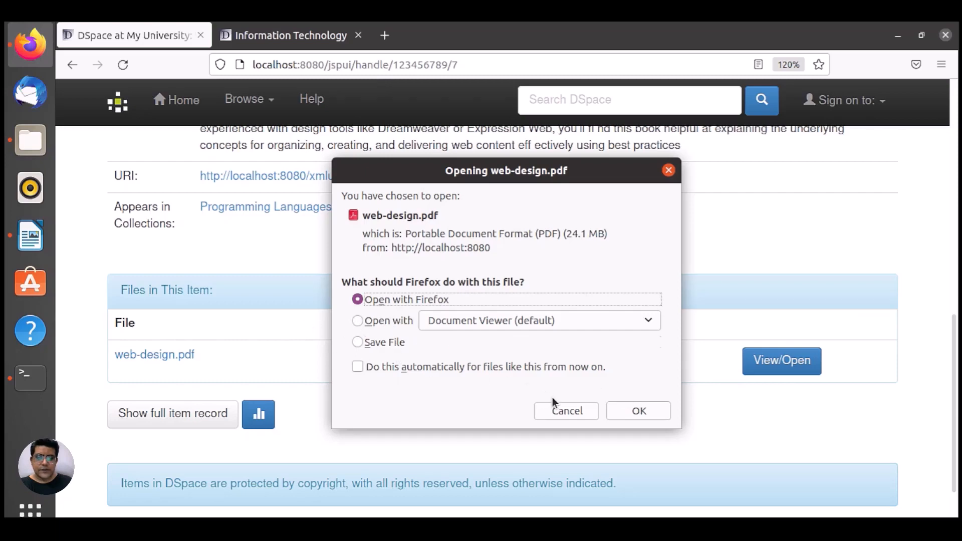
pyautogui.click(565, 411)
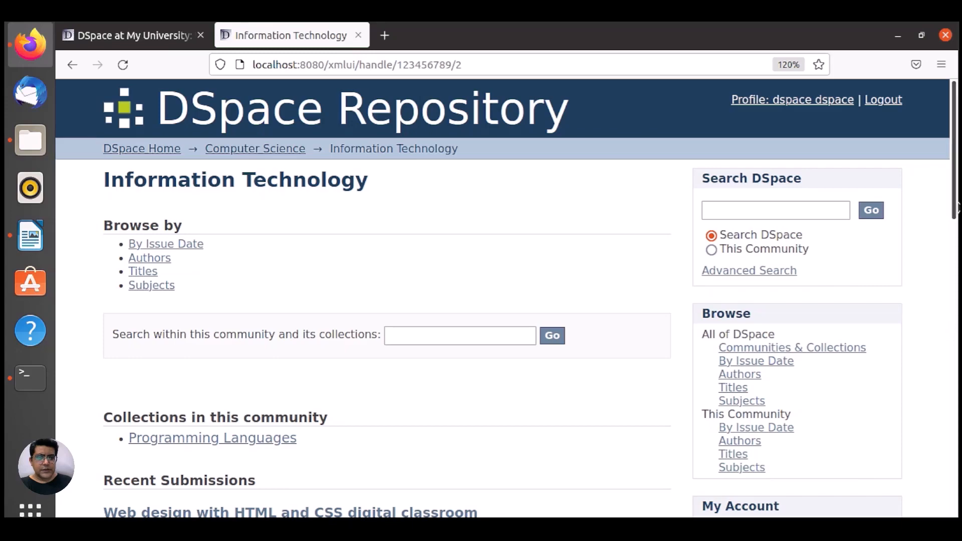
# Step: Open the Web design item from XMLUI Recent Submissions and scroll its simple record
pyautogui.scroll(-3)
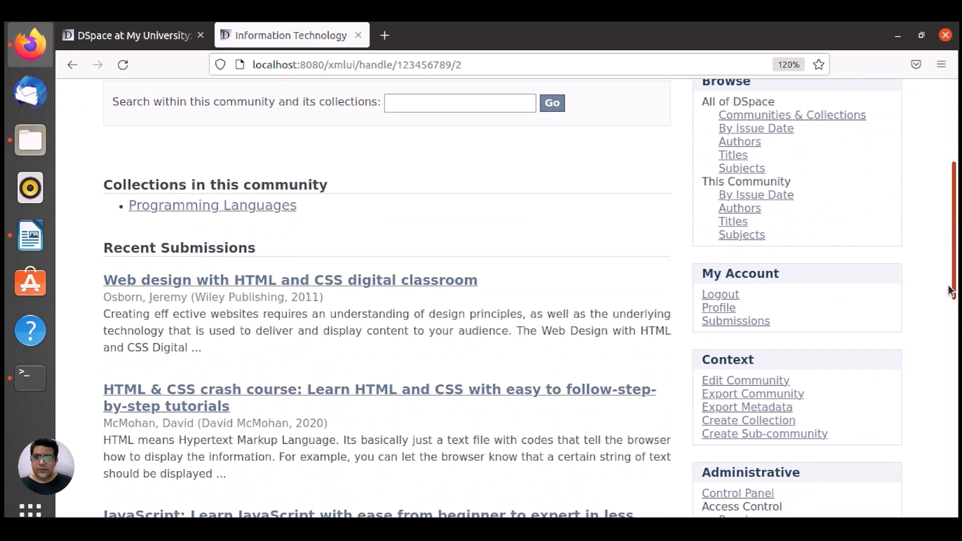
pyautogui.click(290, 280)
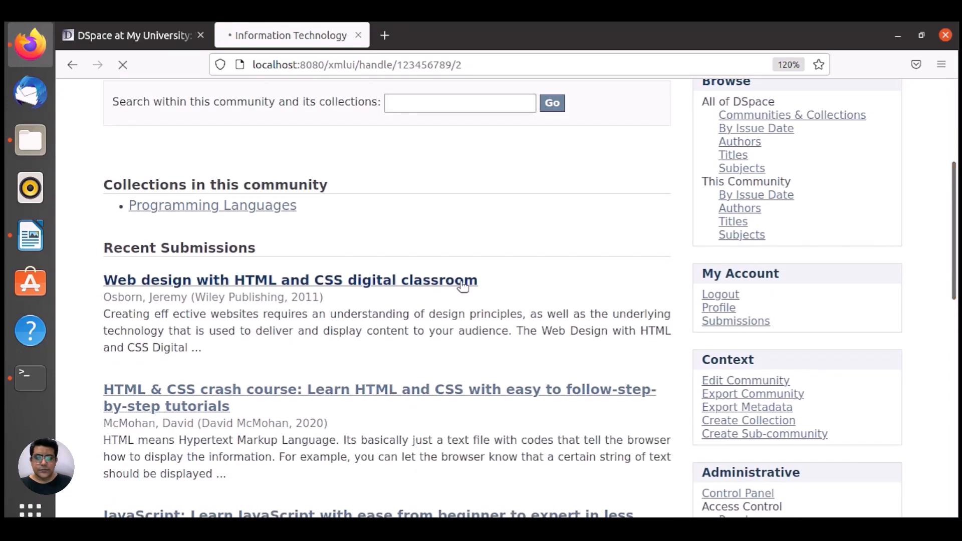
pyautogui.click(290, 279)
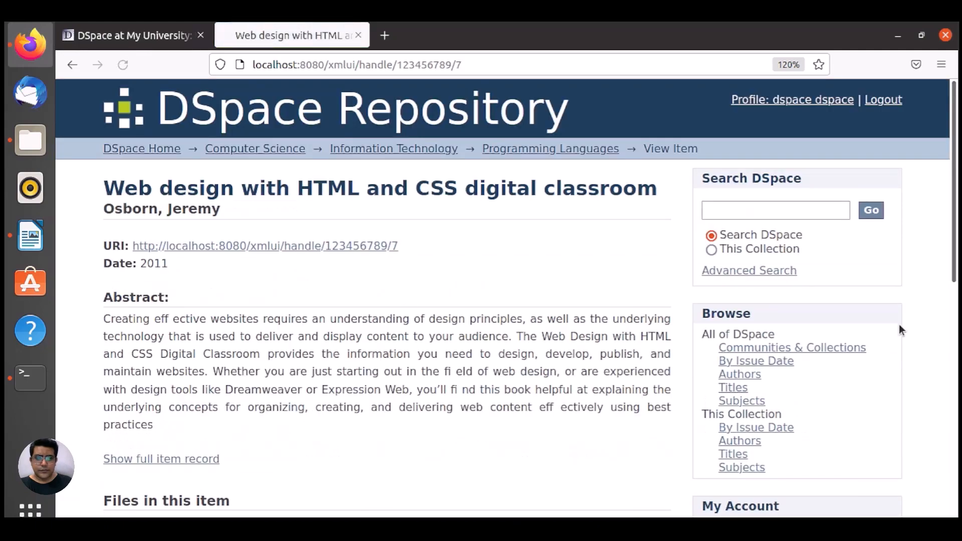
pyautogui.scroll(-3)
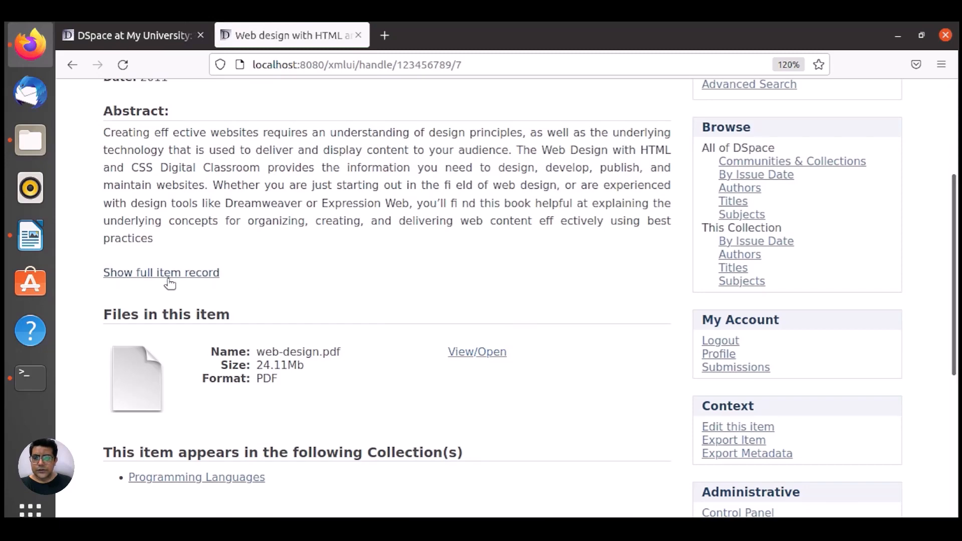
# Step: View the item's full Dublin Core record, then return to the simple record
pyautogui.click(161, 272)
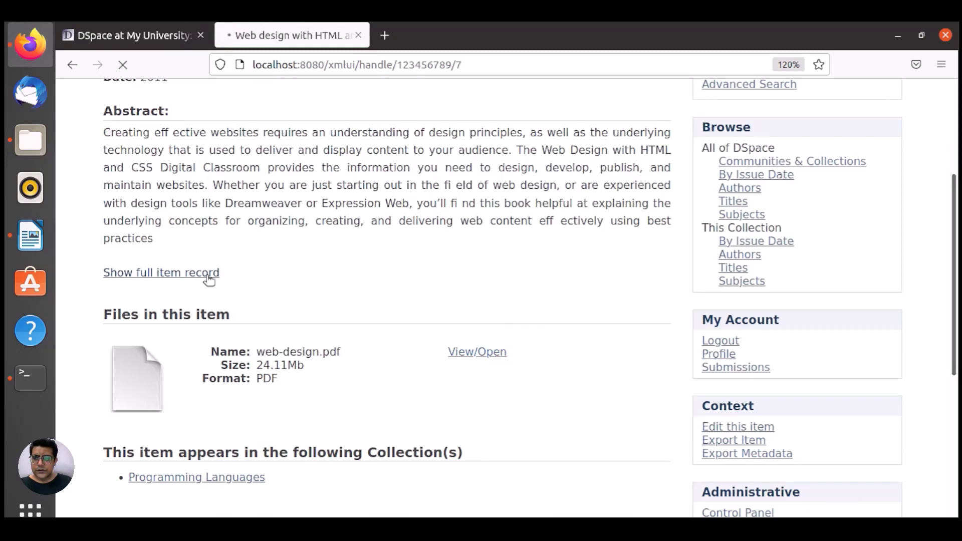
pyautogui.click(161, 272)
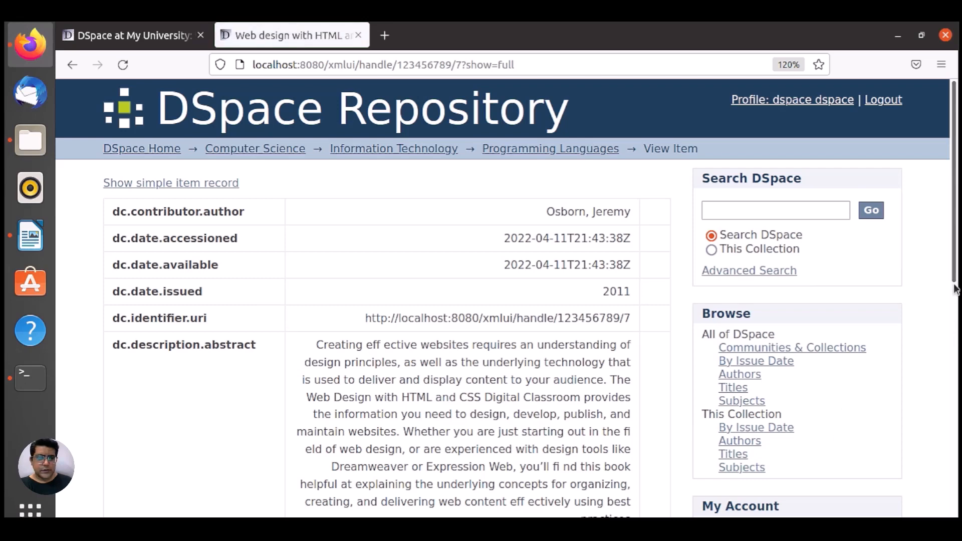
pyautogui.moveTo(114, 216)
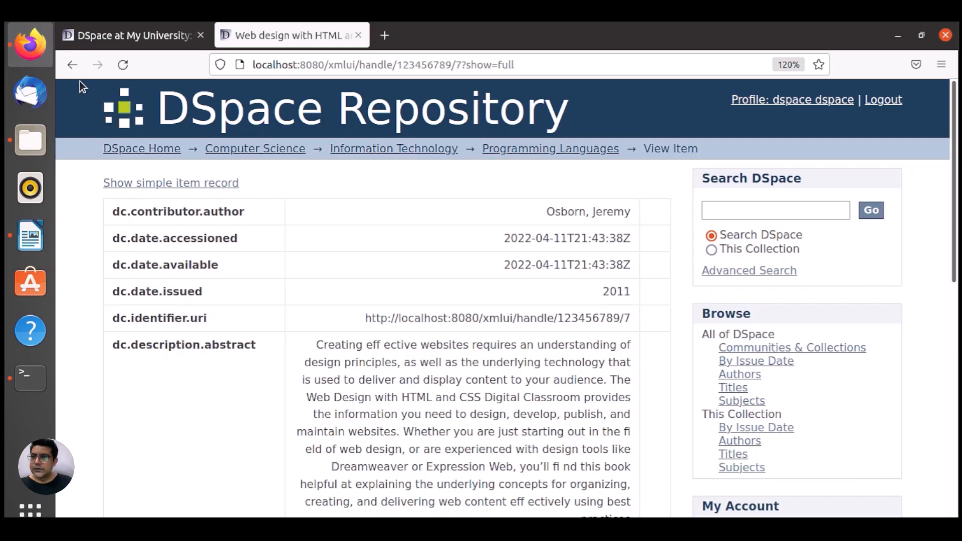
pyautogui.click(171, 182)
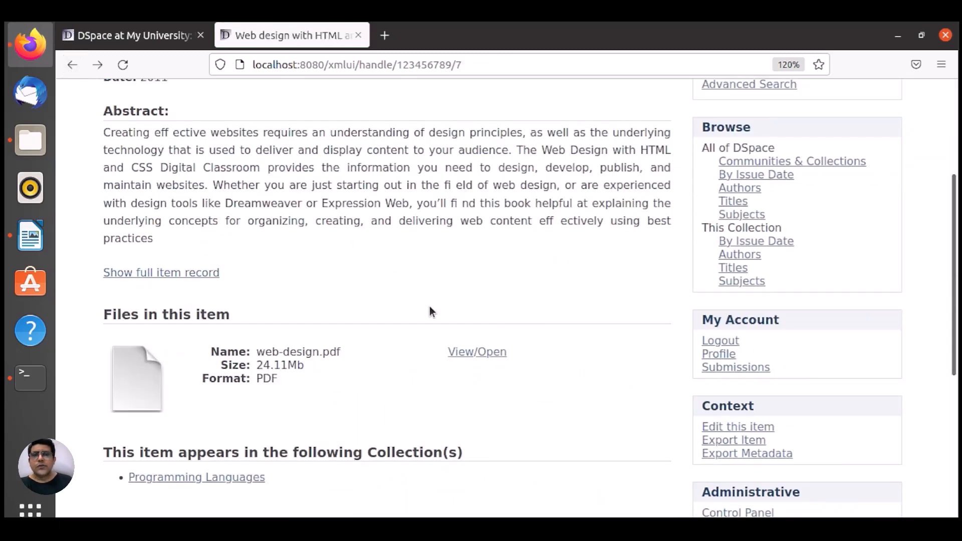